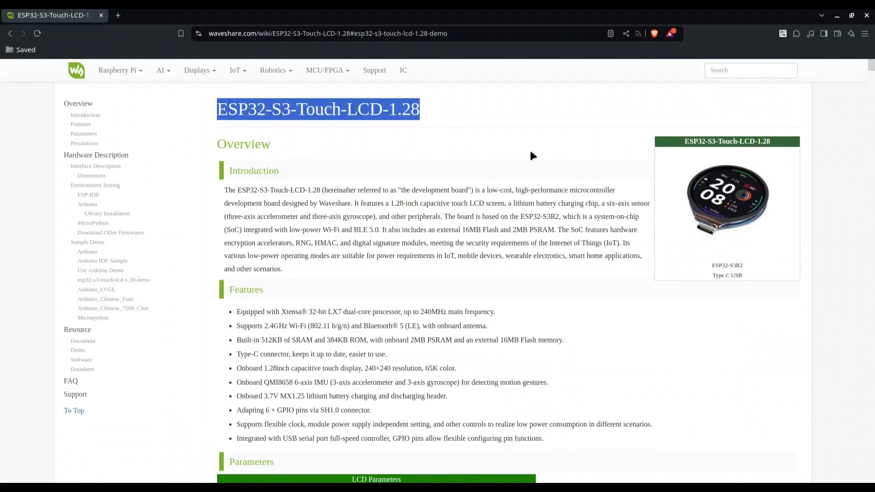
mouse_move(628, 316)
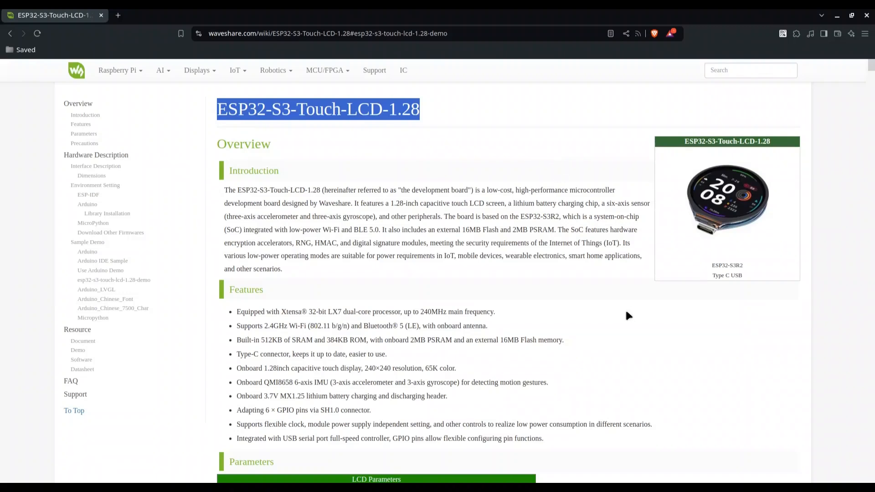
- Select the GC9A01A display chip name in the LCD Parameters table, then scroll on toward the pinout
scroll("down", 3)
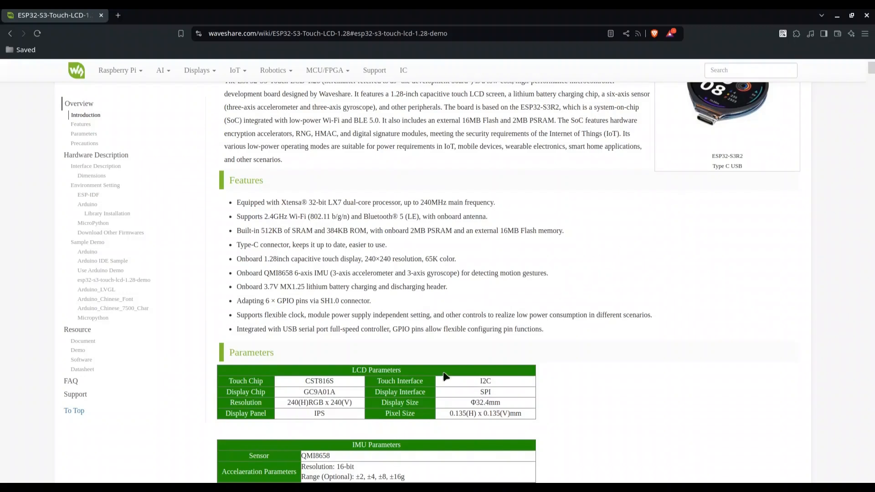
double_click(327, 381)
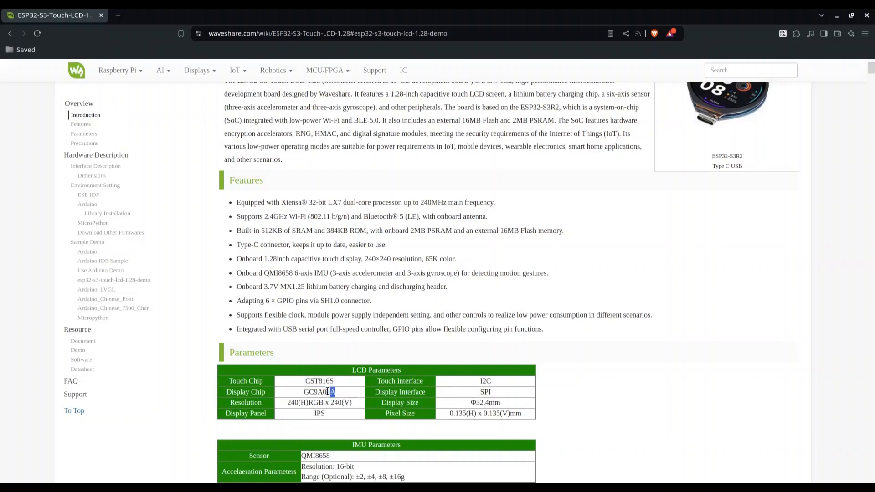
double_click(318, 391)
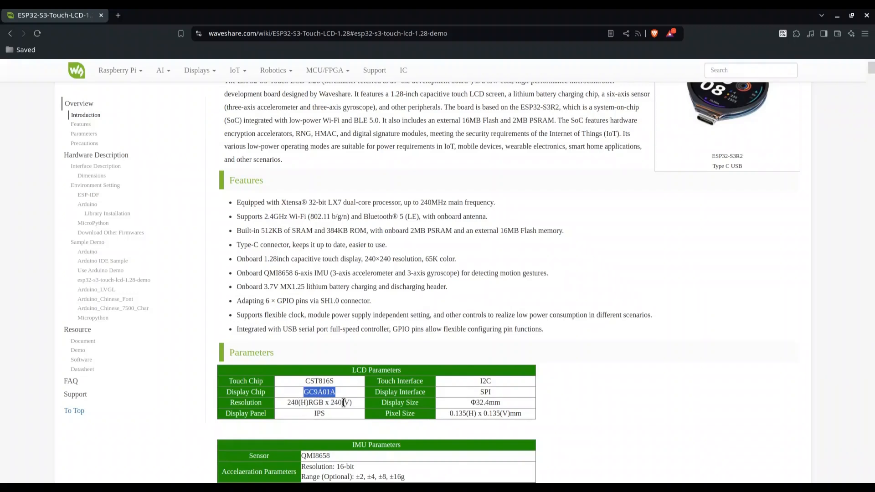
mouse_move(496, 394)
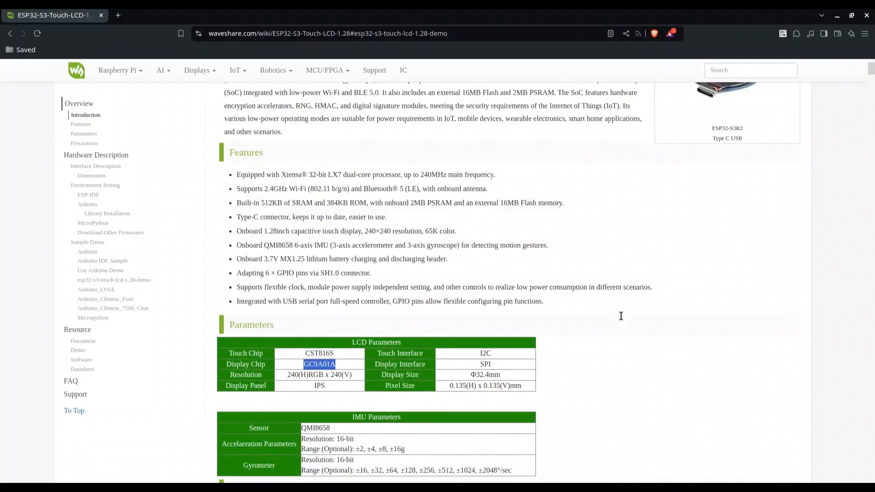
scroll("down", 3)
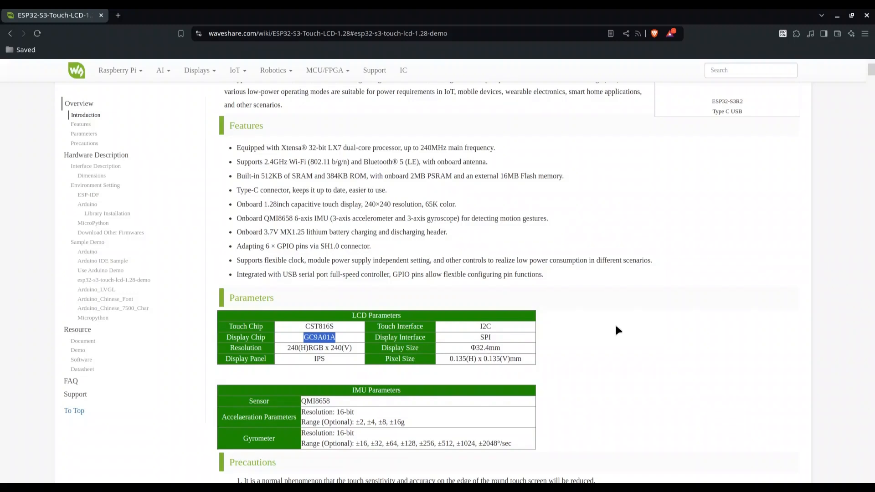
scroll("down", 3)
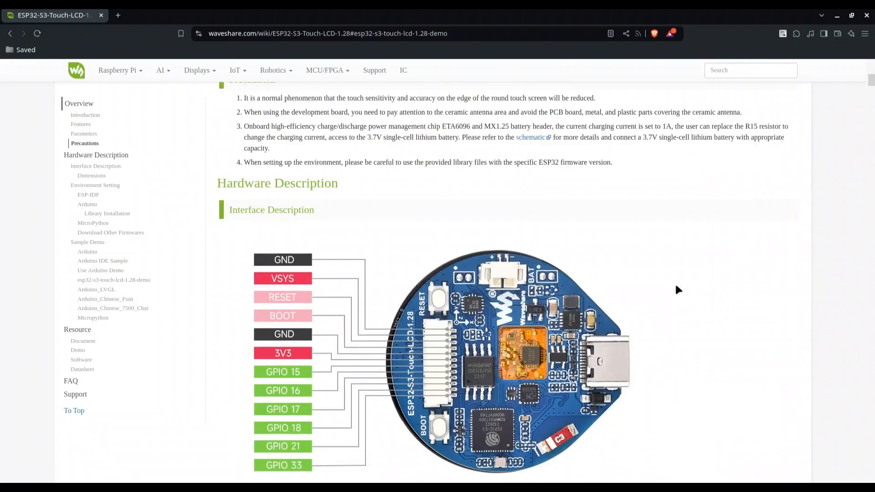
- Scroll past the interface pin diagram to the ESP32-S3R2 GPIO pin assignment table
scroll("down", 3)
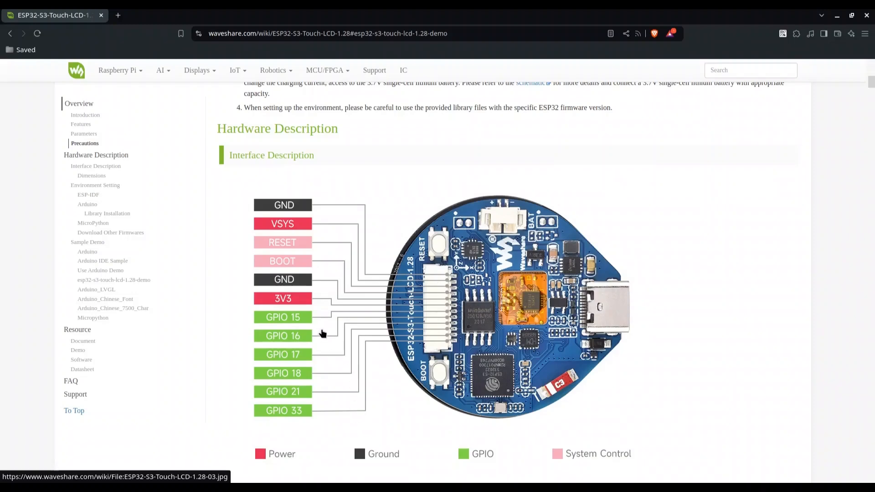
mouse_move(334, 404)
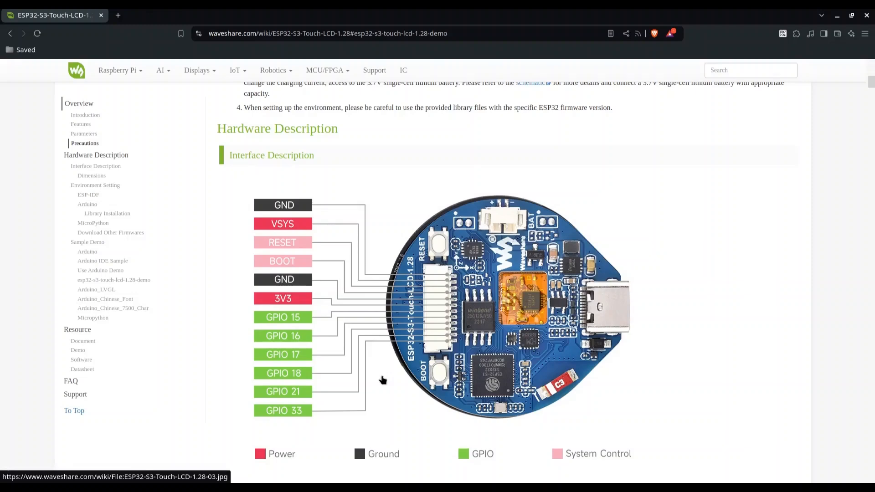
scroll("down", 3)
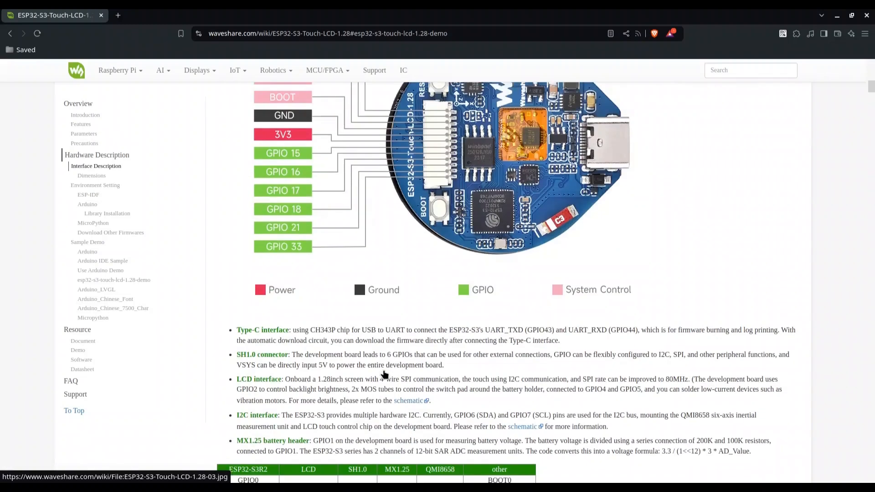
scroll("down", 3)
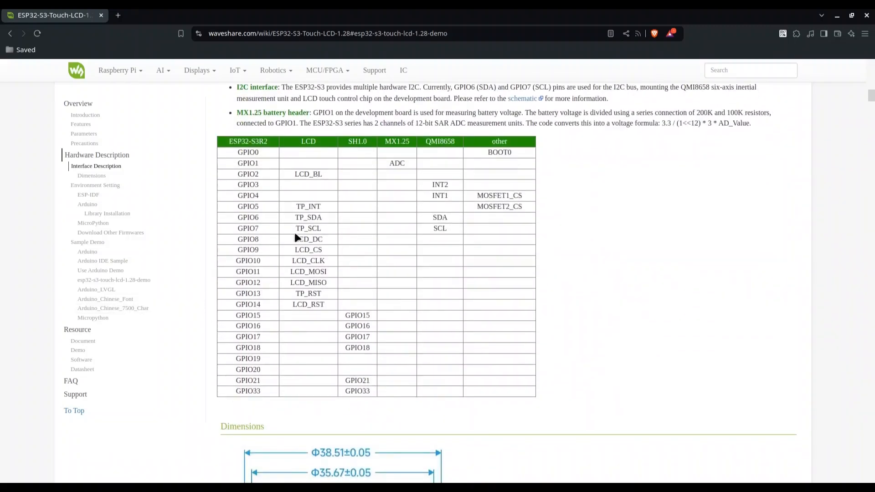
mouse_move(336, 338)
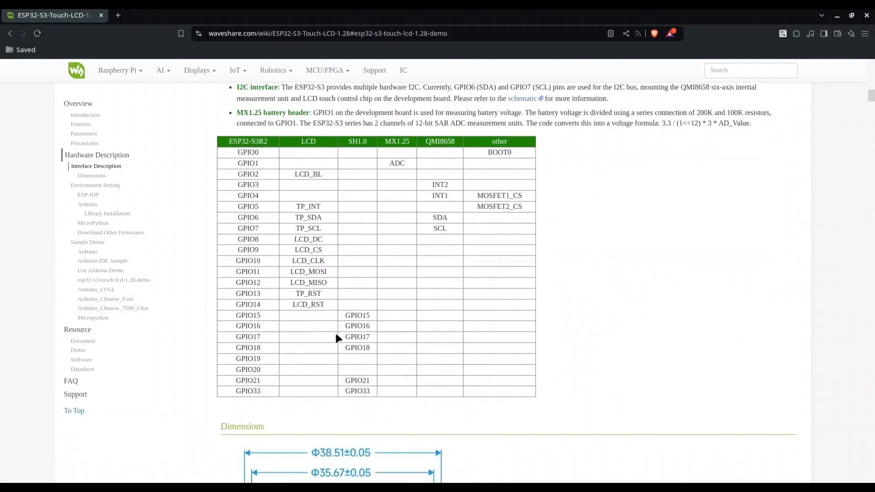
mouse_move(562, 280)
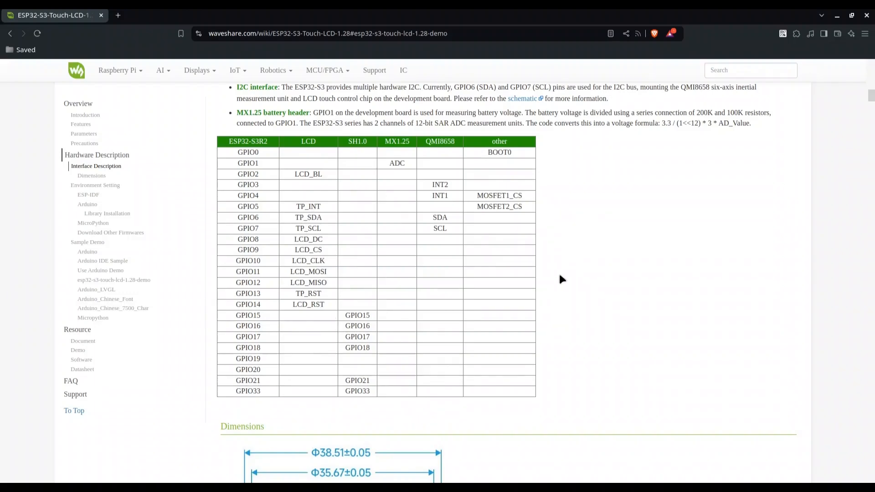
mouse_move(288, 132)
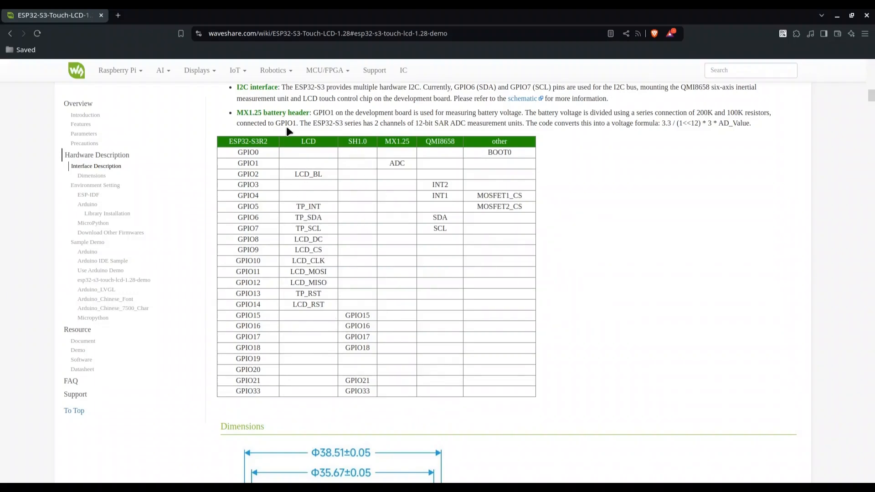
mouse_move(546, 283)
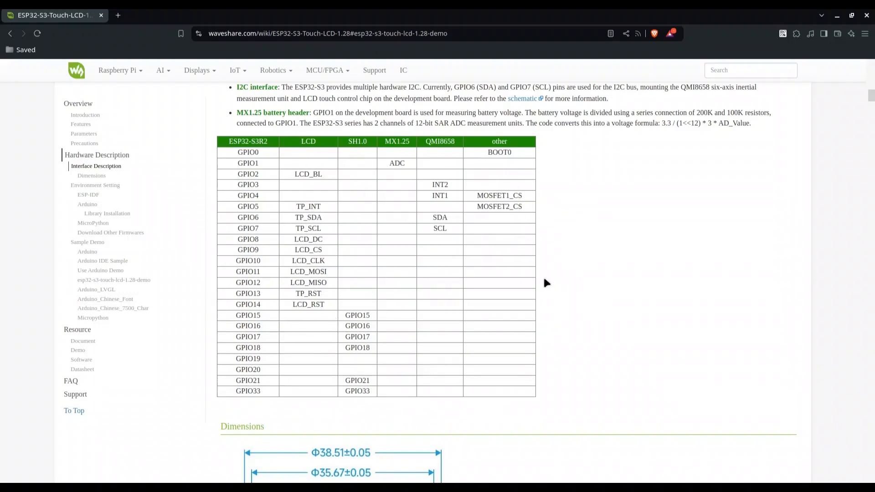
- Scroll past the Dimensions drawings to the Environment Setting, ESP-IDF and Arduino sections
scroll("down", 3)
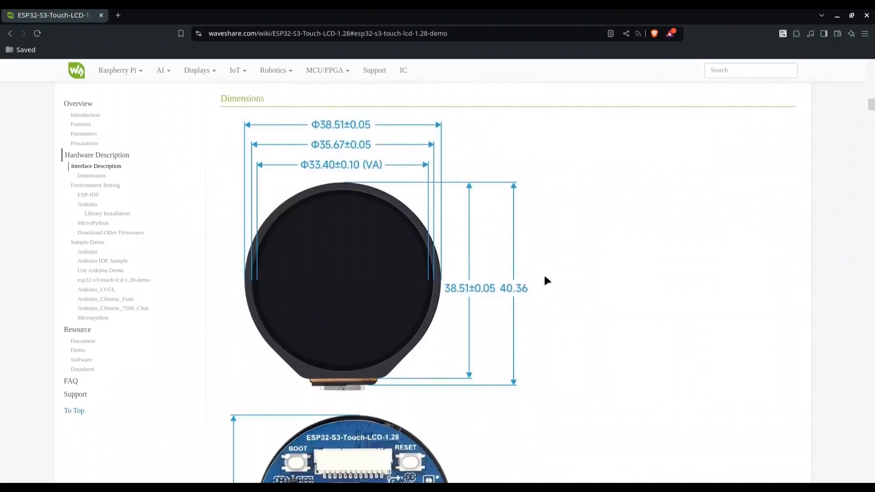
mouse_move(569, 278)
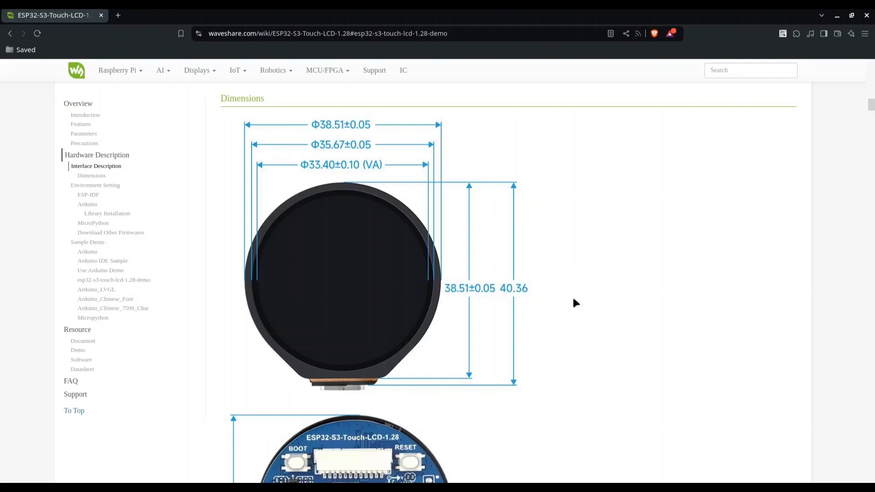
mouse_move(229, 186)
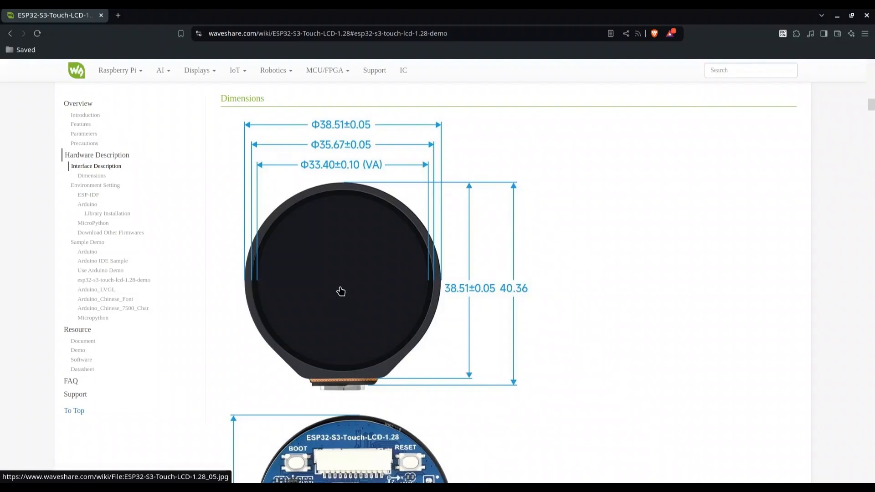
mouse_move(341, 289)
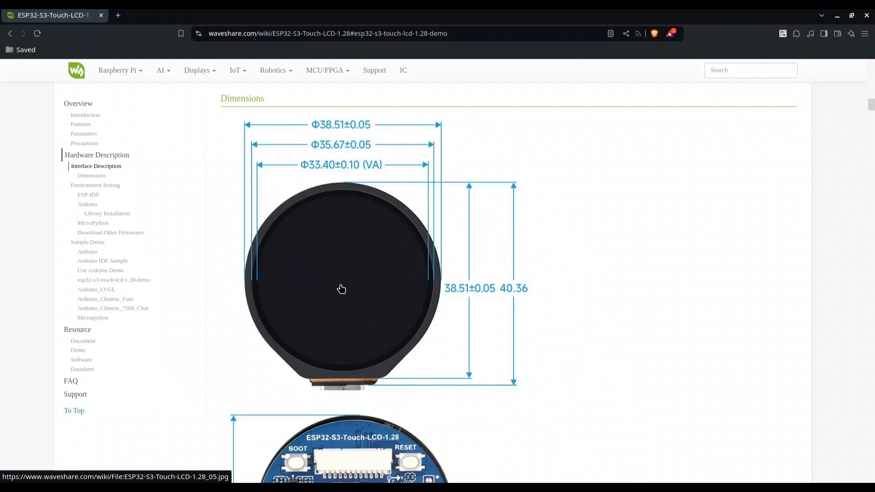
mouse_move(424, 367)
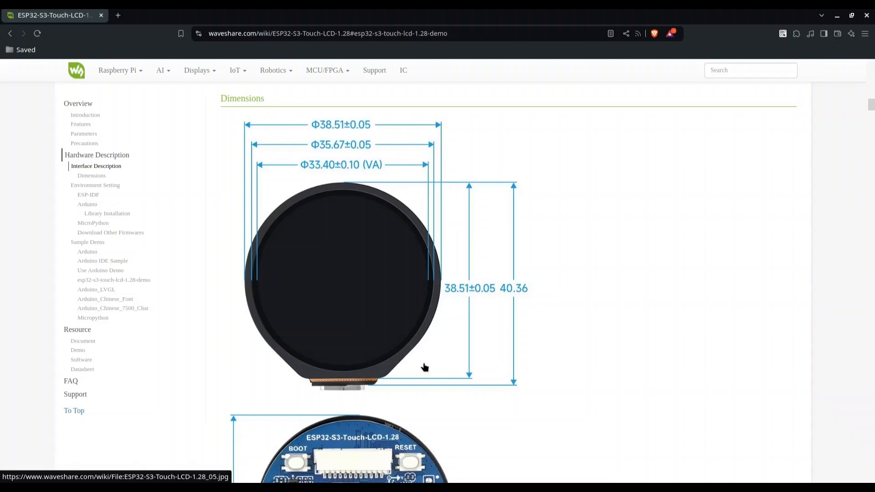
scroll("down", 3)
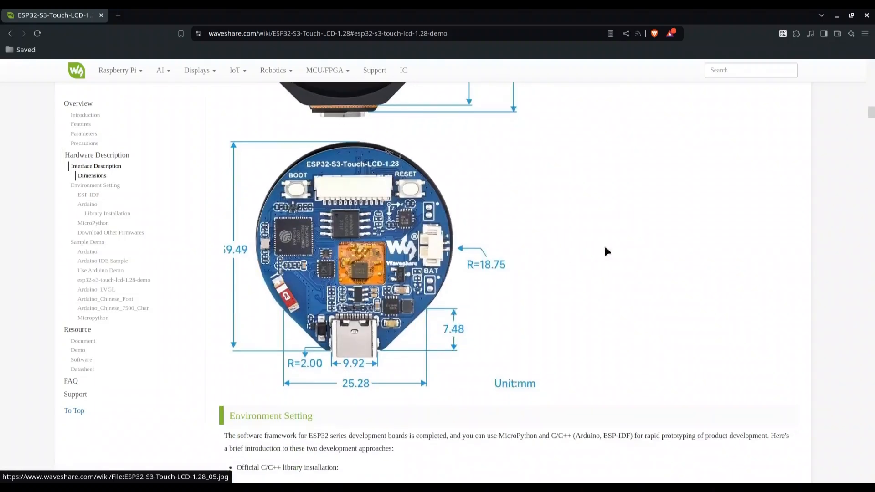
scroll("down", 3)
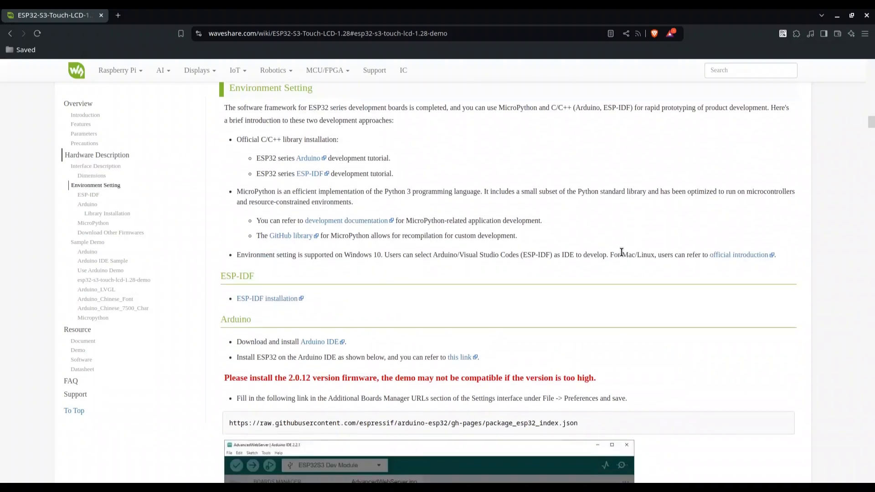
mouse_move(620, 256)
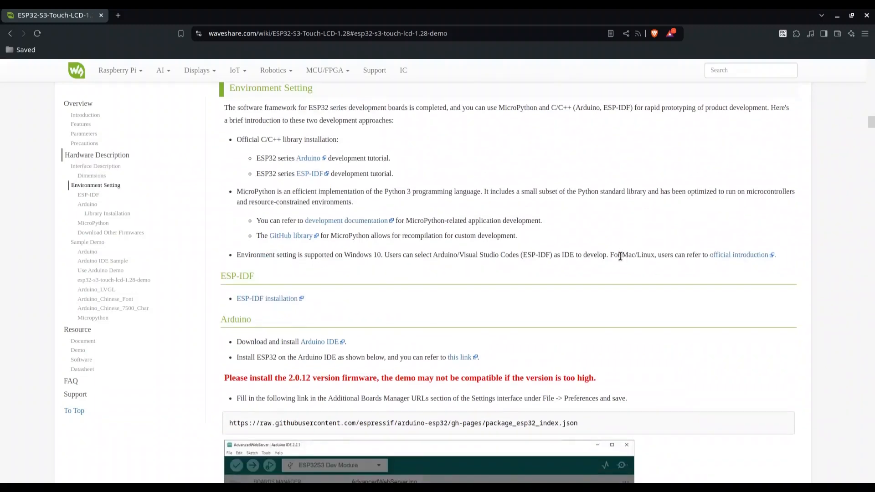
mouse_move(632, 303)
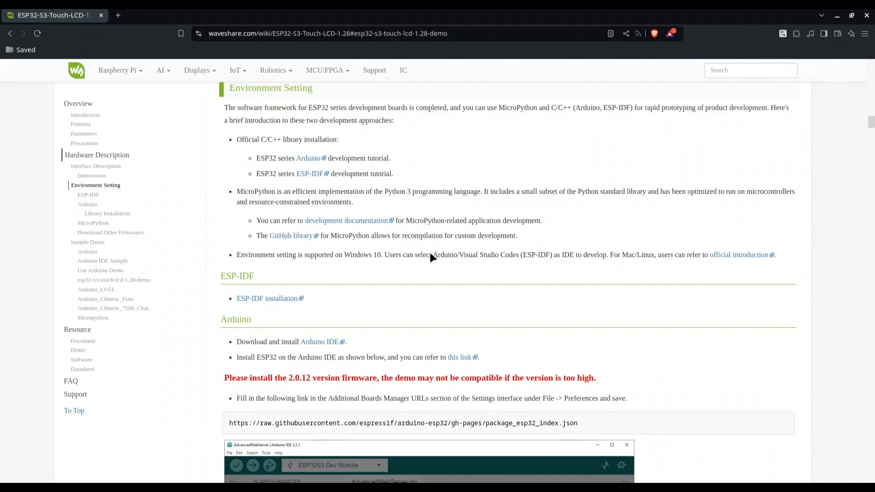
mouse_move(627, 305)
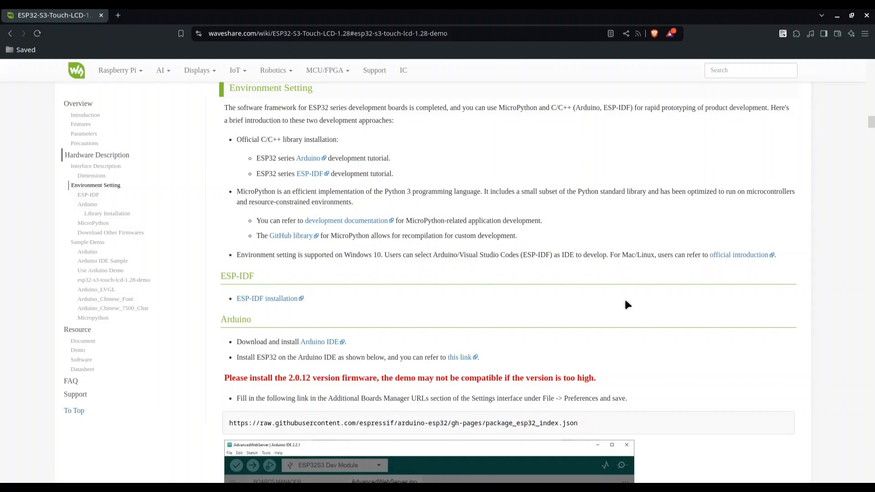
mouse_move(359, 170)
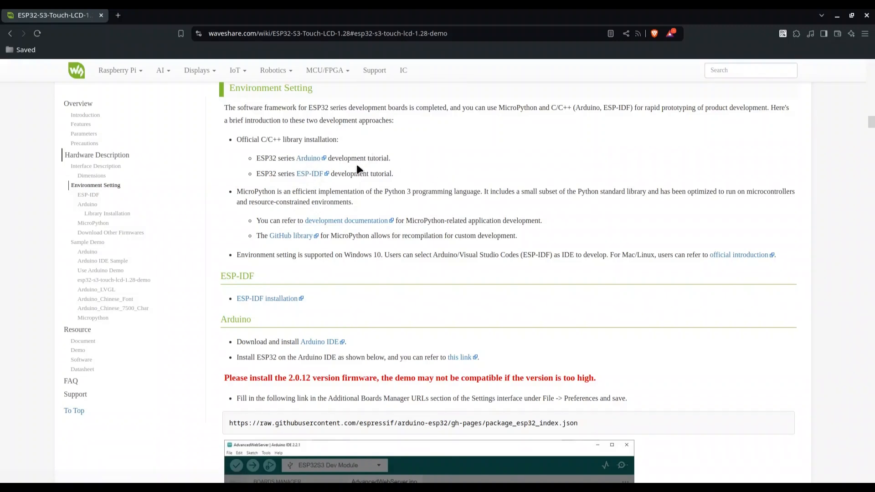
- Open the ESP32 Arduino tutorial in a new tab, skim 'Installing using PlatformIO', then close it
right_click(309, 158)
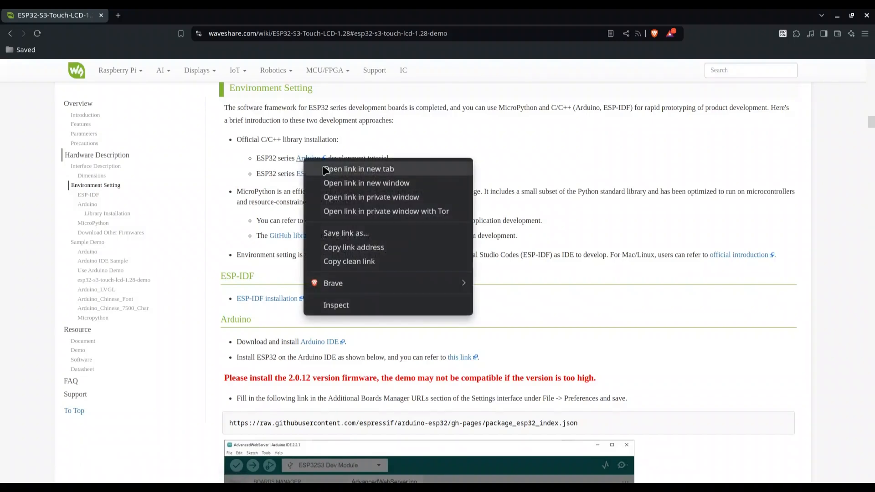
left_click(358, 169)
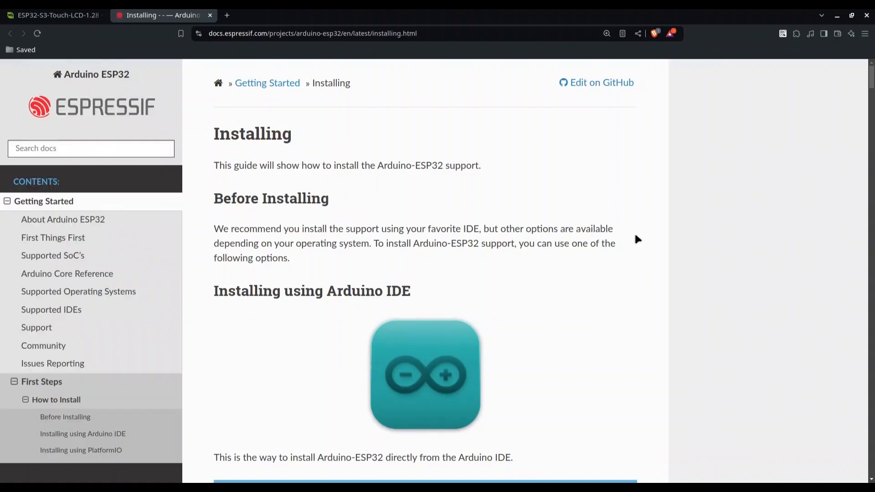
mouse_move(581, 310)
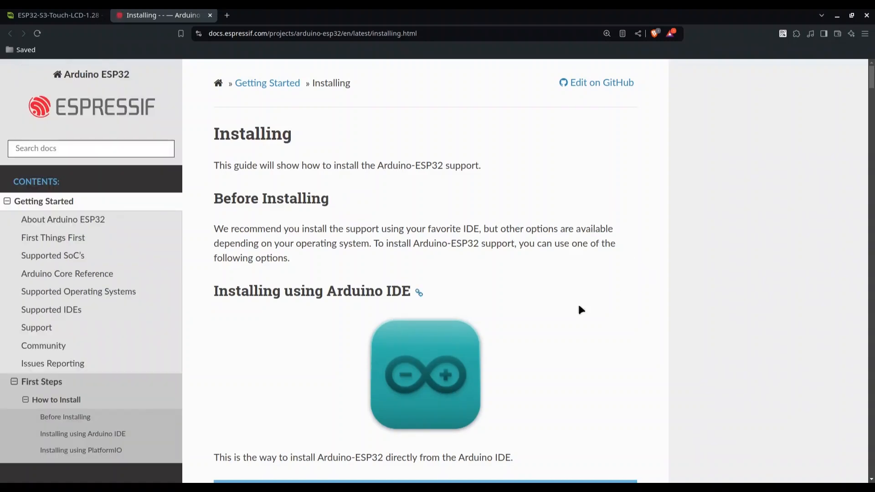
mouse_move(642, 158)
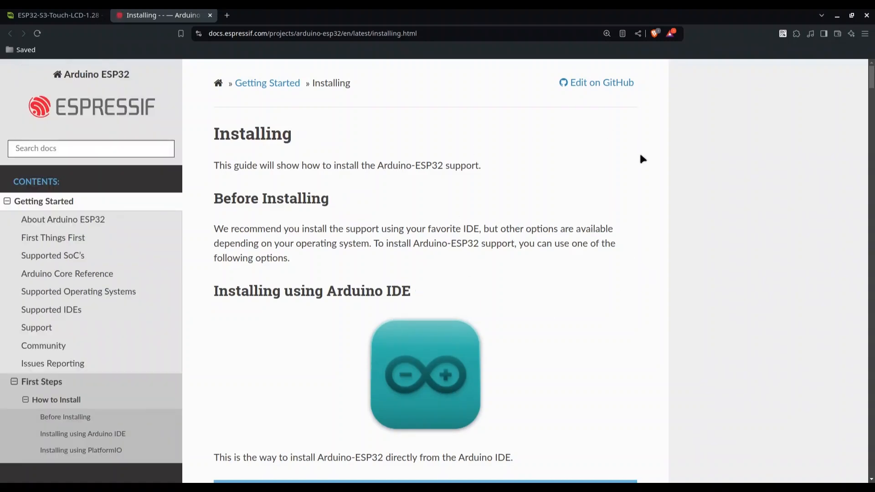
scroll("down", 3)
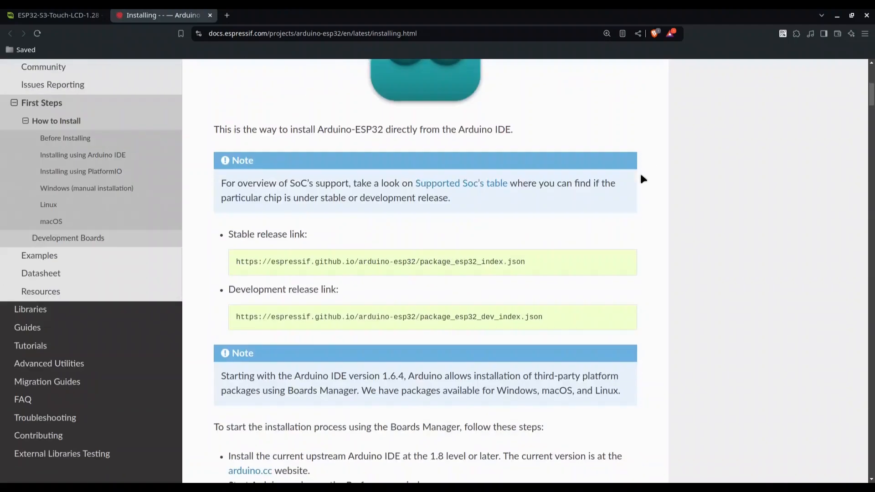
scroll("down", 3)
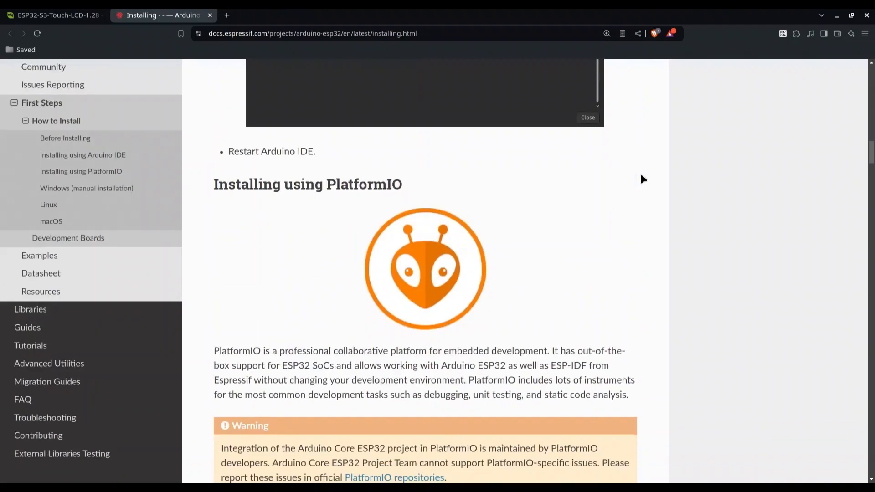
scroll("down", 3)
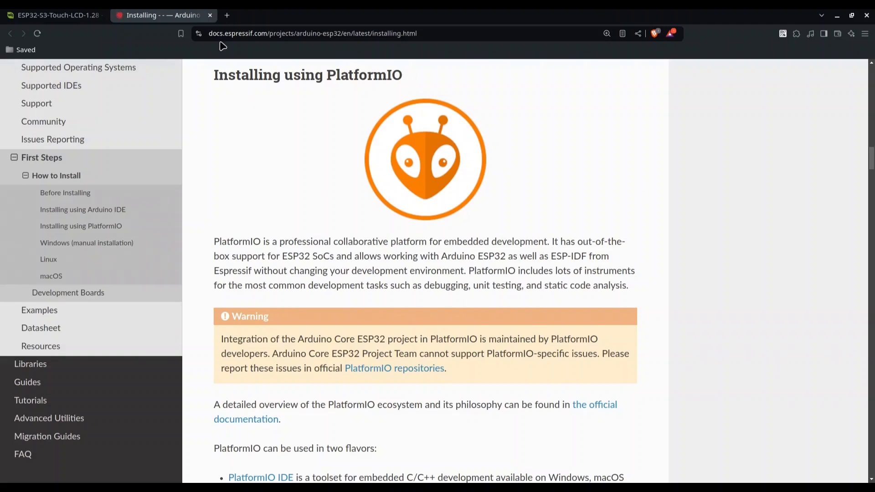
left_click(52, 15)
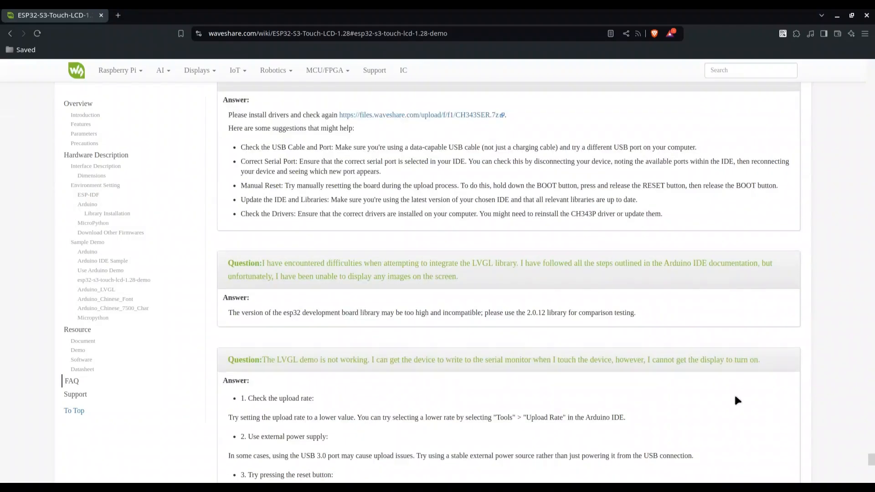
- Scroll the wiki down to the touch LCD library download link
scroll("down", 3)
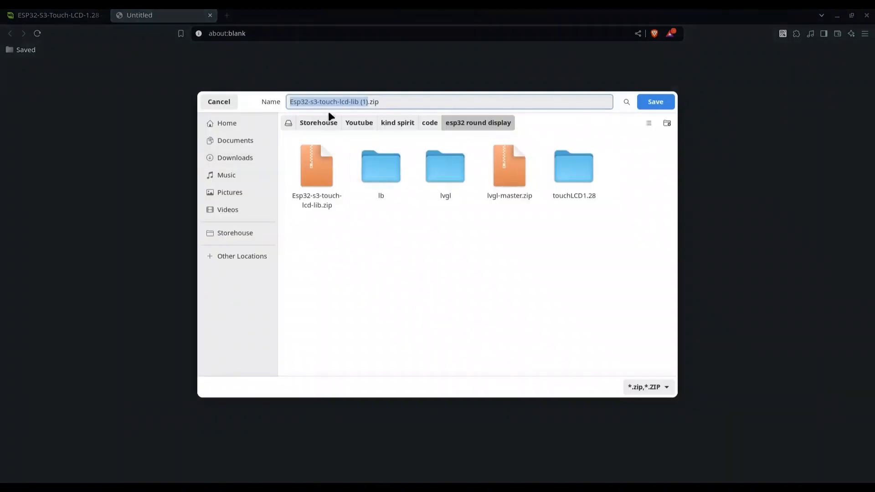
- Cancel saving the duplicate Esp32-s3-touch-lcd-lib (1).zip in the save dialog
left_click(387, 101)
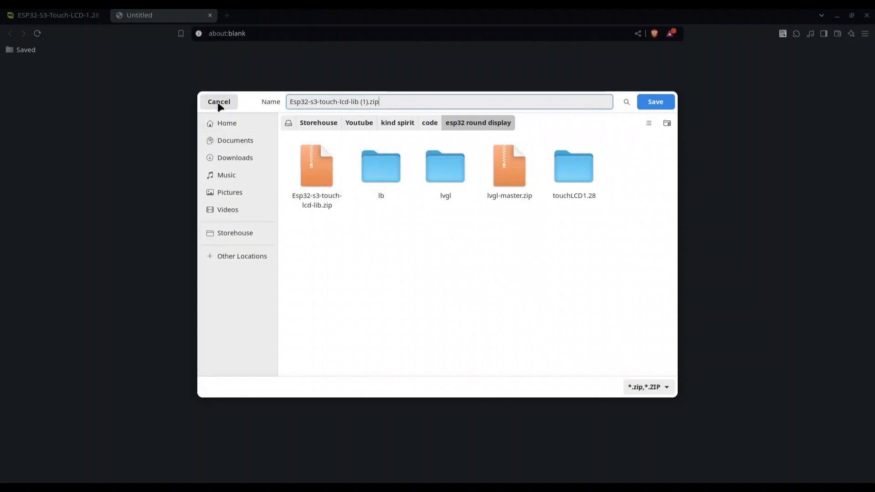
left_click(219, 101)
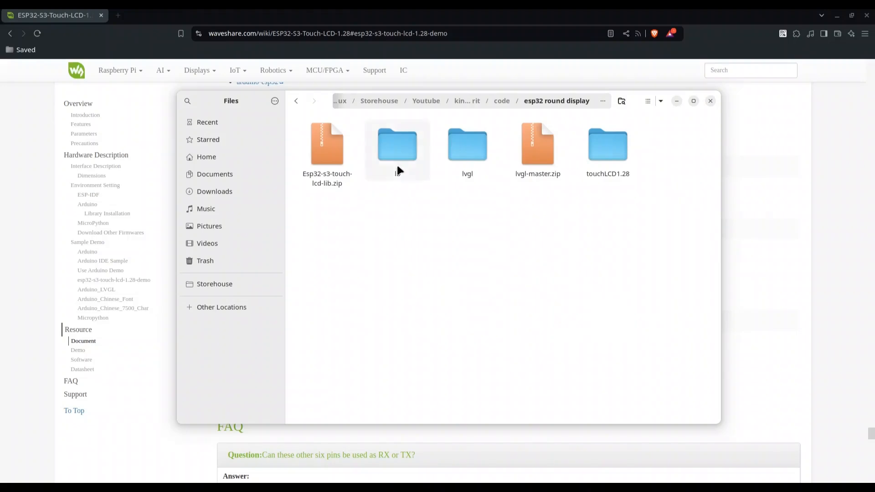
- Navigate into lb/TFT_eSPI_Setups and open Setup207_GC9A01.h in the text editor
double_click(397, 144)
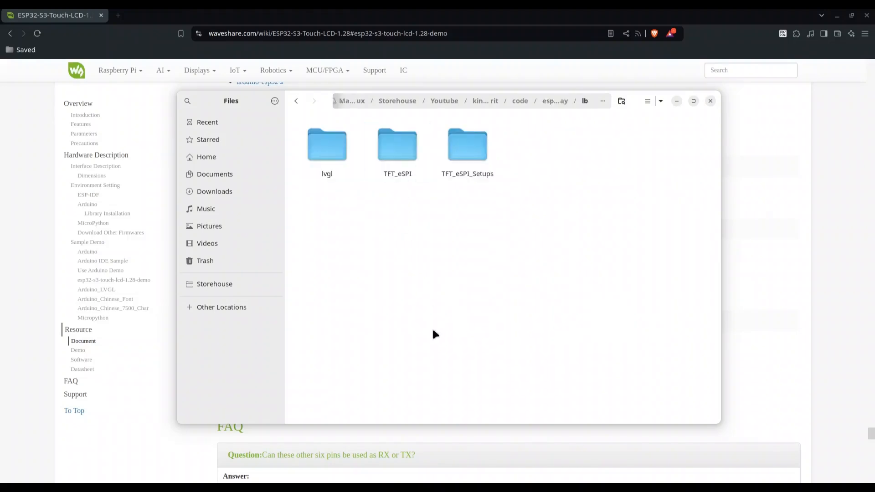
mouse_move(384, 271)
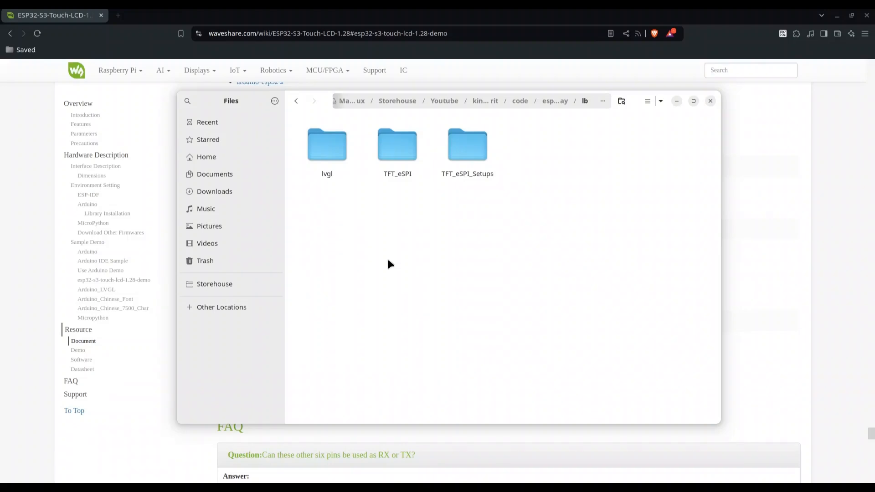
mouse_move(390, 257)
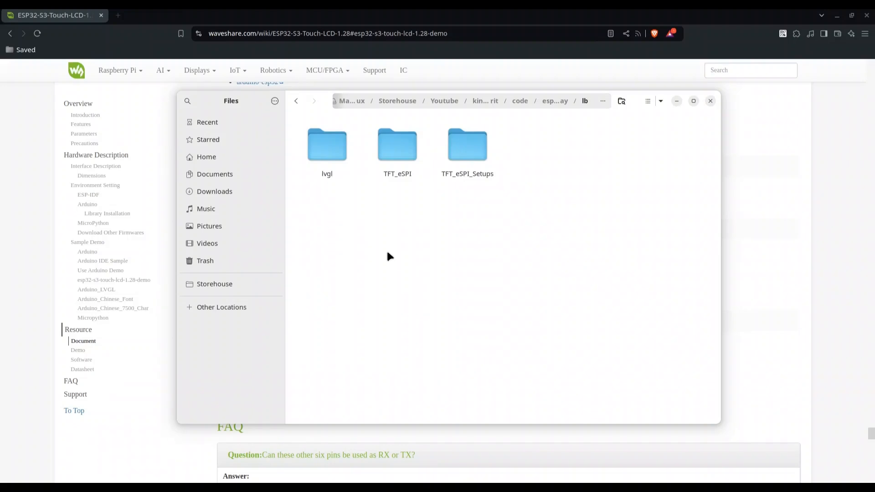
mouse_move(407, 311)
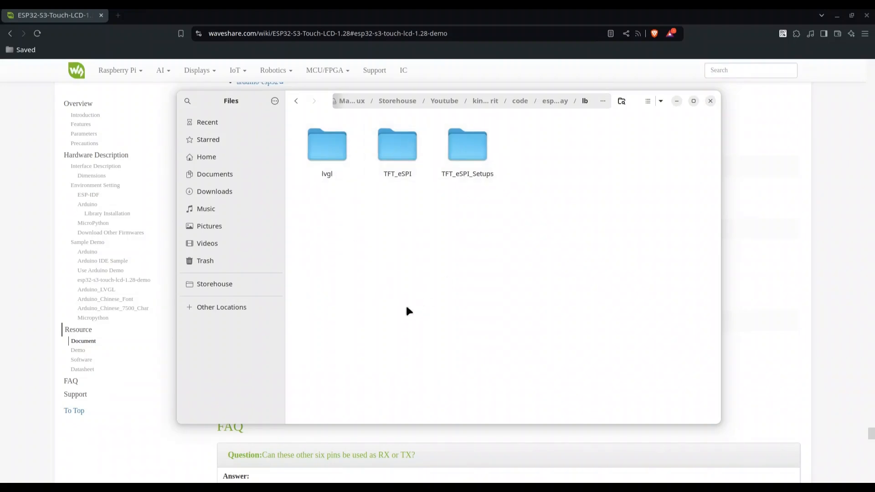
mouse_move(451, 190)
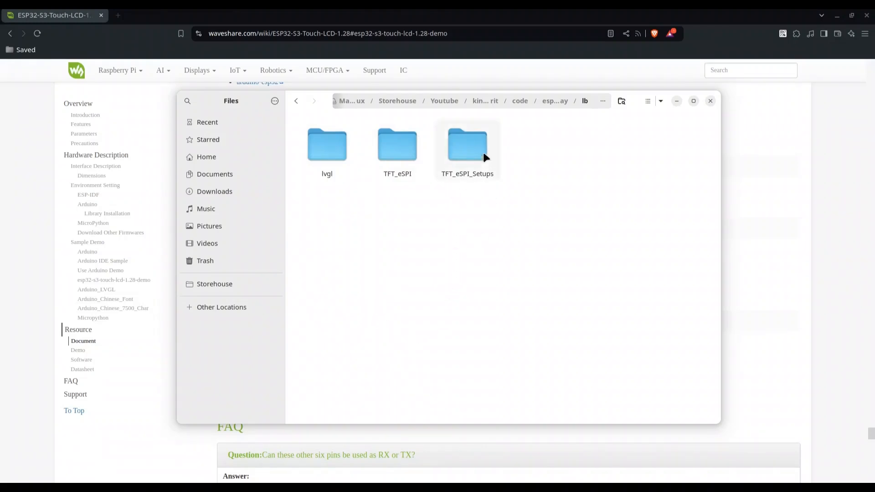
double_click(467, 144)
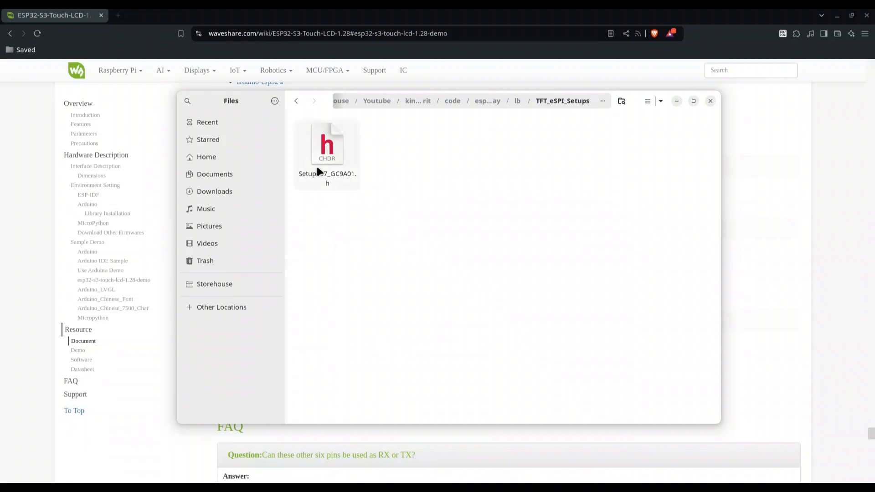
left_click(326, 144)
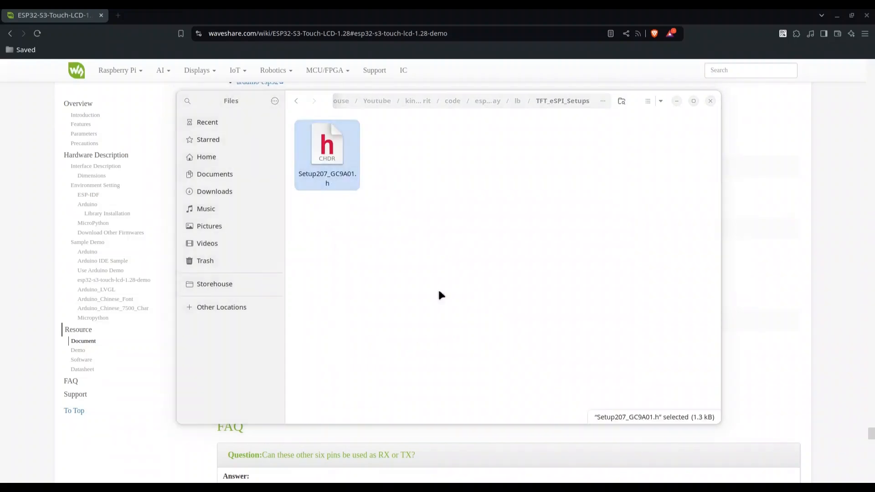
double_click(327, 143)
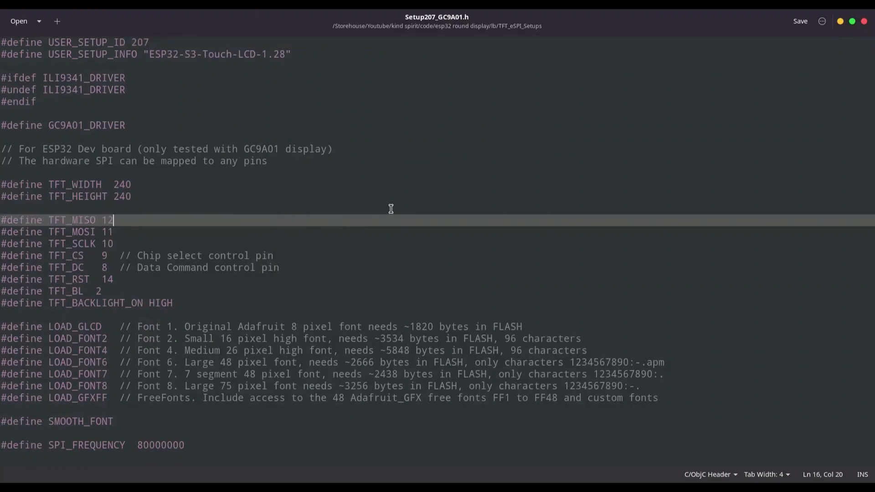
mouse_move(317, 244)
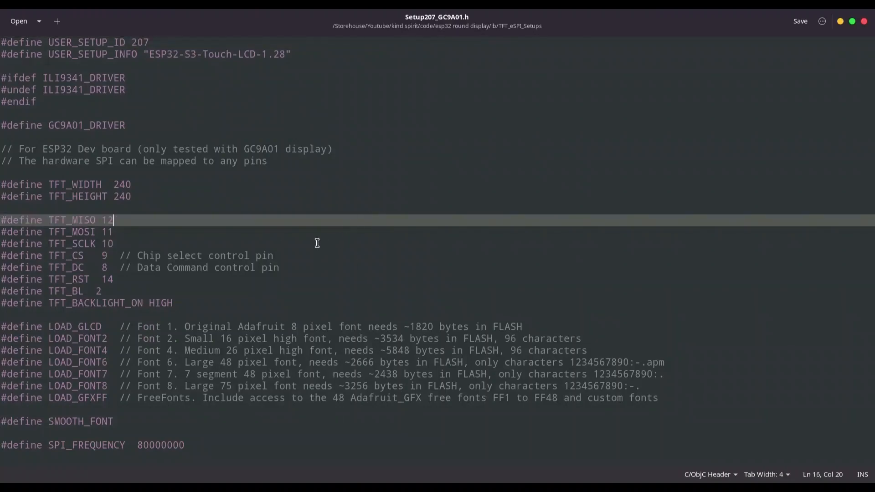
mouse_move(123, 233)
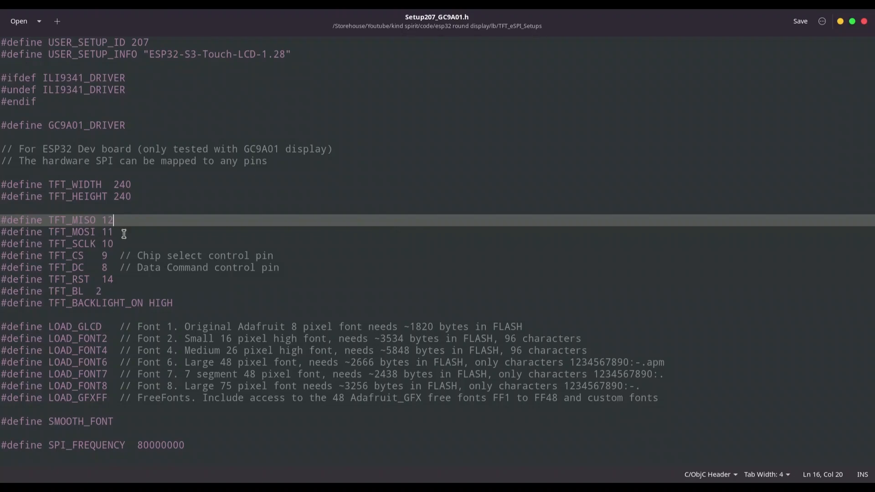
mouse_move(116, 280)
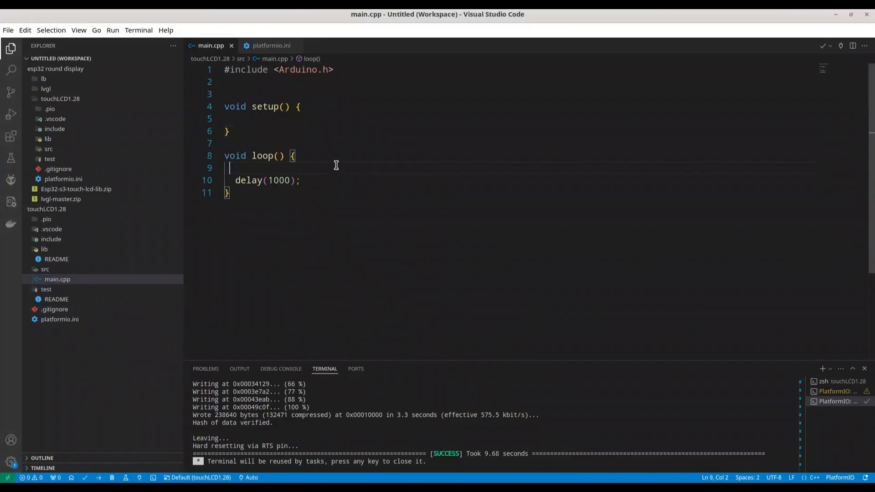
mouse_move(271, 46)
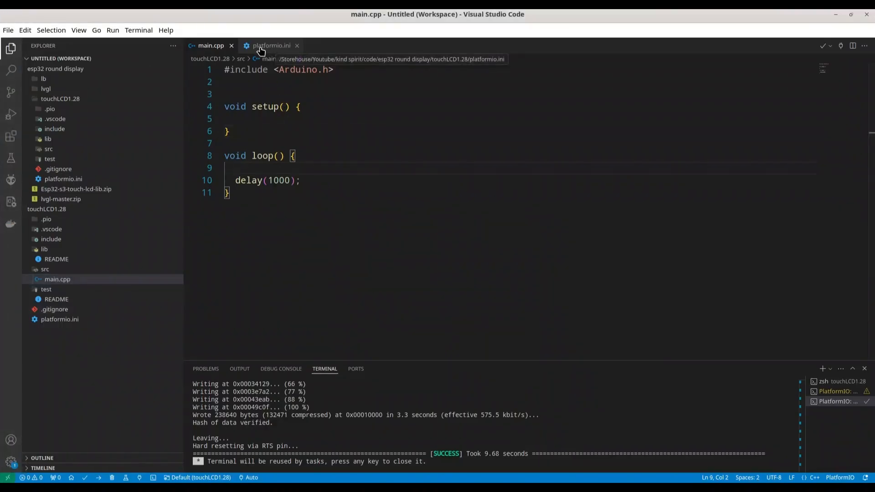
- Show platformio.ini with the esp32s3usbotg board and Arduino framework settings
left_click(271, 45)
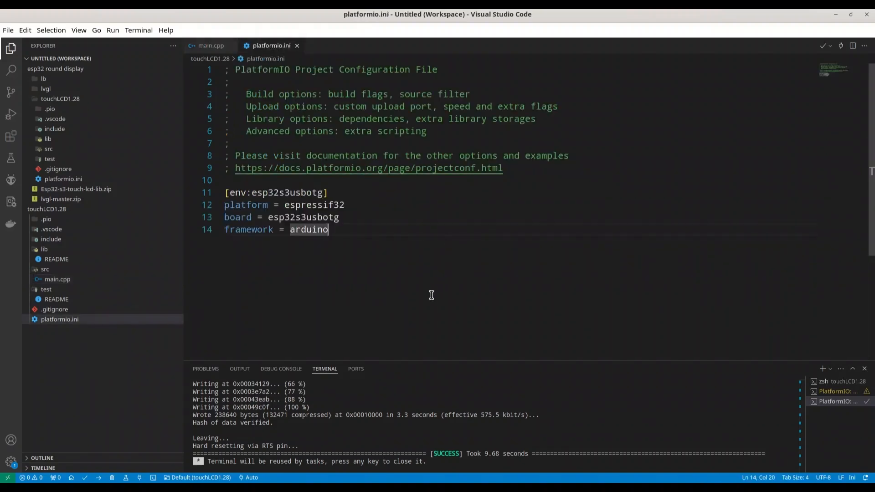
mouse_move(258, 204)
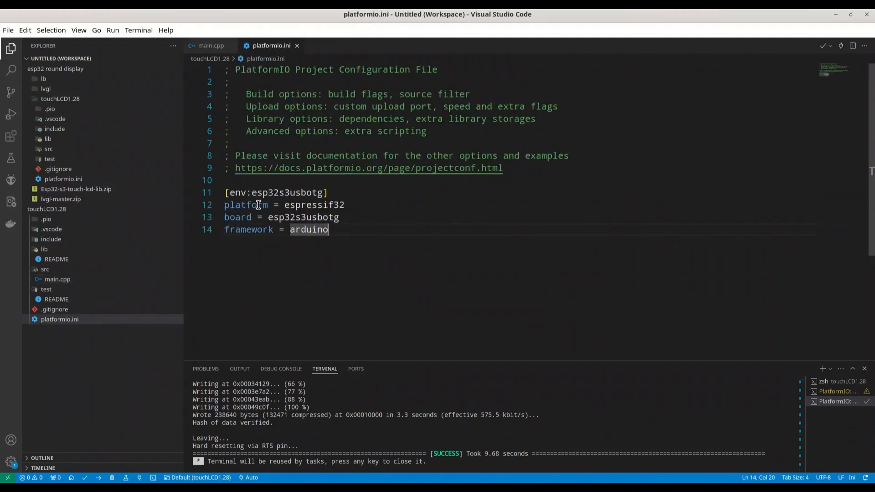
mouse_move(399, 307)
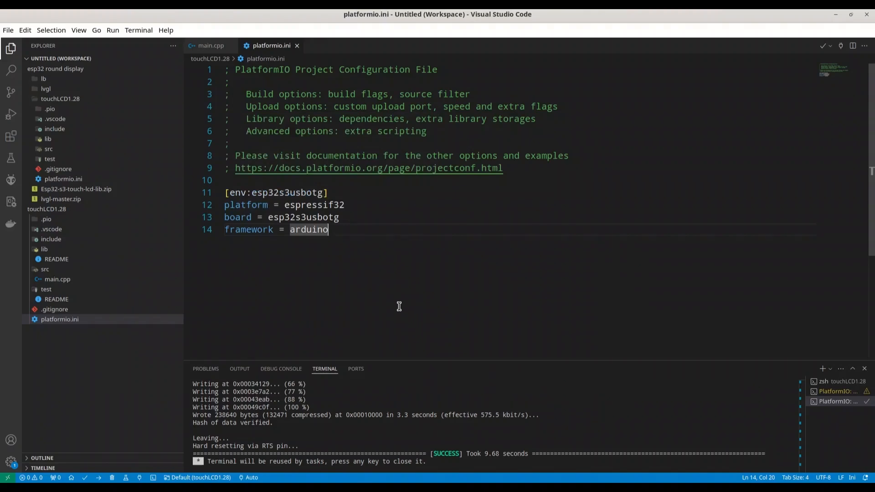
mouse_move(368, 274)
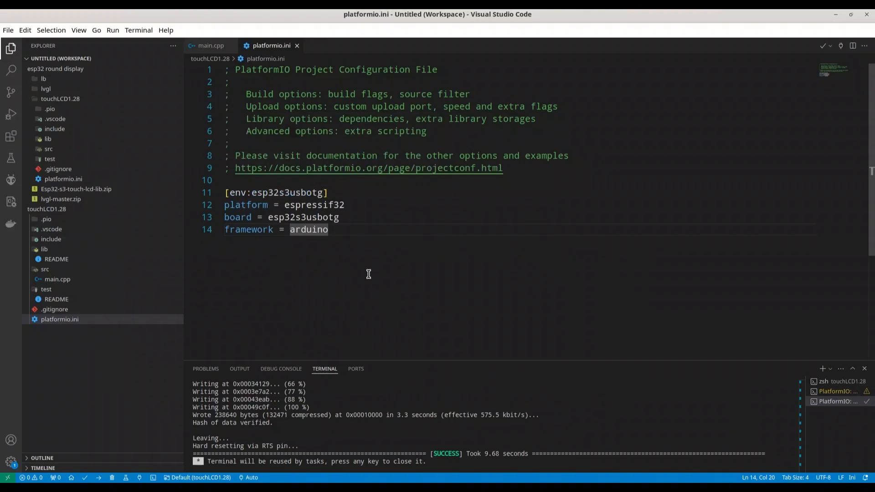
mouse_move(373, 332)
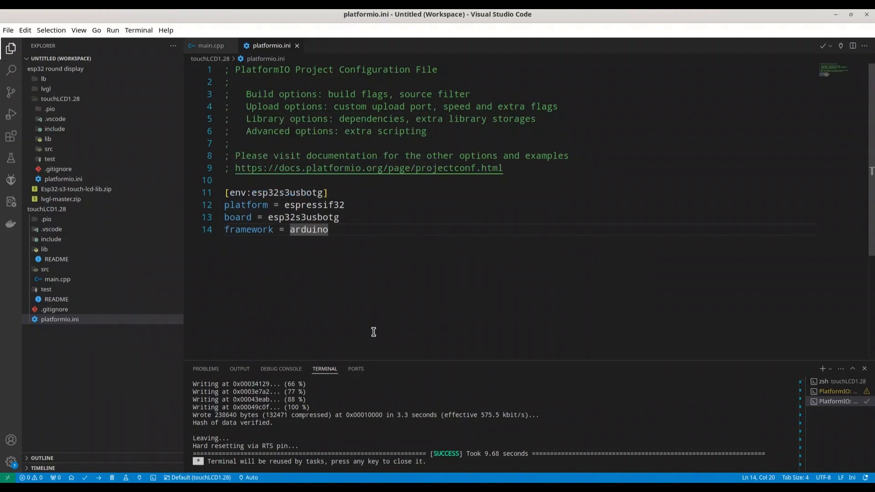
mouse_move(298, 240)
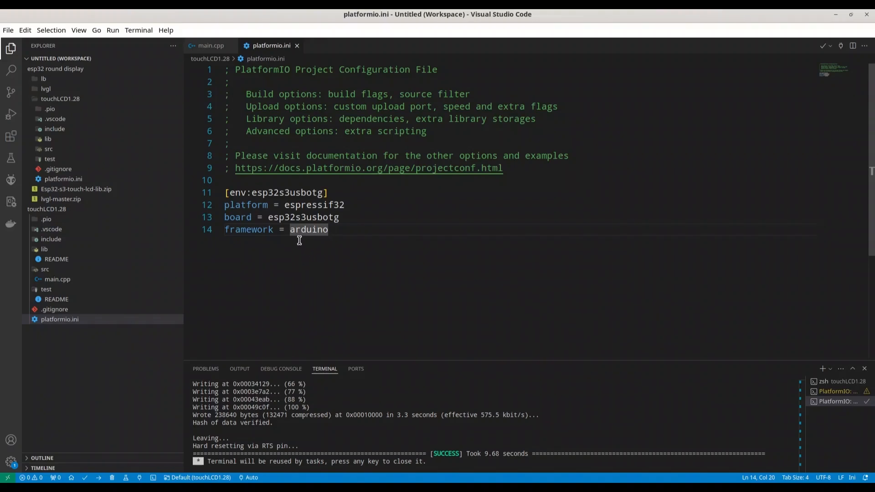
mouse_move(353, 239)
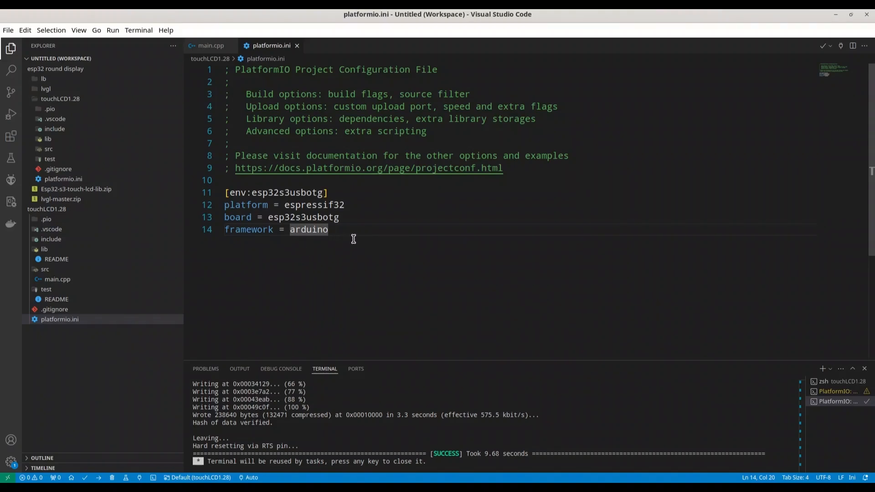
mouse_move(341, 229)
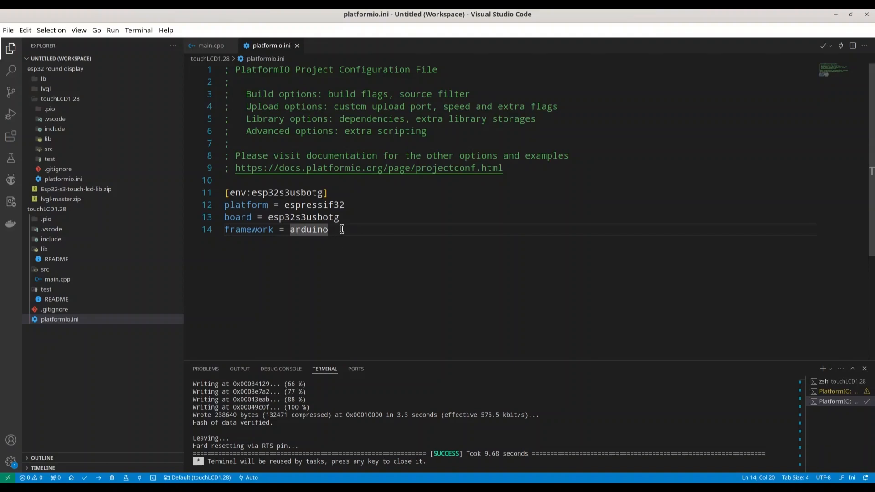
mouse_move(363, 243)
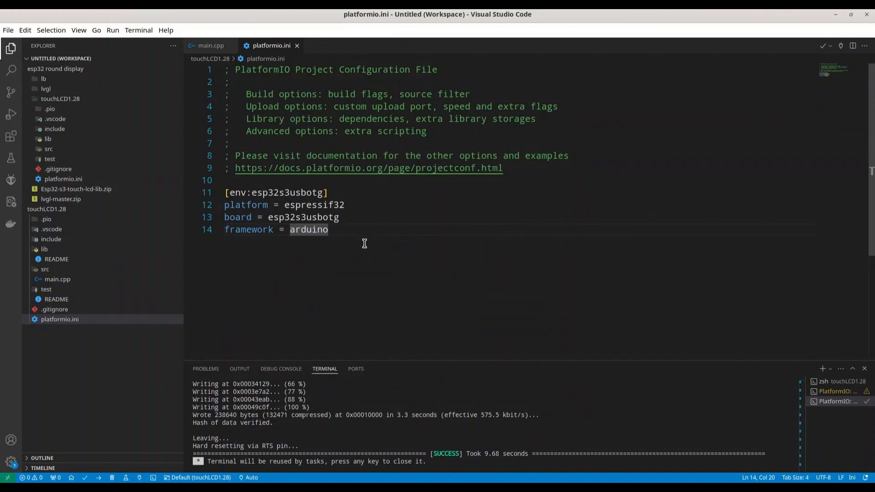
mouse_move(354, 229)
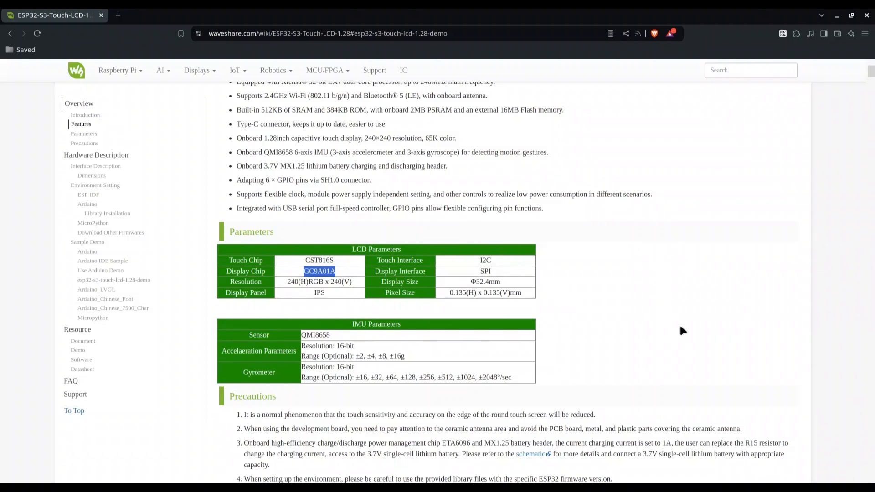
mouse_move(316, 282)
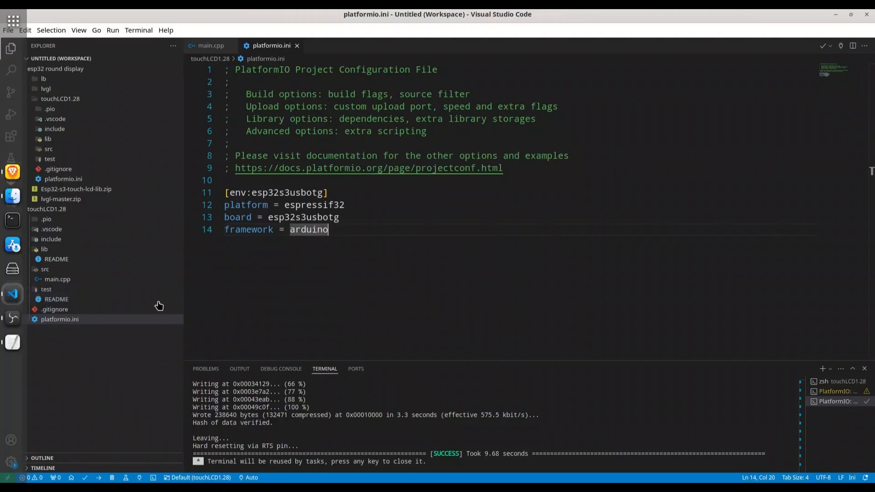
- Search the PlatformIO library registry for 'GC9A01A' from the Quick Access Libraries page
left_click(10, 179)
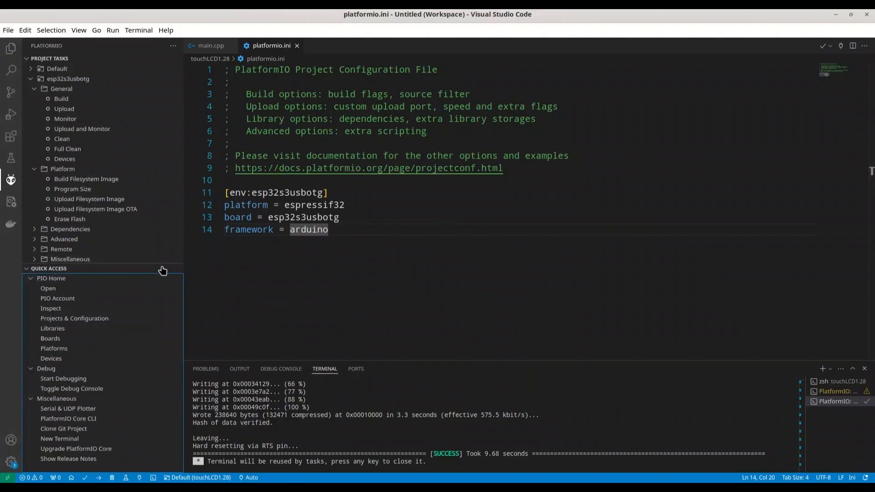
mouse_move(53, 328)
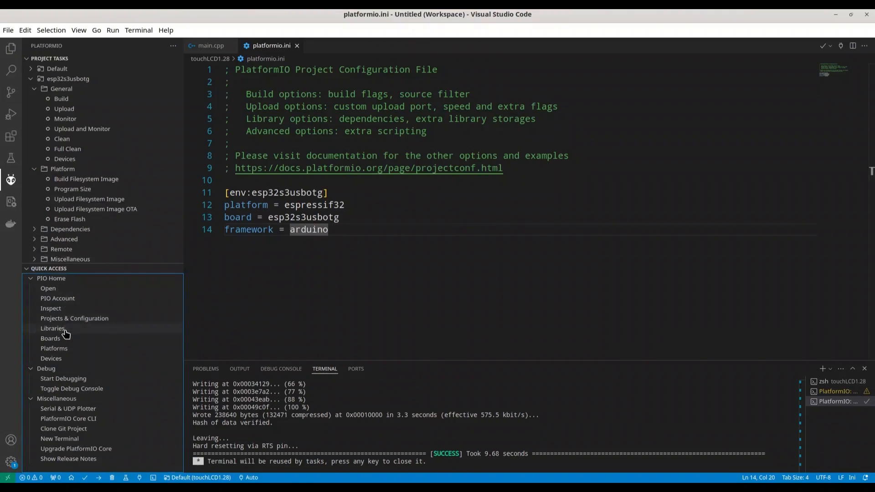
left_click(52, 328)
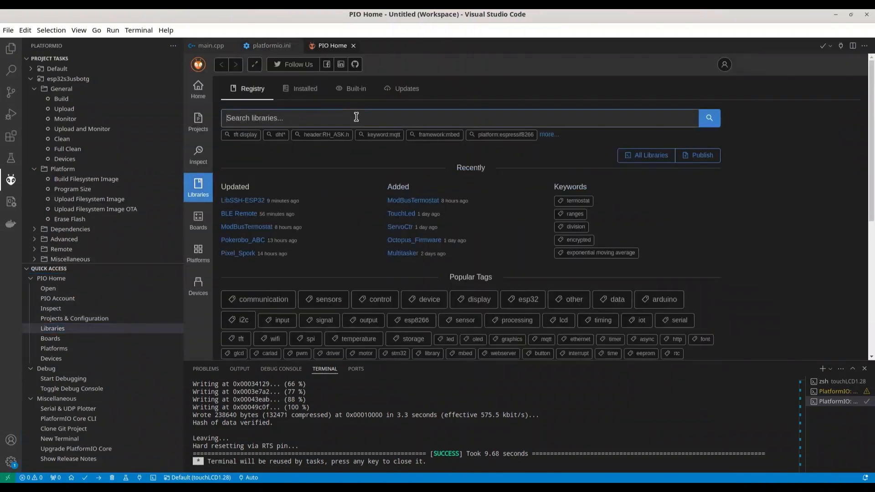
type("GC9A01A")
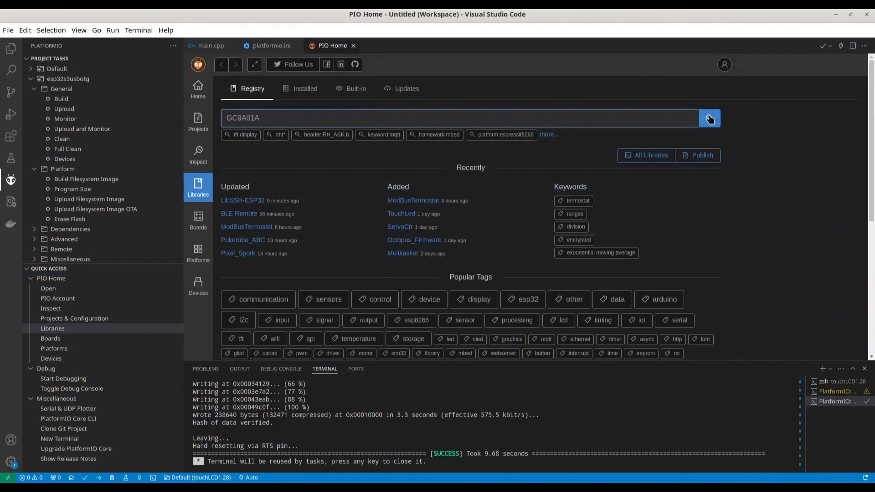
left_click(709, 118)
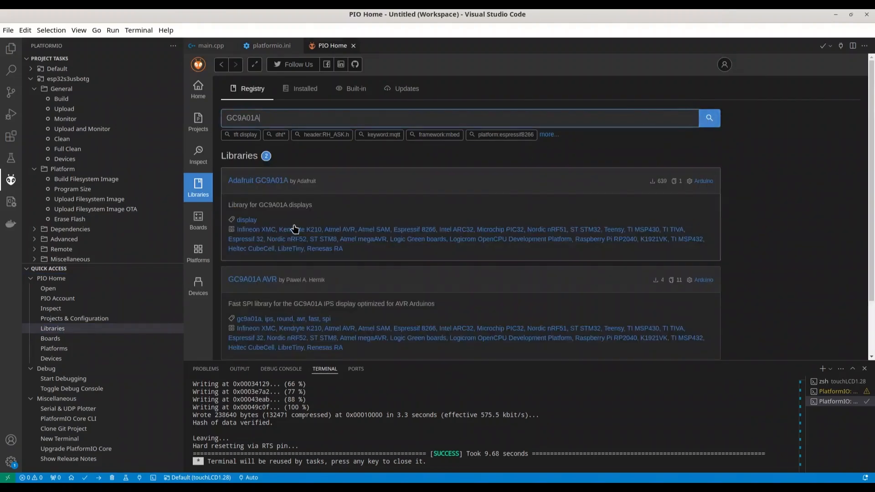
mouse_move(271, 192)
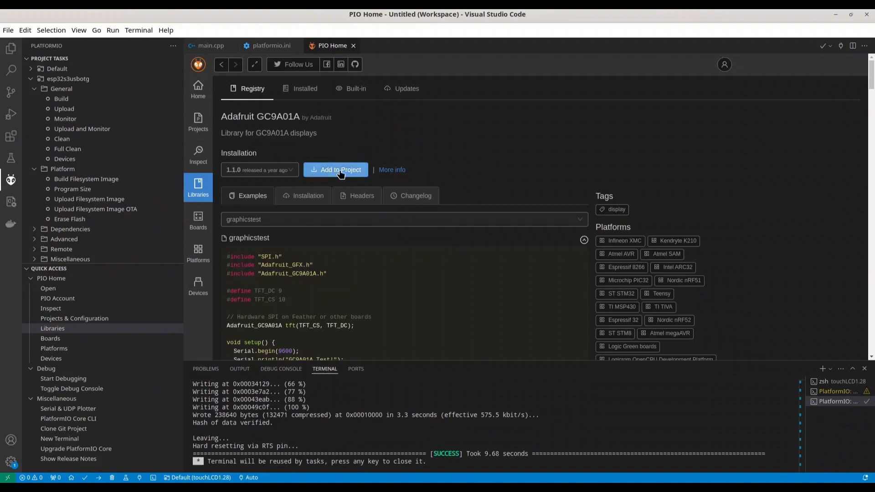
- Add Adafruit GC9A01A to touchLCD1.28 and confirm it appears in platformio.ini lib_deps
left_click(339, 170)
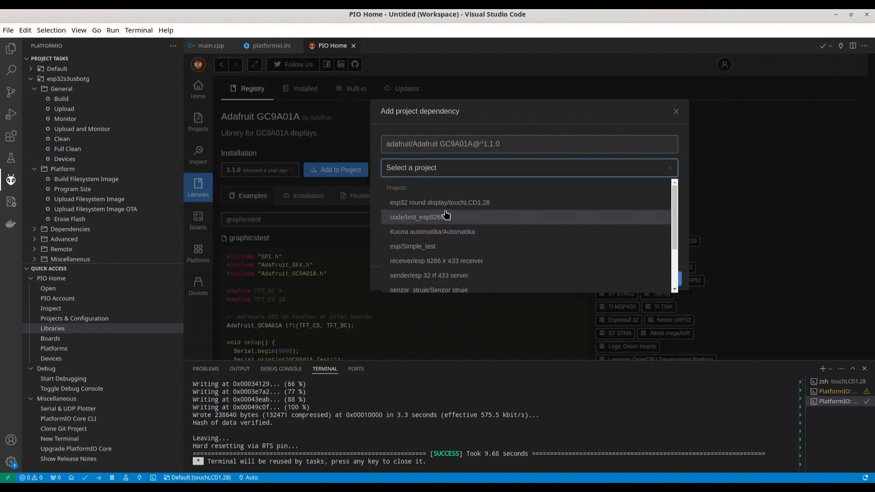
mouse_move(475, 205)
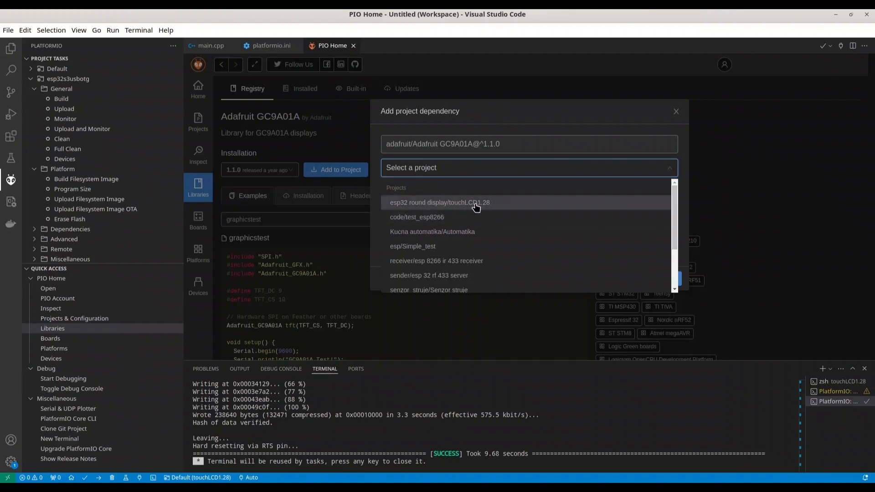
left_click(440, 202)
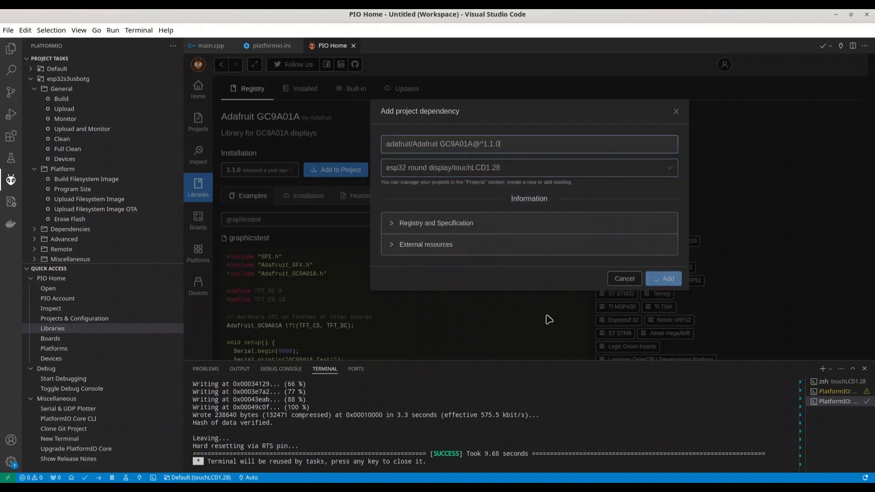
left_click(663, 278)
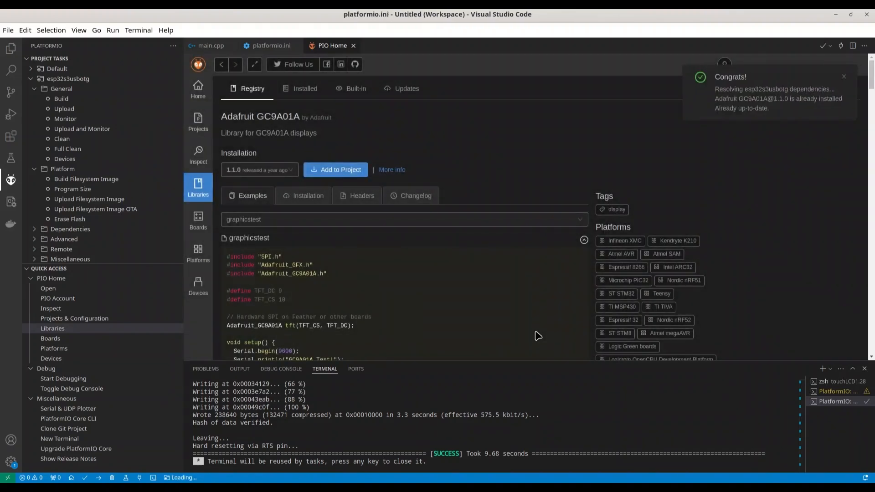
left_click(271, 45)
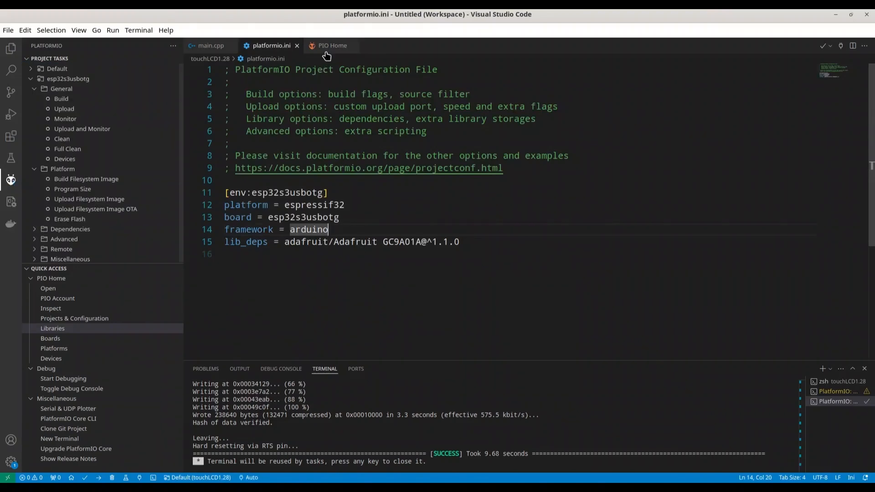
- Select the three example include lines on the library page, then return to main.cpp
left_click(332, 45)
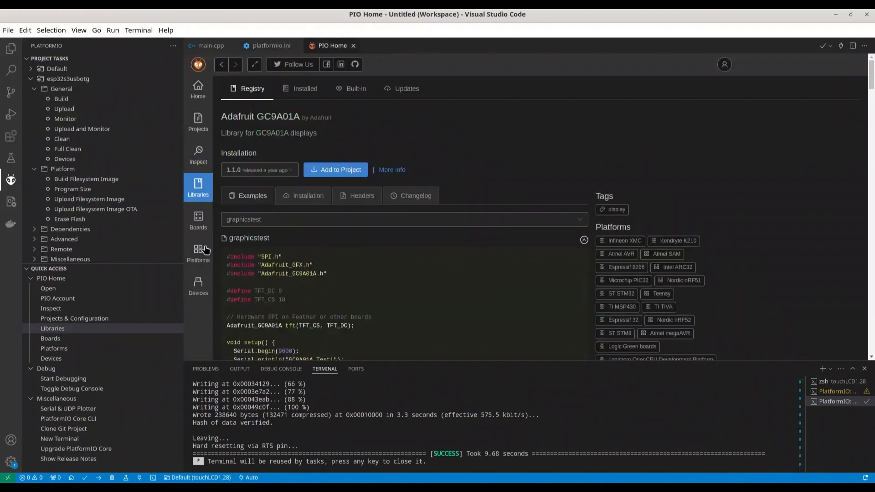
left_click_drag(226, 256, 326, 273)
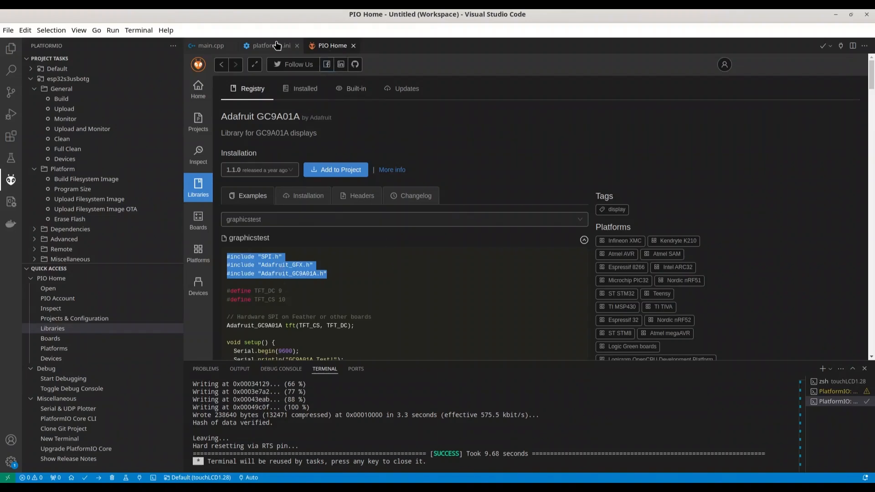
left_click(209, 45)
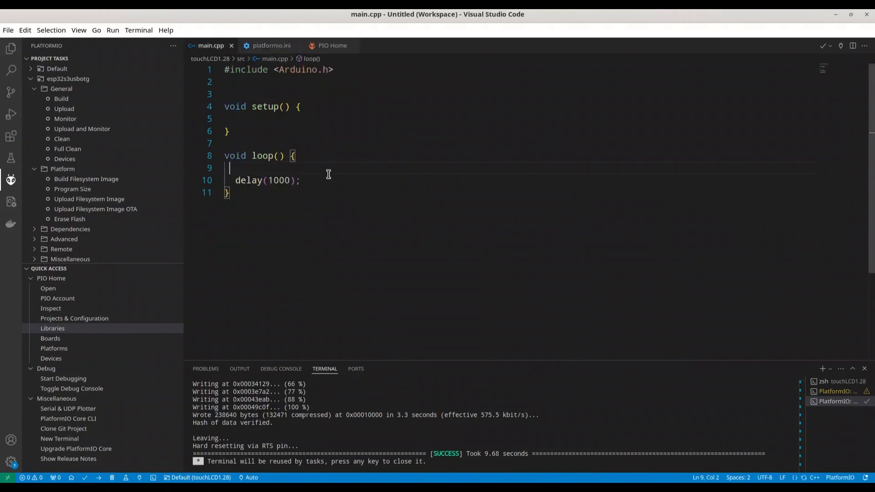
- Add #include "SPI.h" with the GFX and GC9A01A headers, then begin 'Adafruit_GC9A01A tft();'
type("#include \"SPI.h\"")
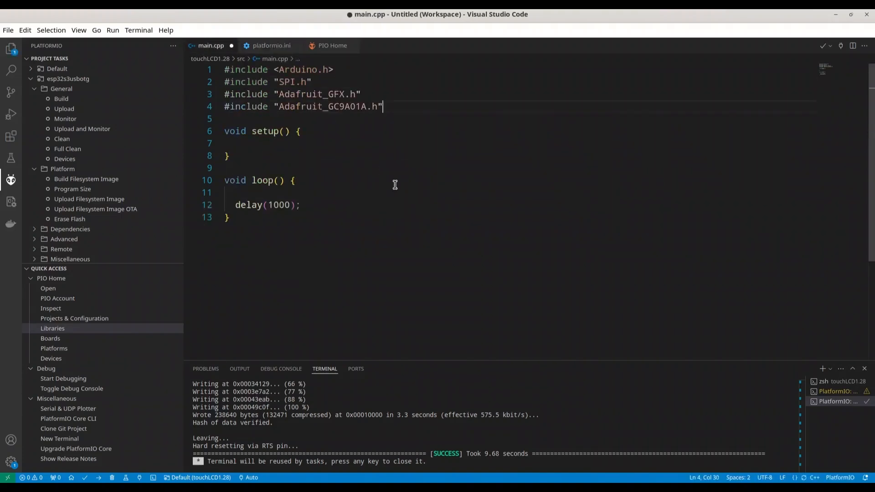
key("Enter")
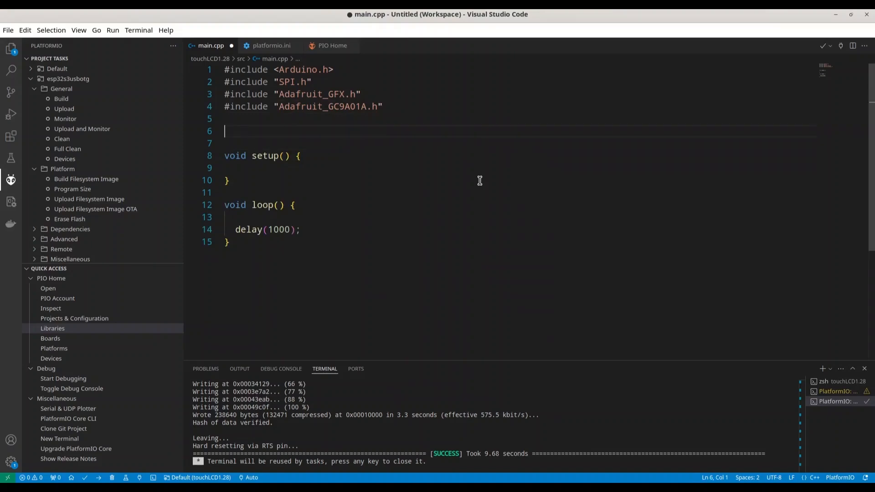
type("Adafr")
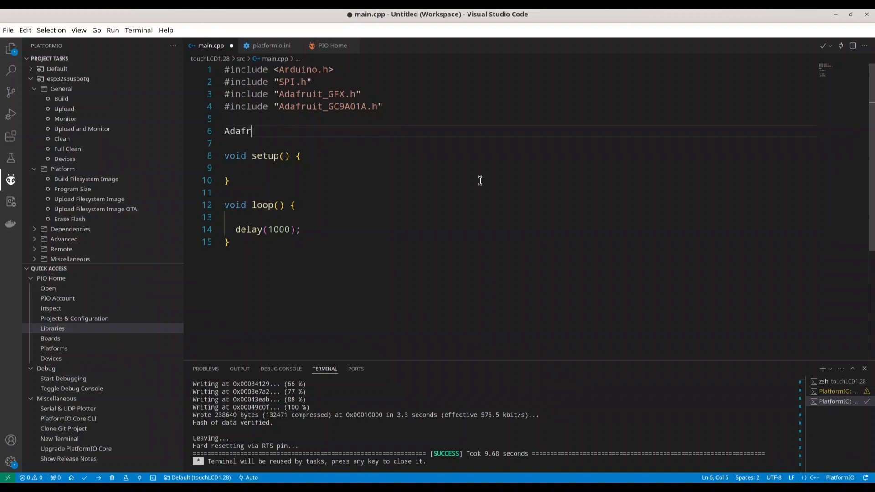
type("uit_GC9A01A")
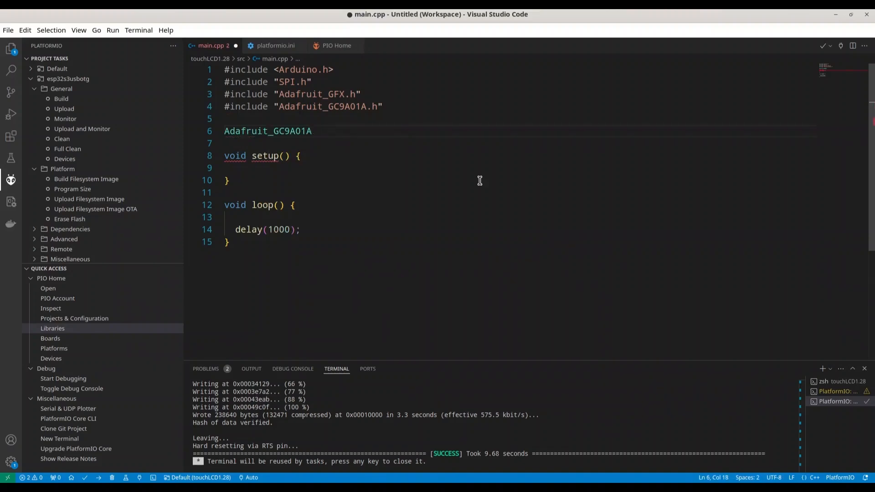
type("tft()")
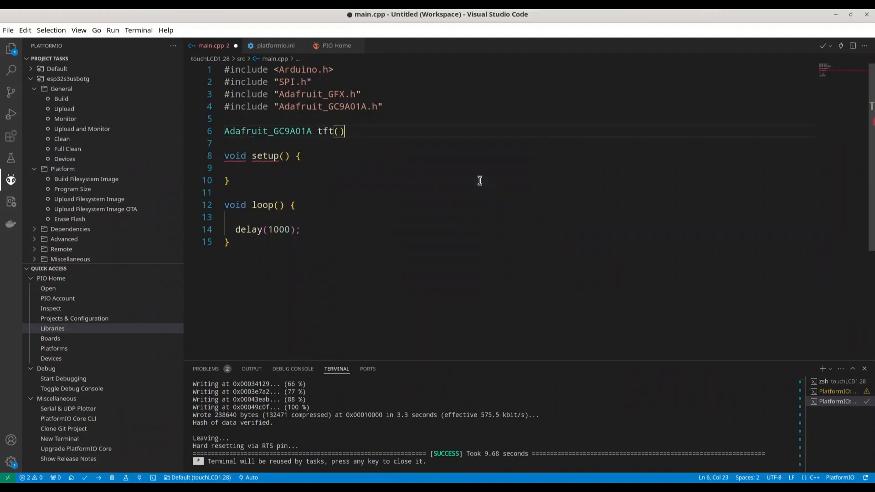
type(";")
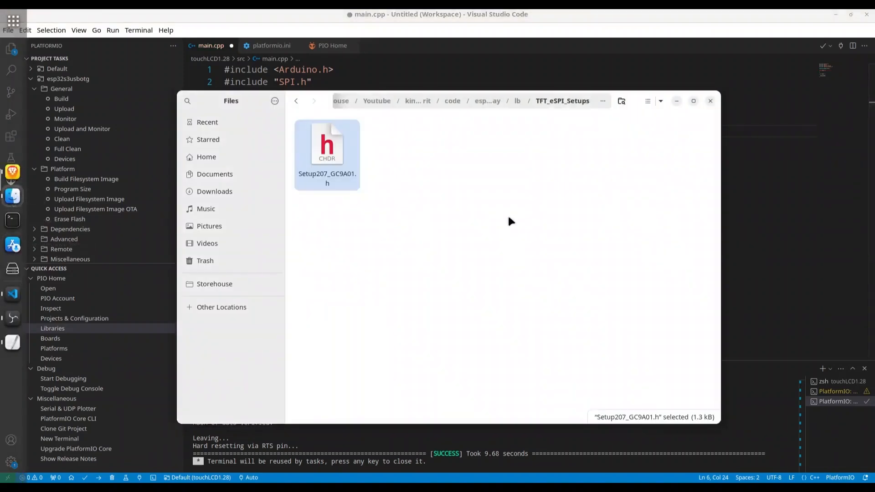
- Open Setup207_GC9A01.h in Text Editor to read its TFT pin defines
double_click(326, 144)
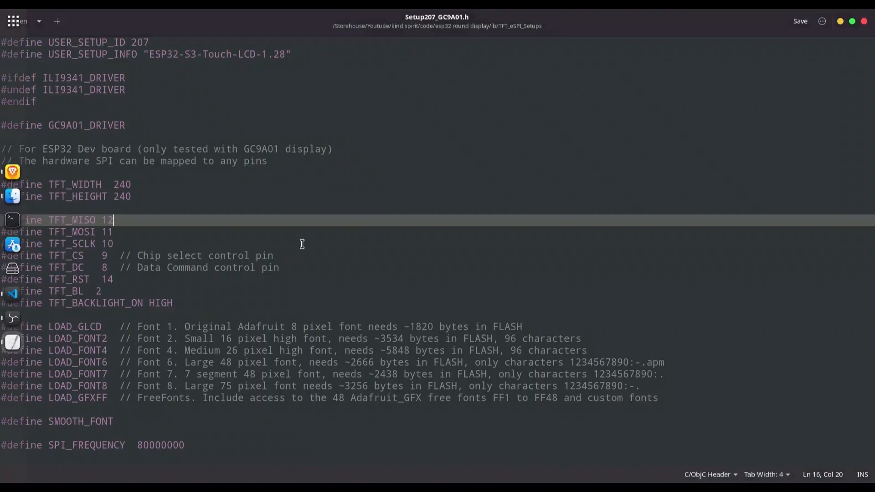
mouse_move(117, 244)
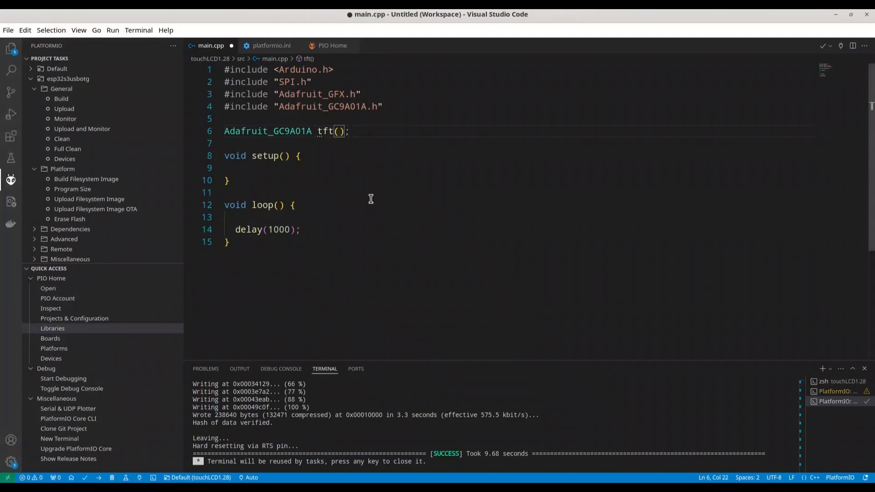
- Fill the tft constructor with chip-select 9 and data/command 8 as 'tft(9,8)'
type(",")
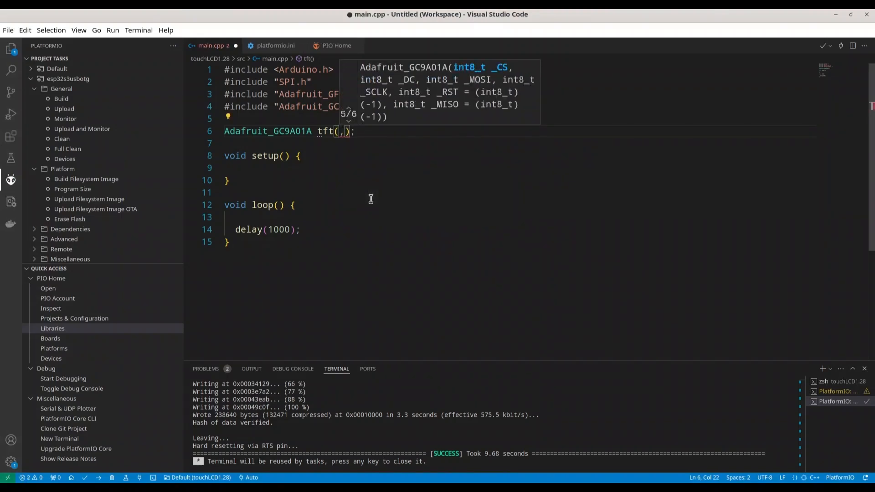
mouse_move(461, 194)
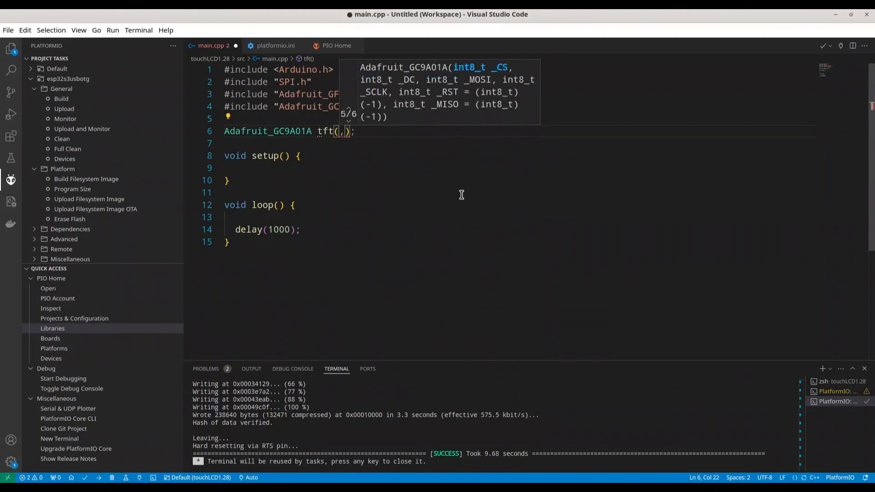
mouse_move(458, 145)
type("9")
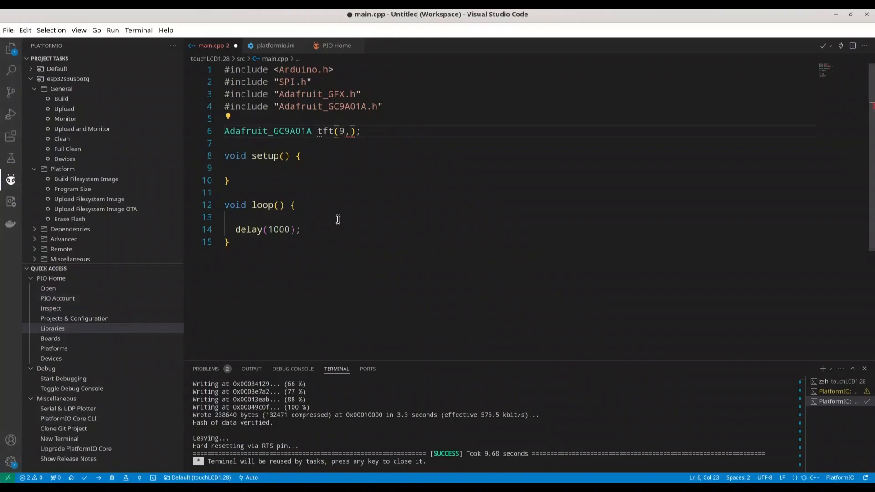
type("8")
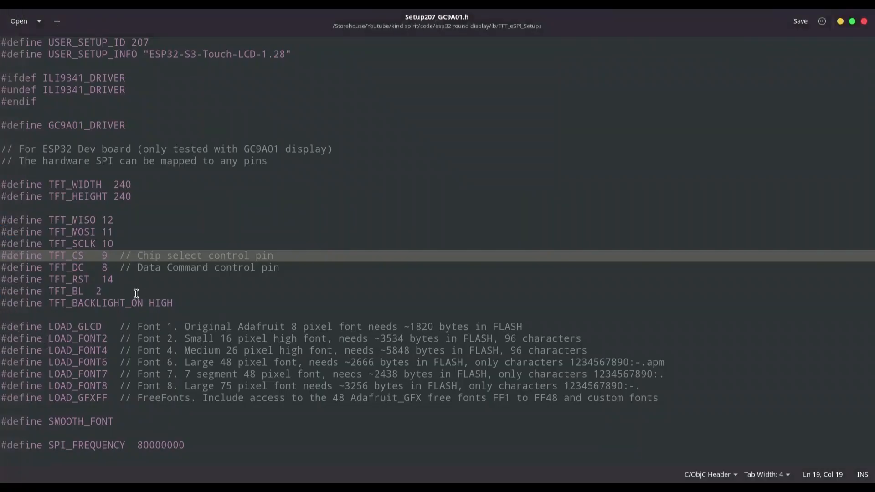
- Read the TFT_MOSI, TFT_SCLK and TFT_RST defines, then return to VS Code
left_click(107, 256)
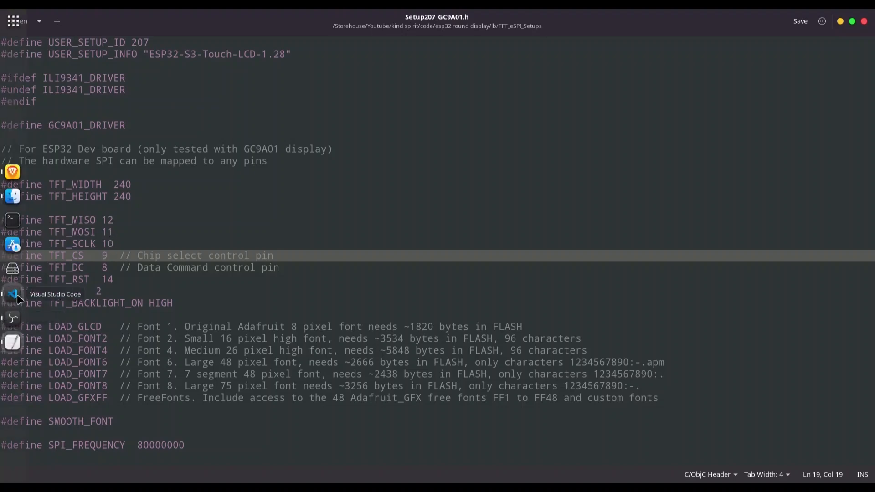
left_click(12, 295)
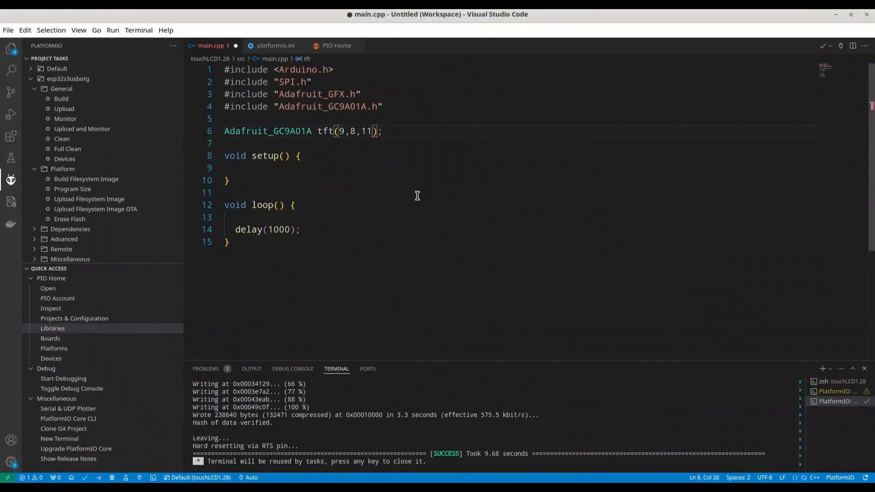
- Extend the tft arguments to 'tft(9,8,11,10,14,12)' with clock, reset and MISO pins
type(",10,14")
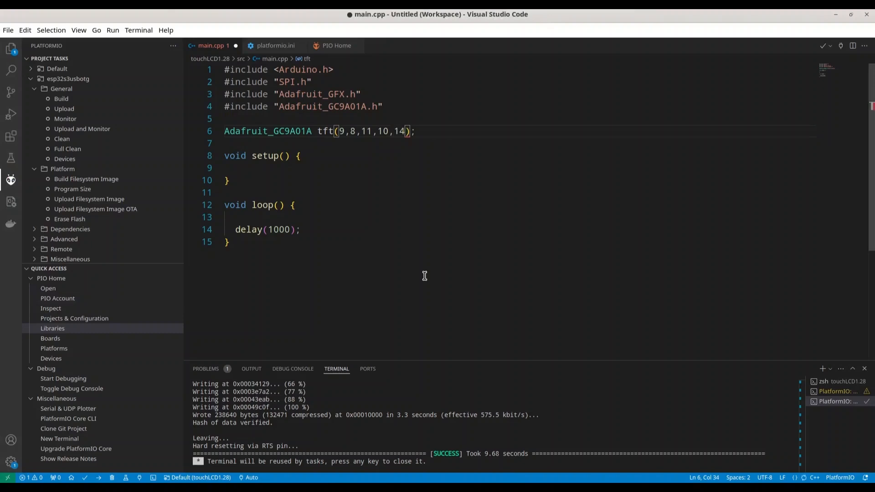
type(",12")
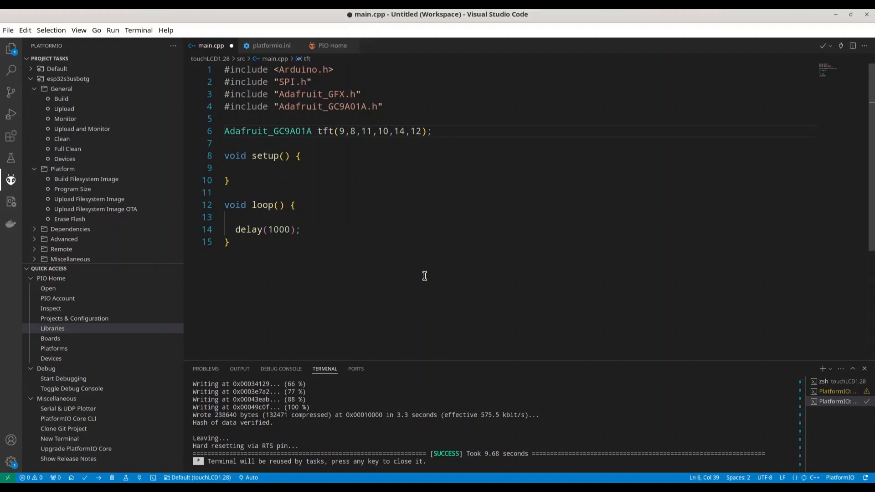
- Select the Adafruit_GC9A01A class name in the tft declaration
double_click(268, 131)
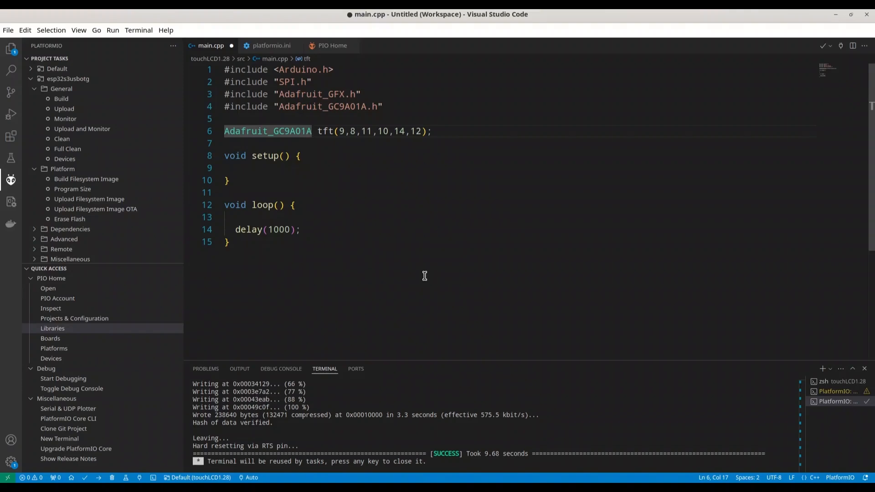
mouse_move(480, 224)
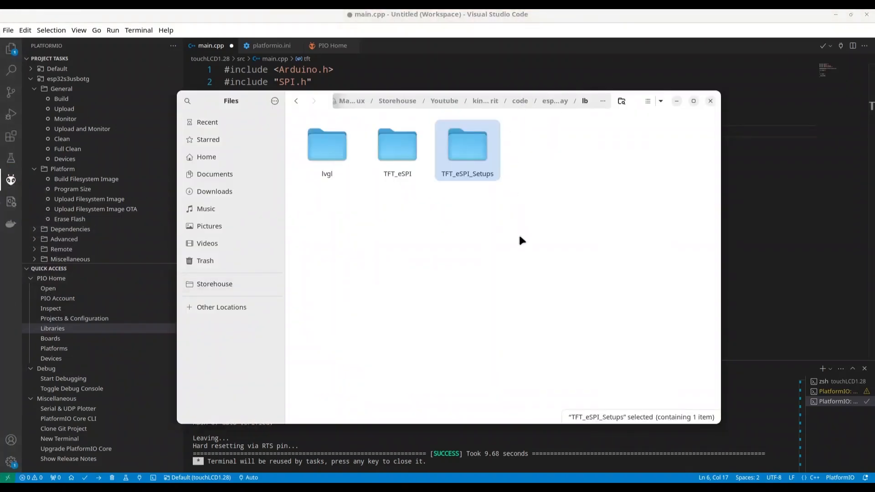
- Enter the TFT_eSPI library folder and open User_Setup_Select.h in Text Editor
left_click(402, 189)
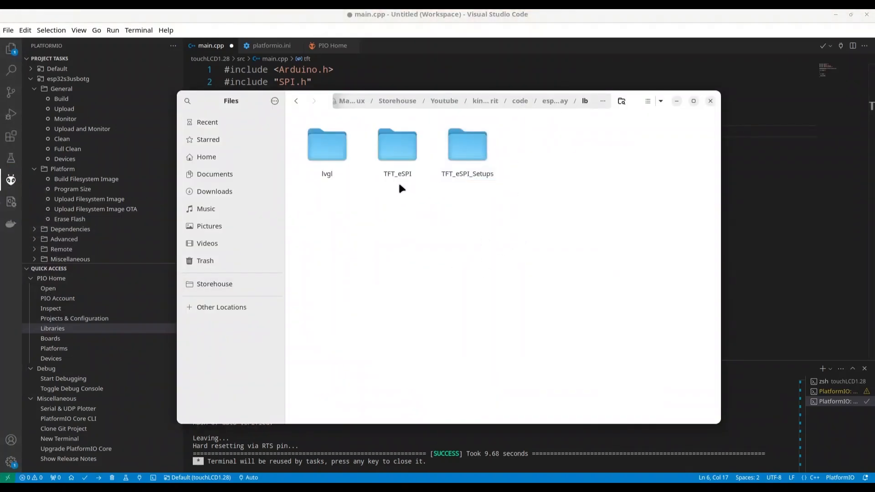
double_click(397, 143)
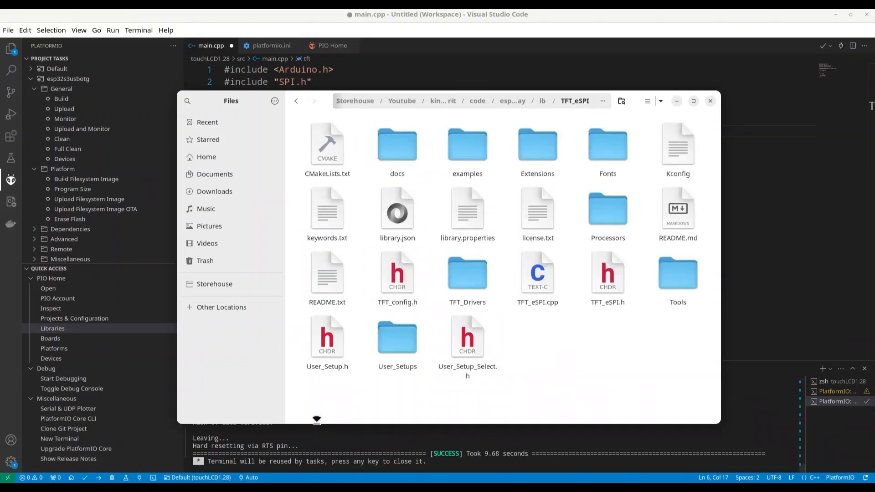
left_click(467, 336)
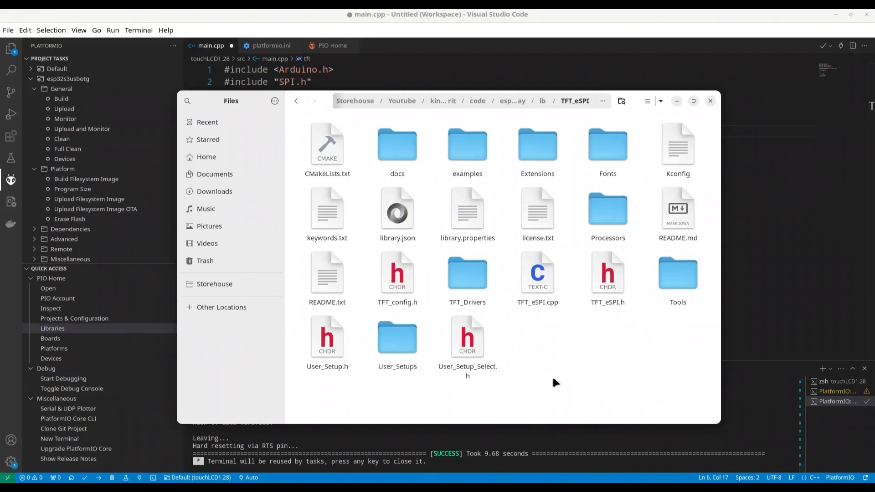
double_click(467, 336)
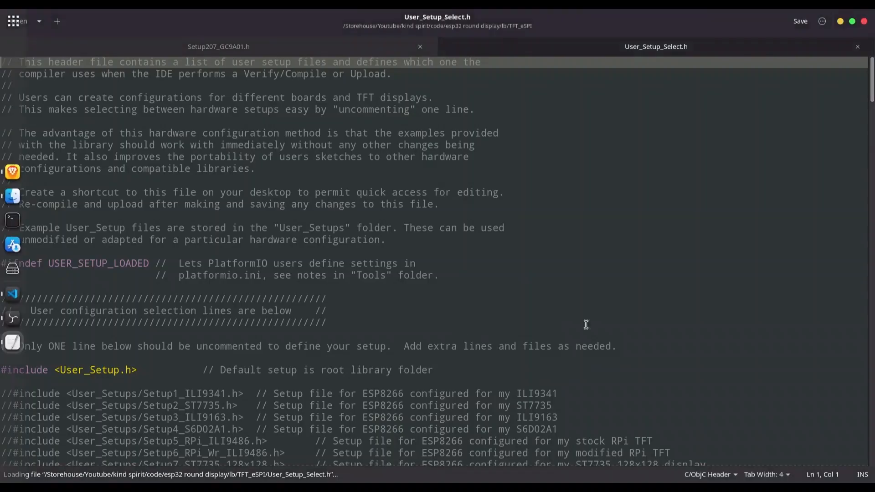
- Scroll through User_Setup_Select.h's setup includes, selecting ESP8266 on the Setup8 line
scroll("down", 3)
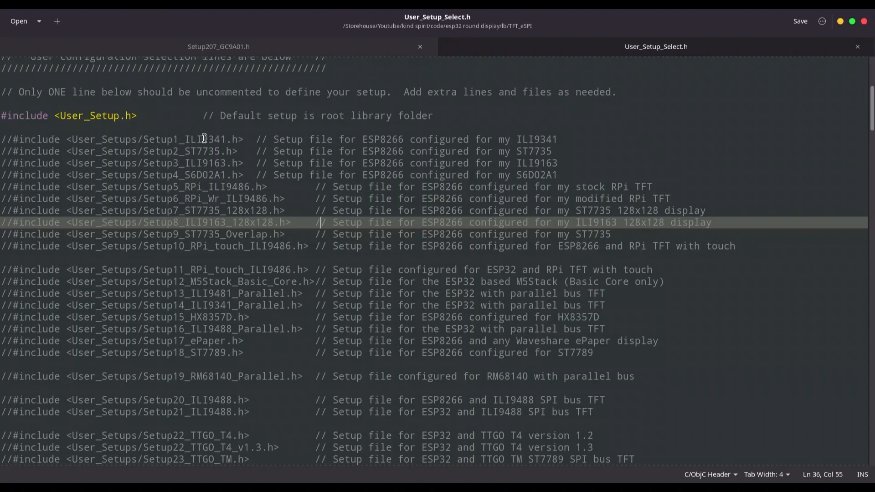
mouse_move(174, 165)
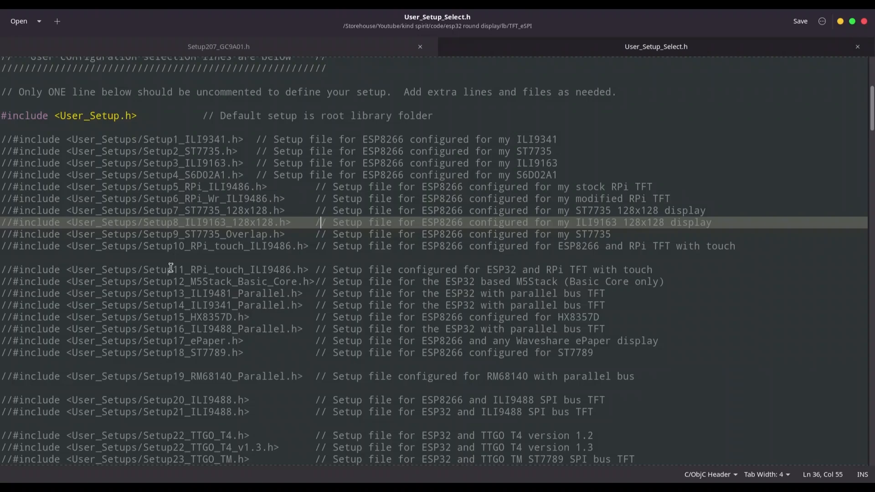
mouse_move(226, 221)
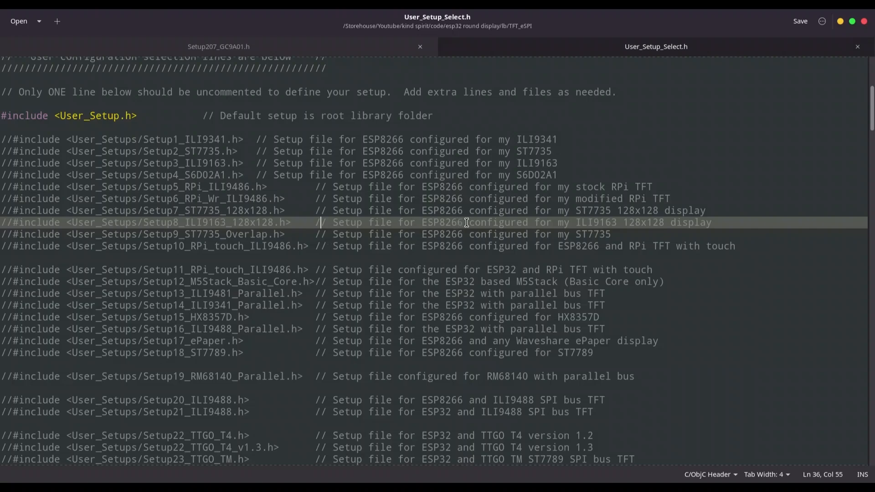
double_click(440, 222)
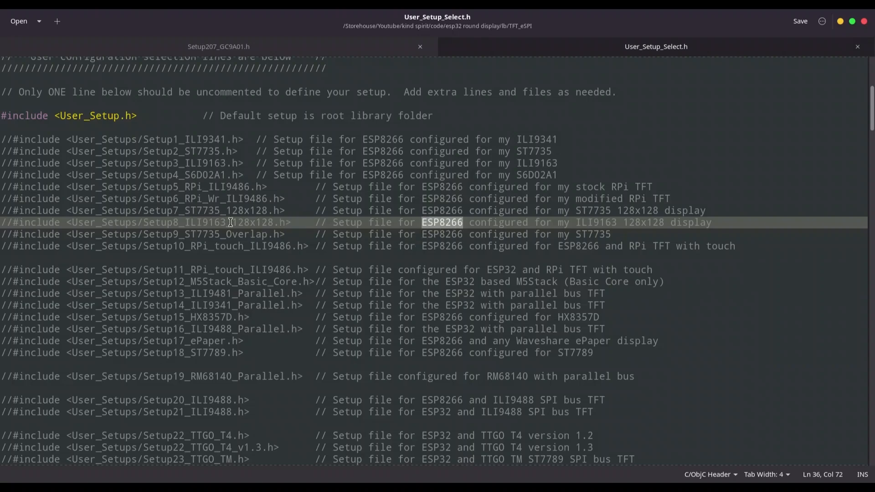
scroll("down", 3)
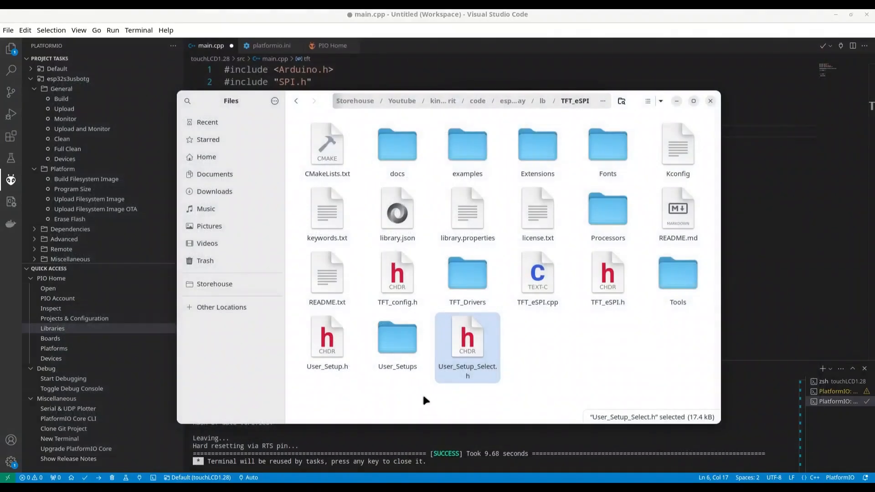
- Open Setup36_RPi_touch_ST7796.h from the User_Setups folder in a text editor
double_click(397, 343)
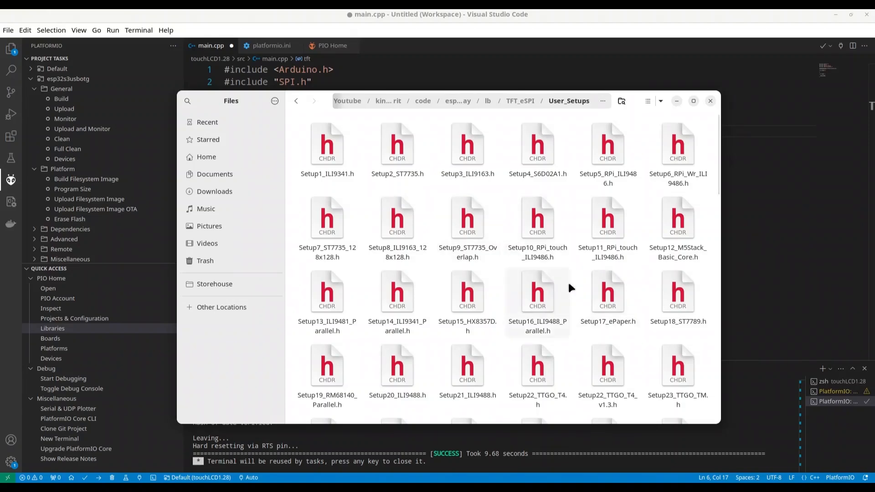
scroll("down", 3)
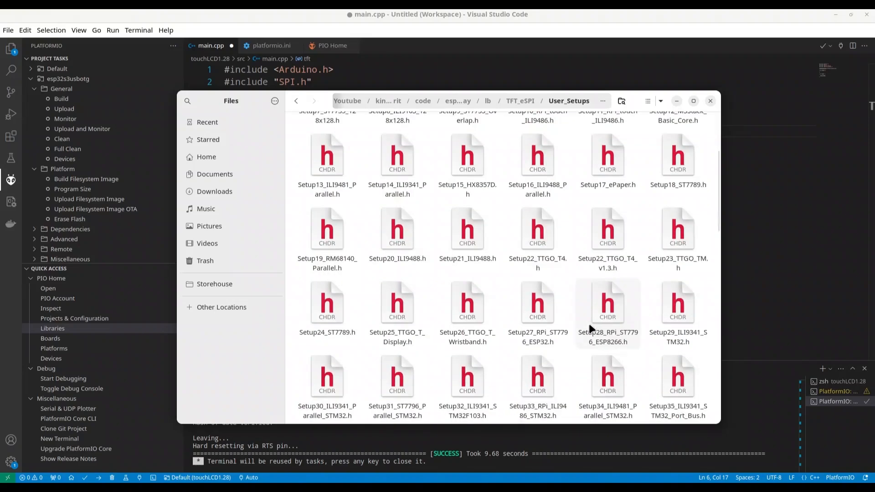
scroll("down", 3)
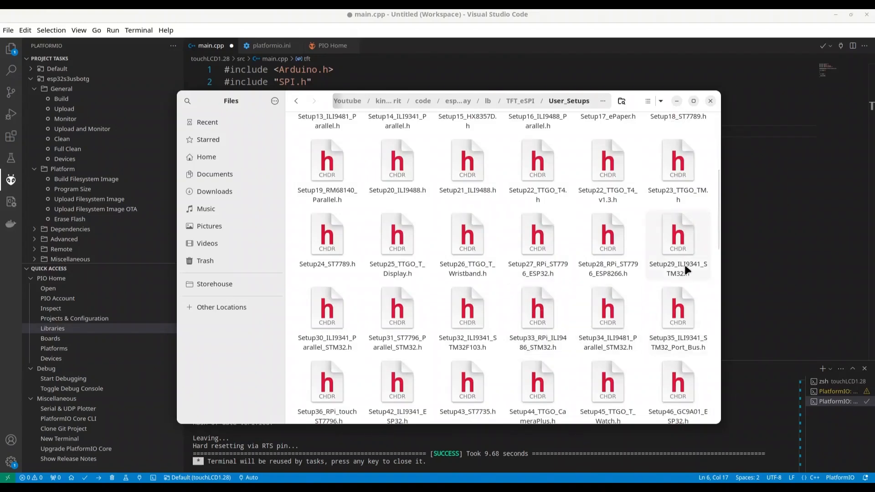
mouse_move(653, 346)
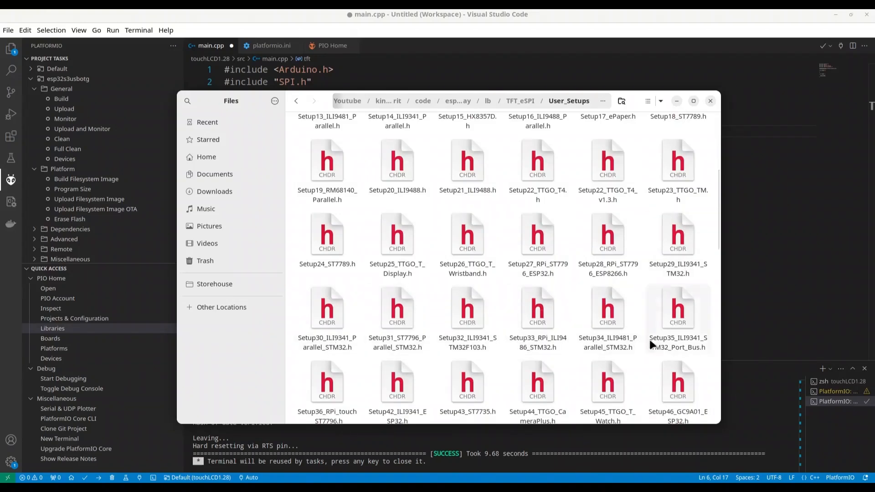
left_click(327, 368)
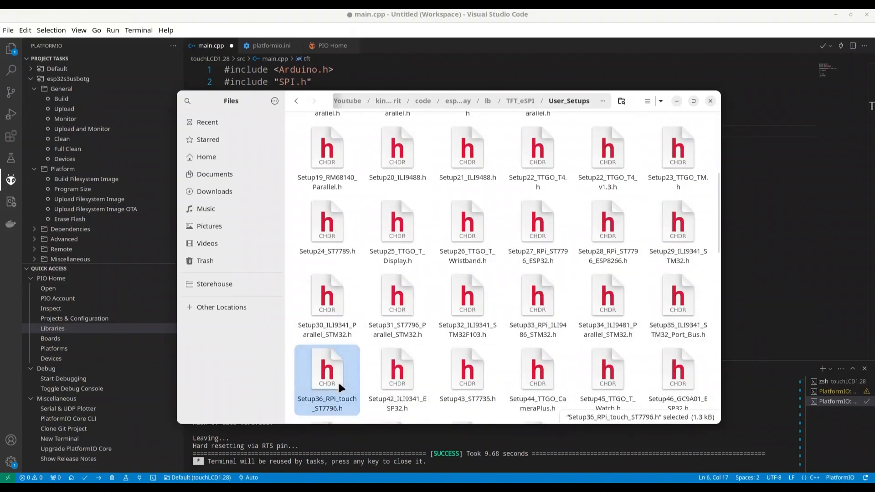
double_click(326, 371)
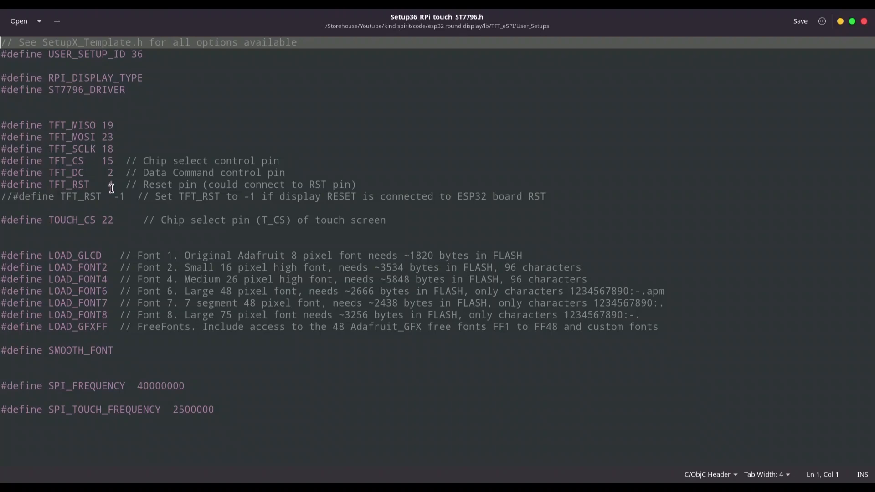
- Look over the Setup36 #define pin lines before returning to main.cpp
type("4,12);")
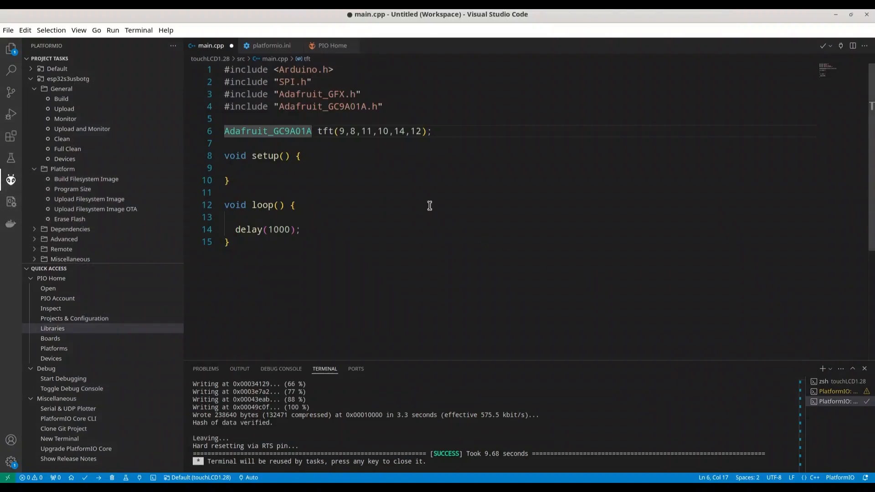
- Add a tft.begin() call inside setup()
left_click(228, 143)
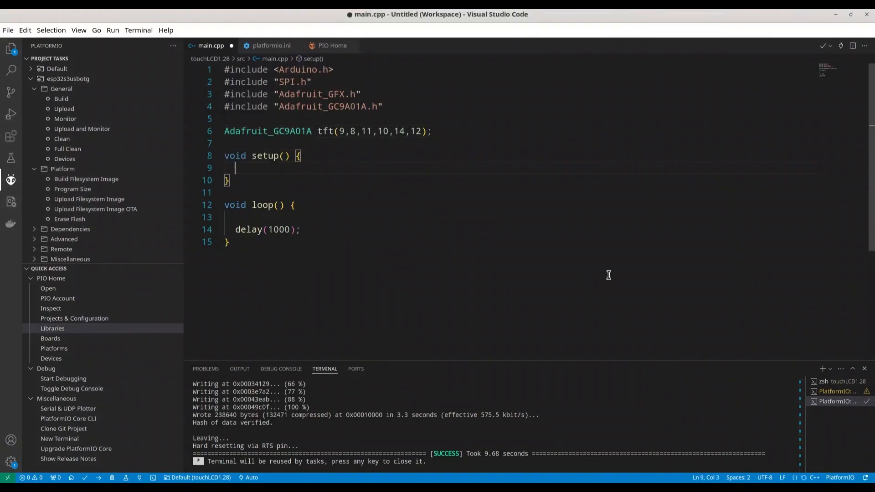
type("tft.be")
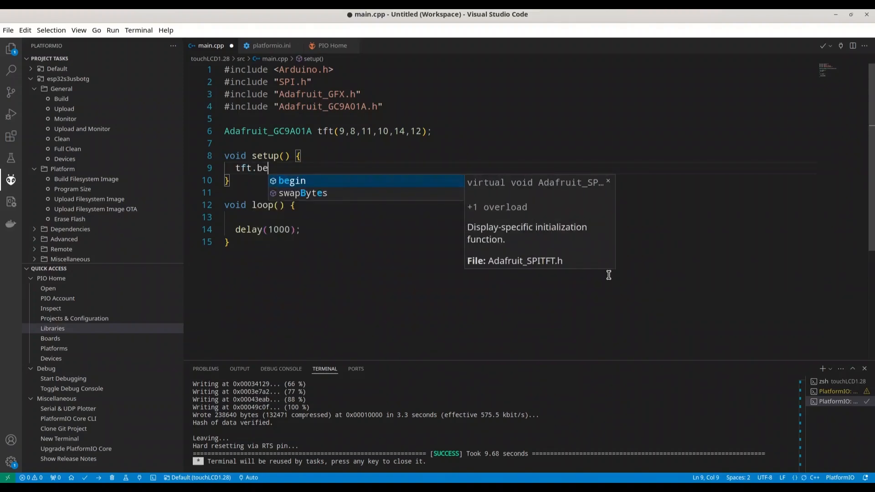
key("Enter")
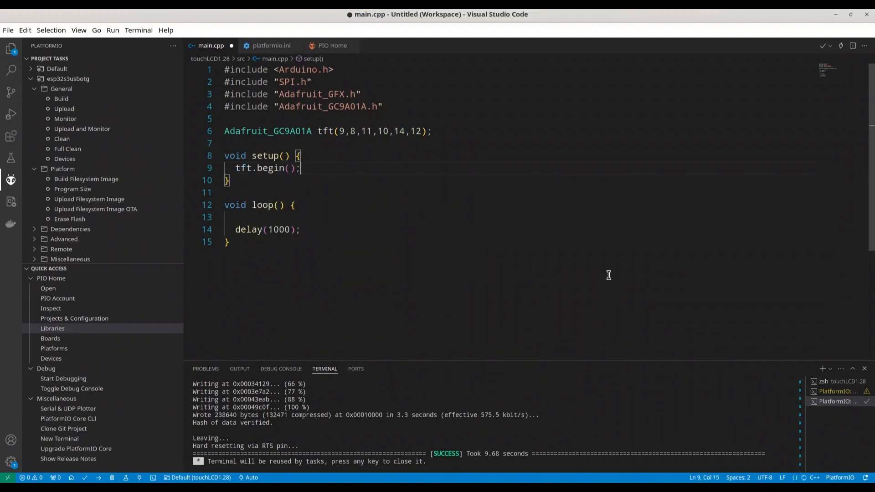
- Add tft.fillScreen(GC9A01A_DARKCYAN); on the empty line in loop()
left_click(240, 217)
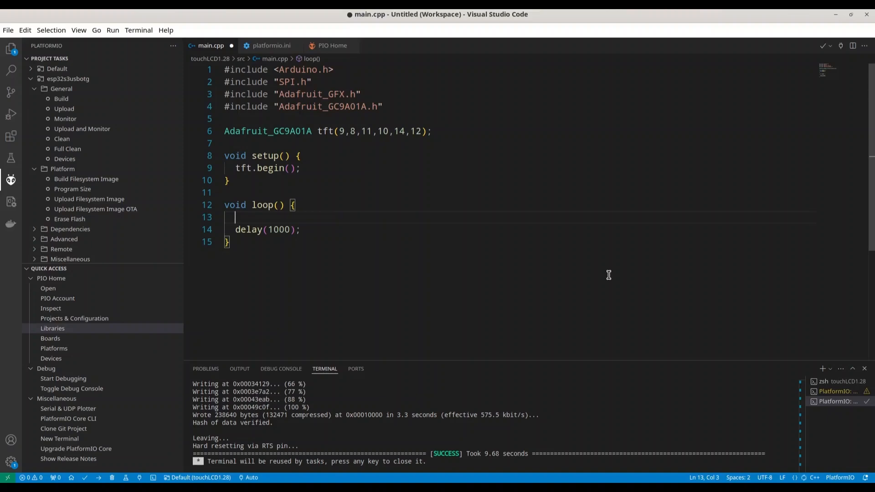
type("tft")
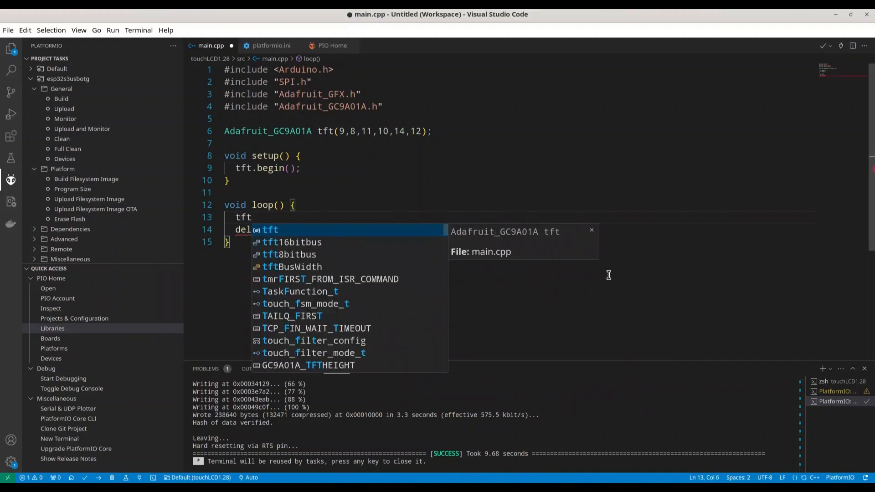
type(".c")
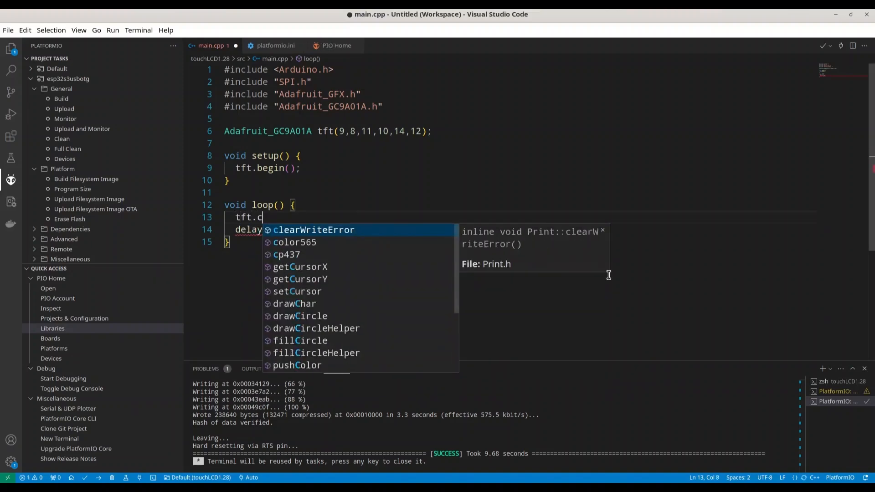
type("le")
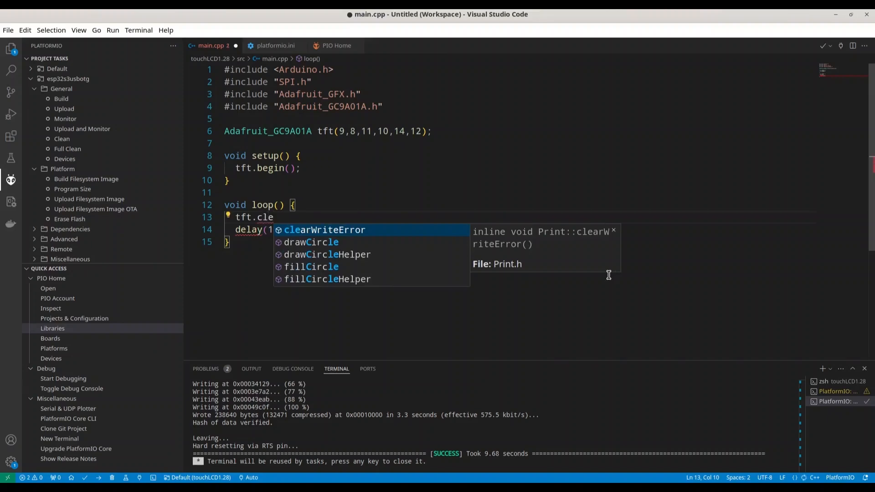
type("fillScreen(")
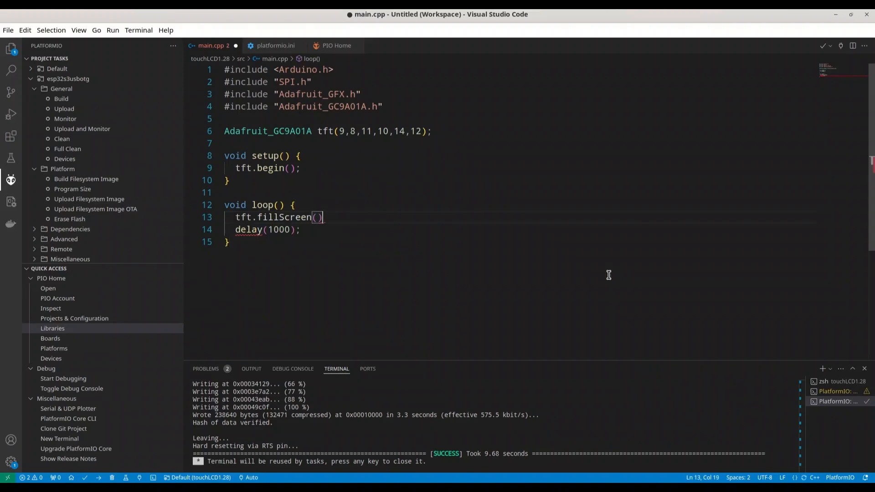
type(";")
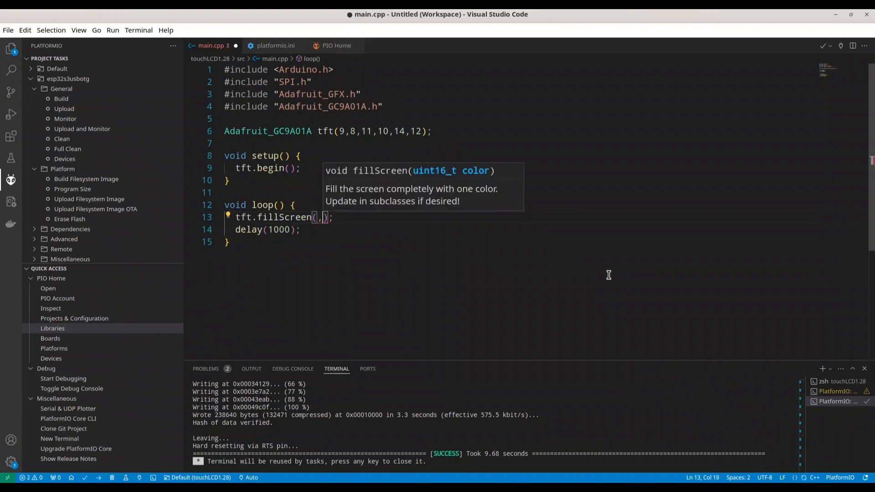
key("Backspace")
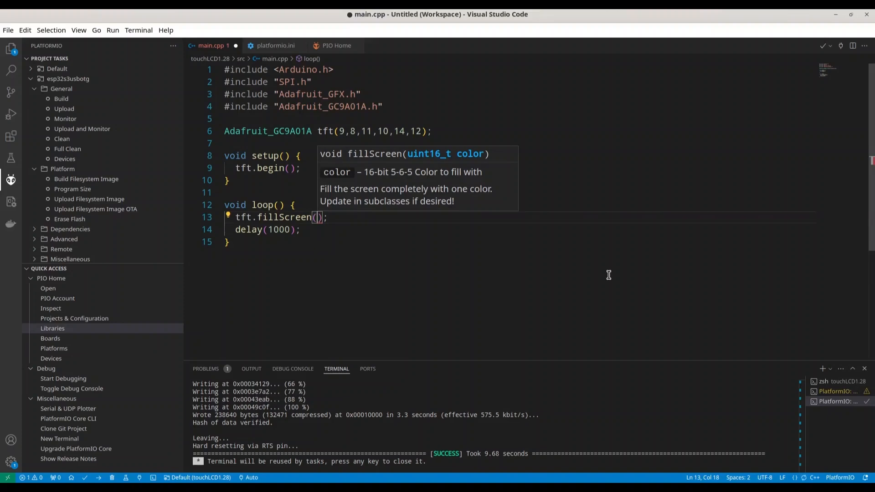
type("GC9A01A_DARKCYAN")
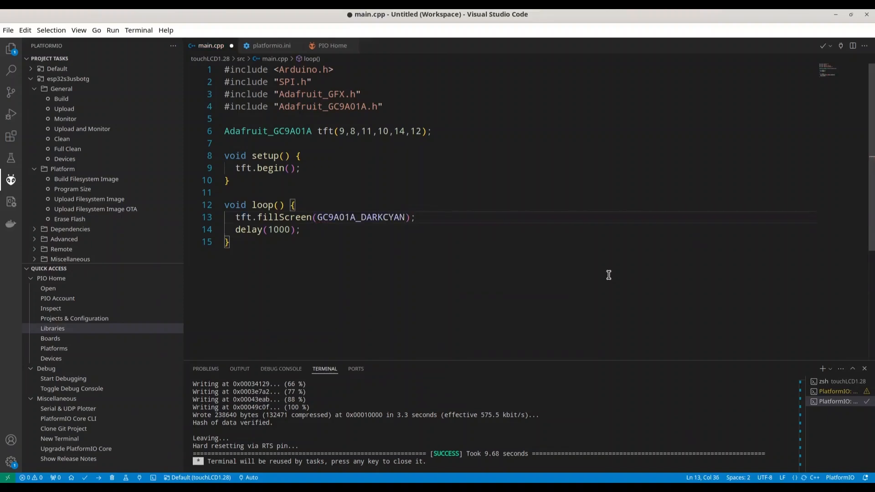
- Add a tft.fillCircle call at 120,120 with radius 40 in loop
type("tft")
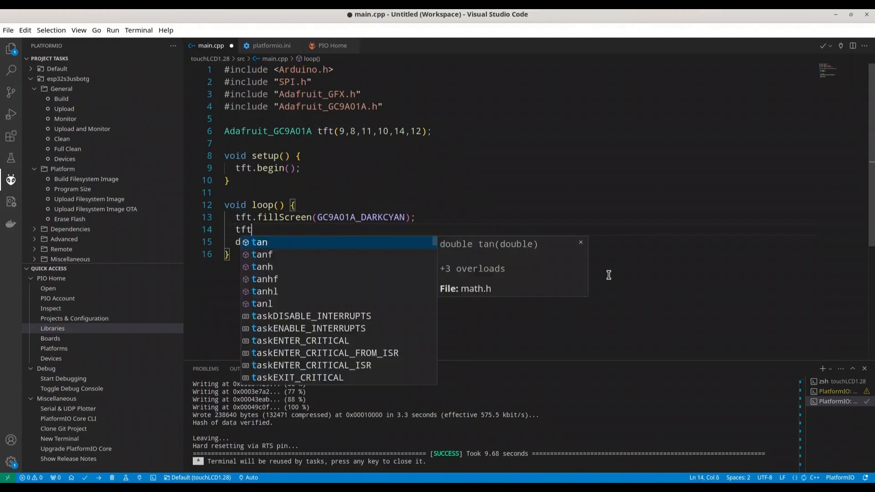
type(".fil")
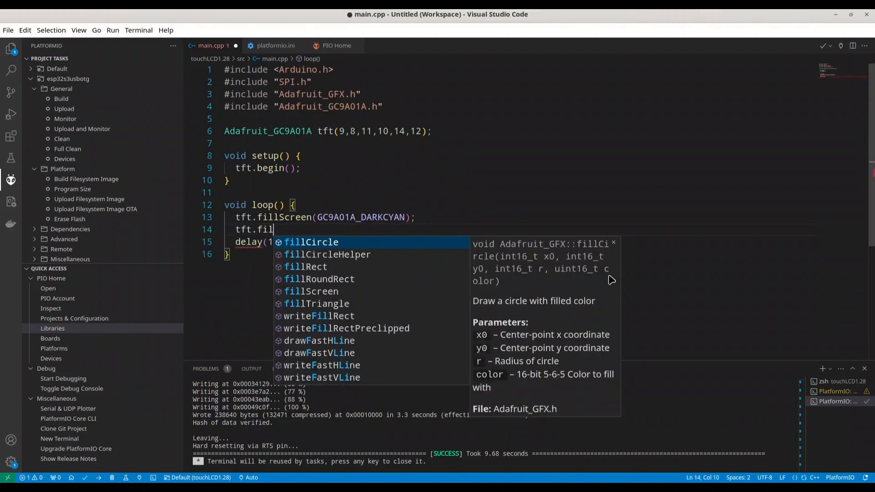
key("Tab")
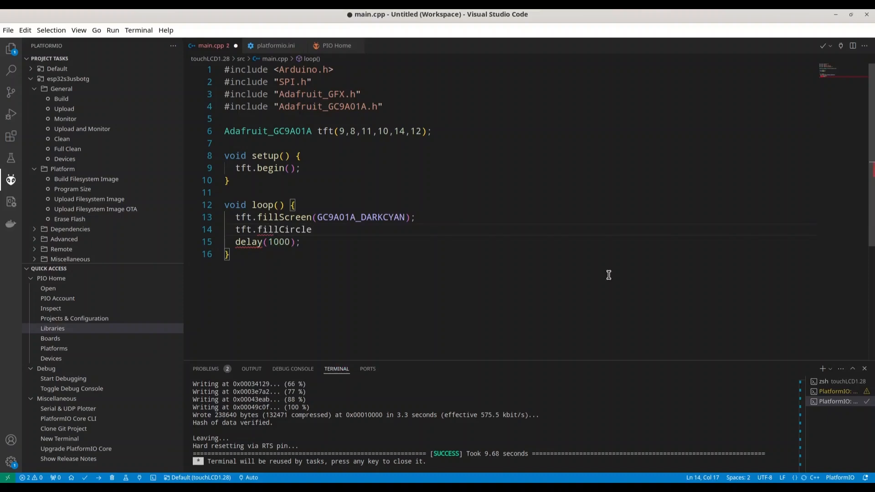
type("();")
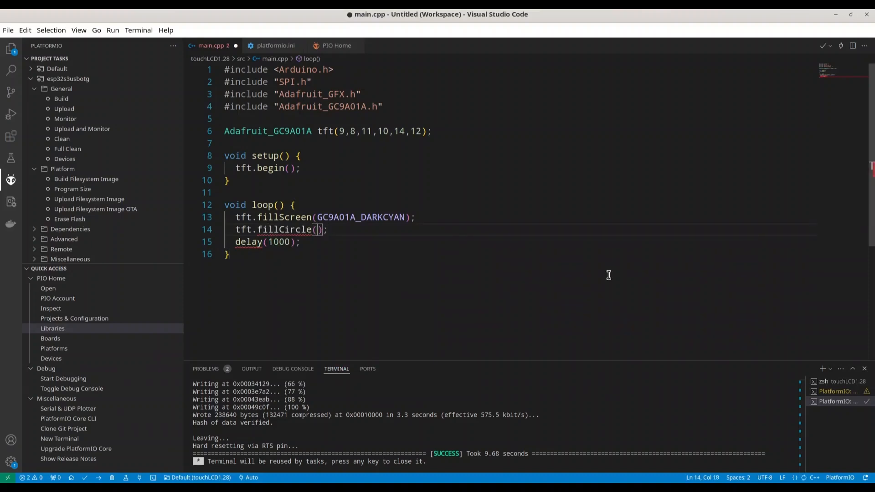
type(",")
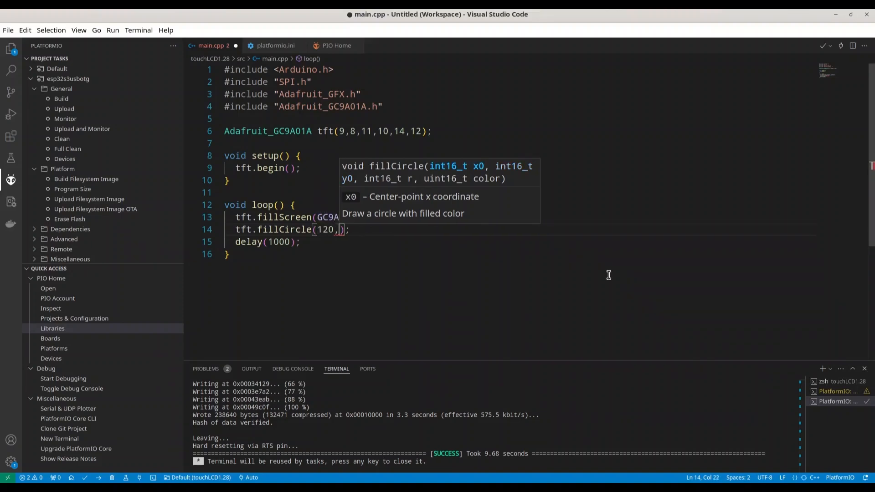
type("120")
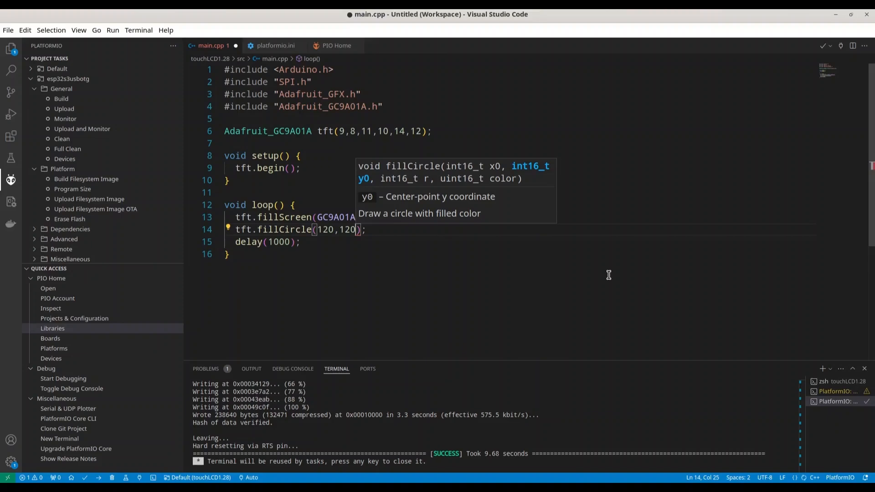
type(",")
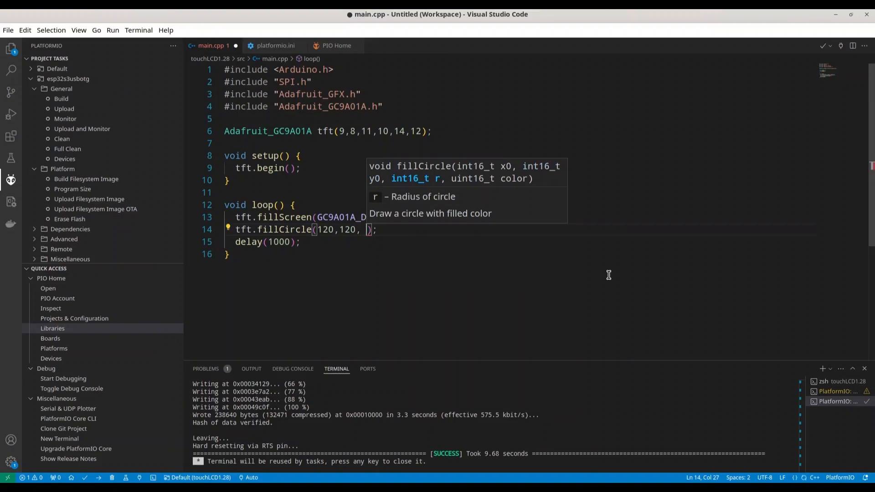
type("40,")
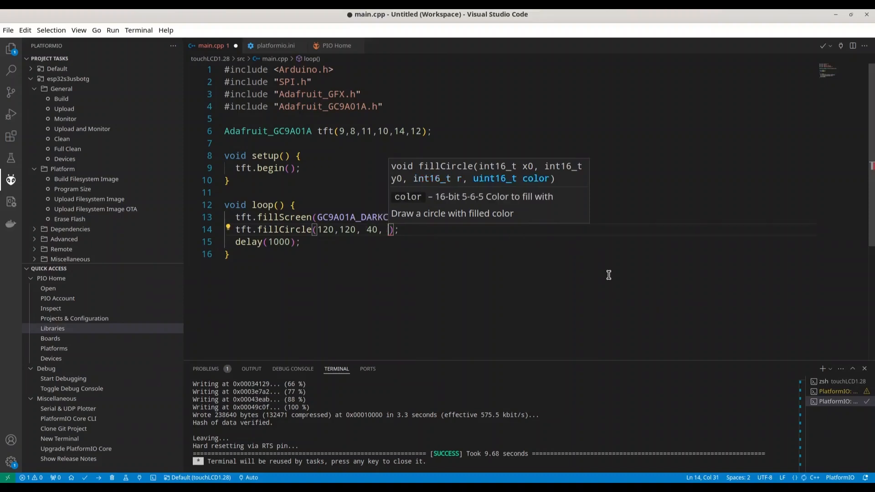
- Give the circle the colour tft.color565(250,100,200)
type("t")
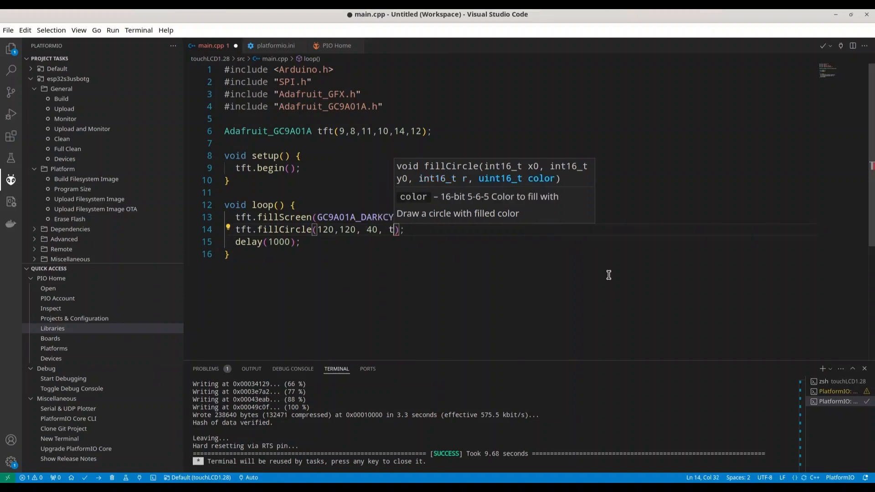
type("ff.co")
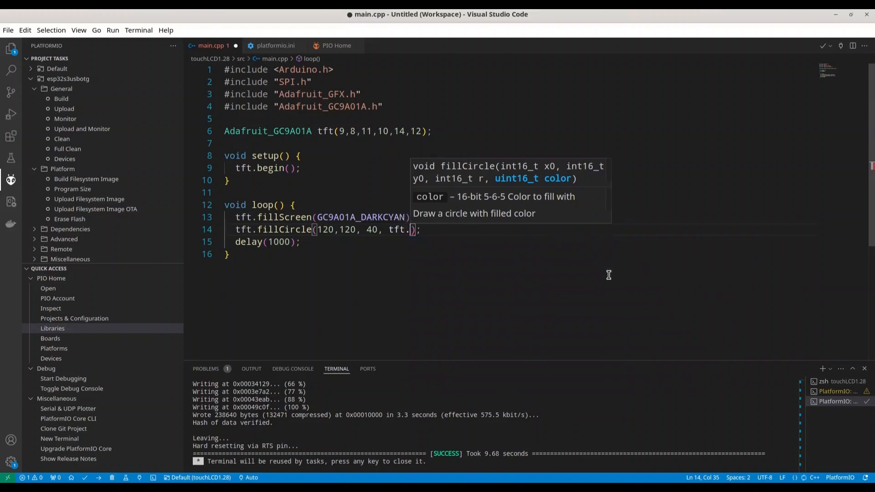
type("color565")
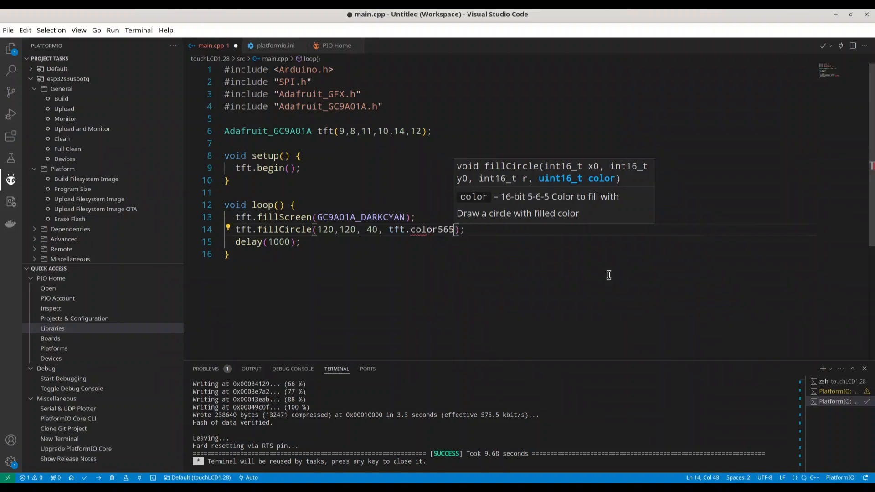
type("(")
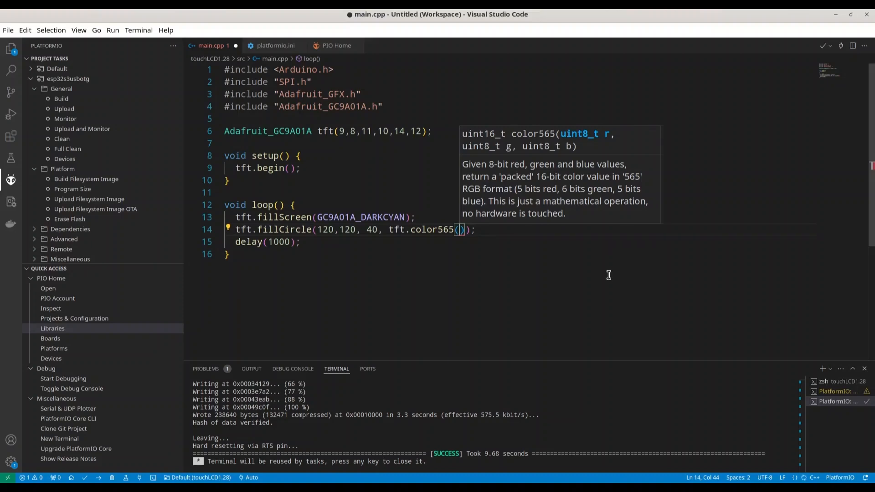
type("250,")
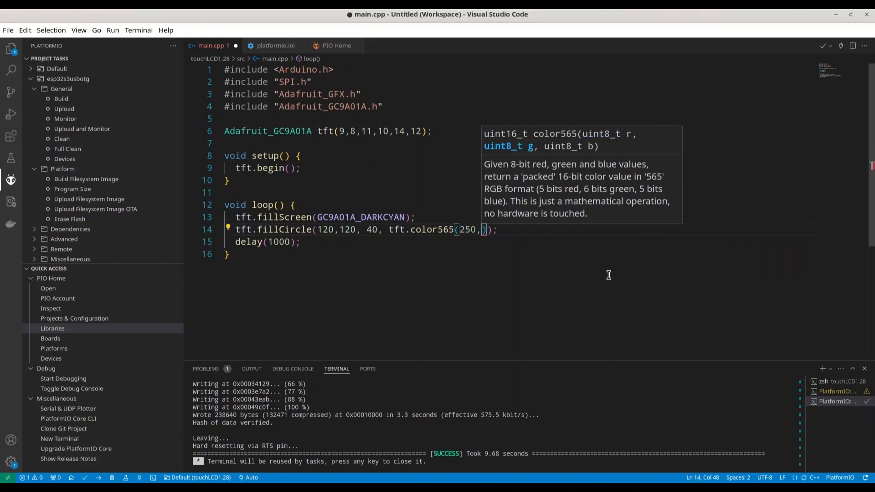
type("100")
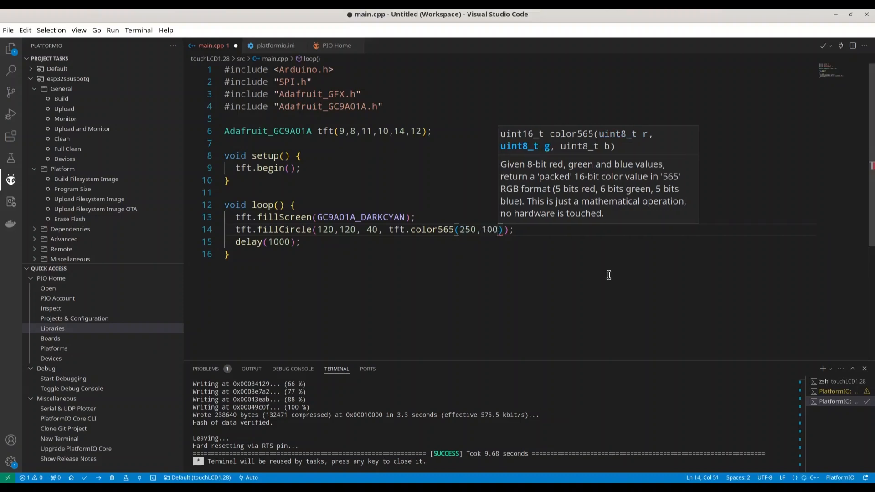
type(",")
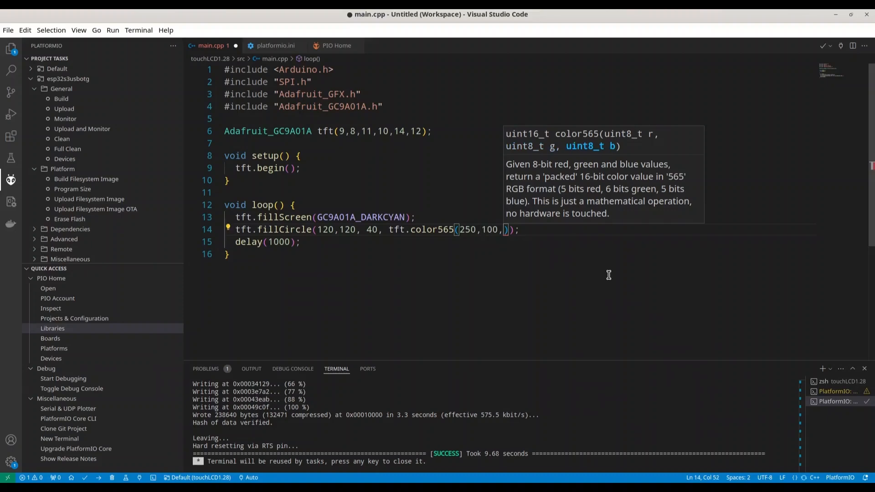
type("200")
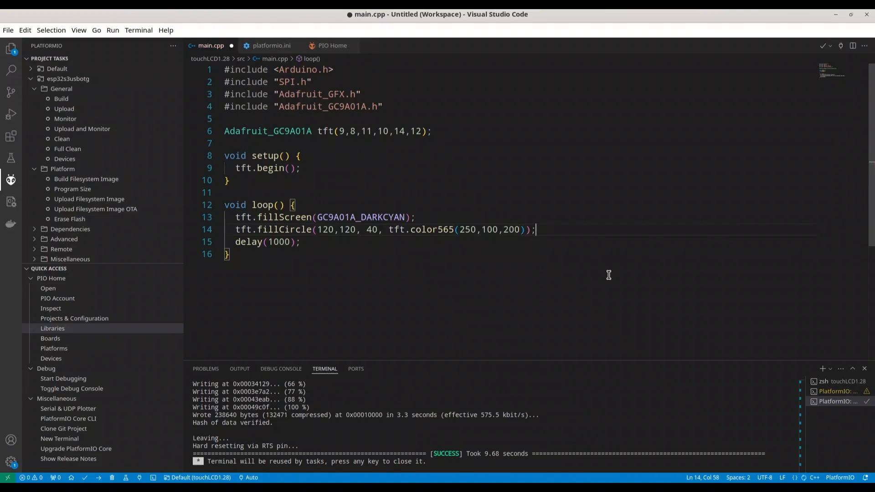
mouse_move(314, 247)
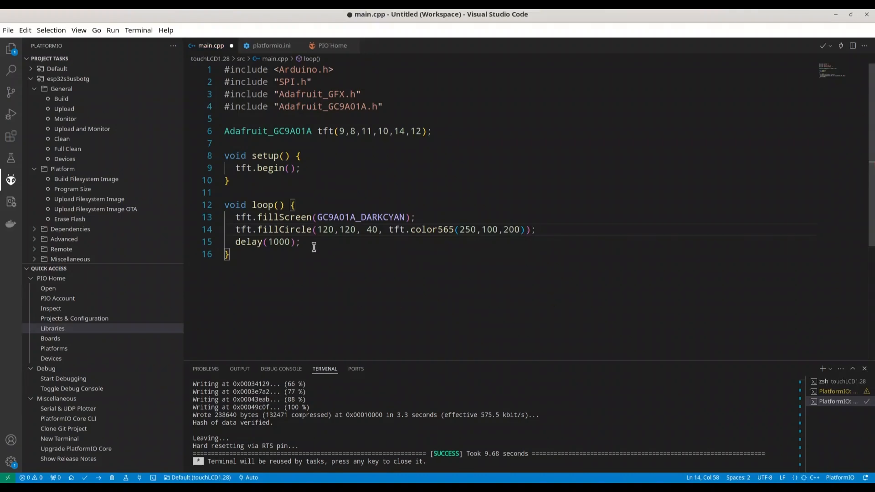
- Select the fill-screen, circle and delay lines in loop for copying
left_click_drag(235, 216, 299, 241)
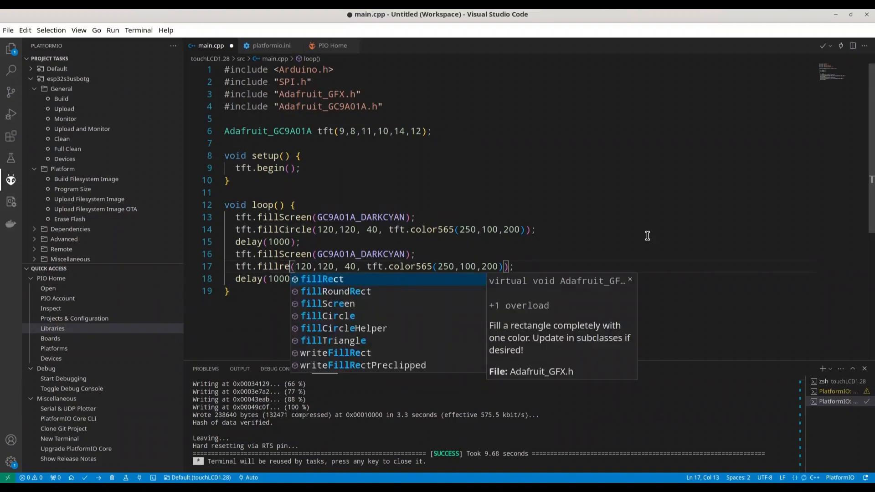
- Change the copied call to fillRect(120,120,60,40, GC9A01A_NAVY)
type("c")
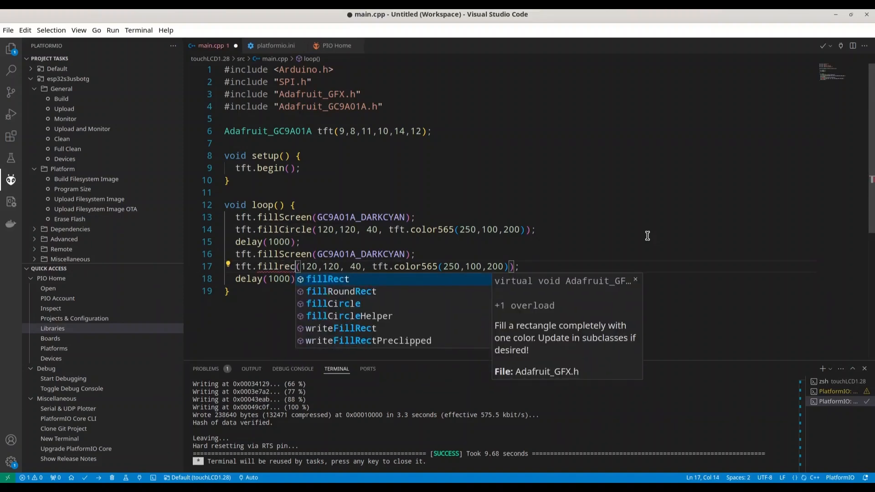
key("Tab")
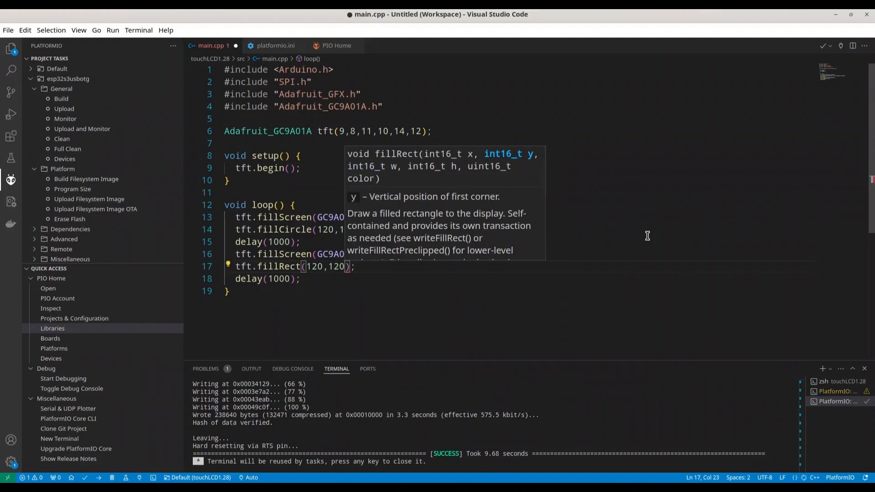
type(",")
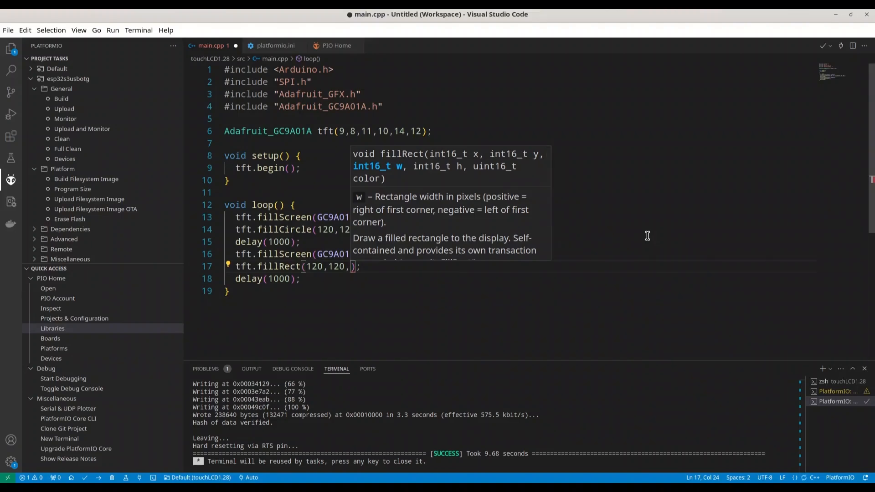
type("60,")
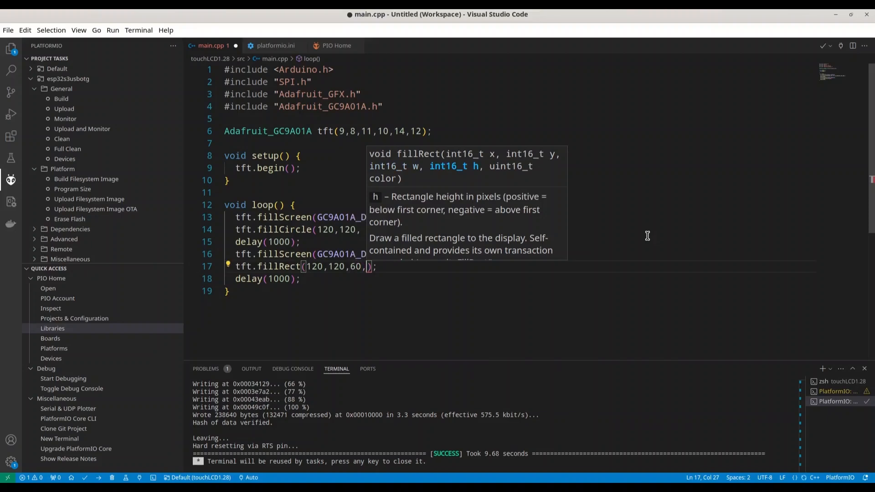
type("40,")
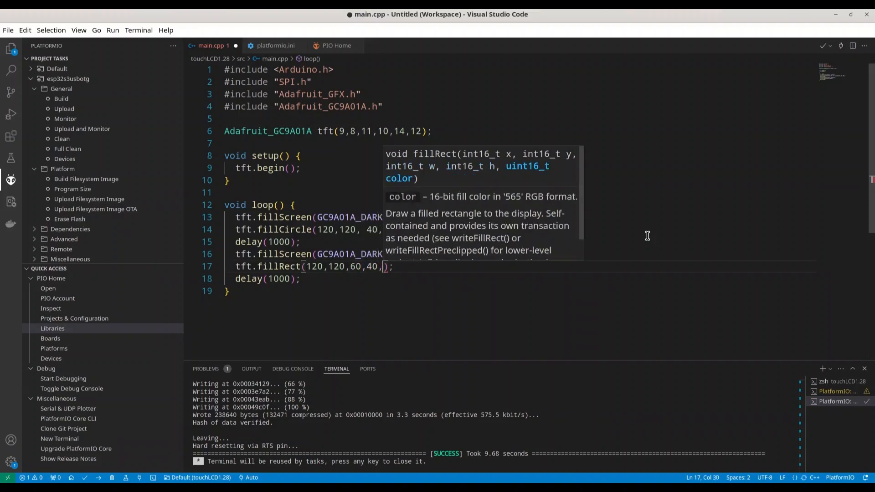
type("GC9A01A_NAVY")
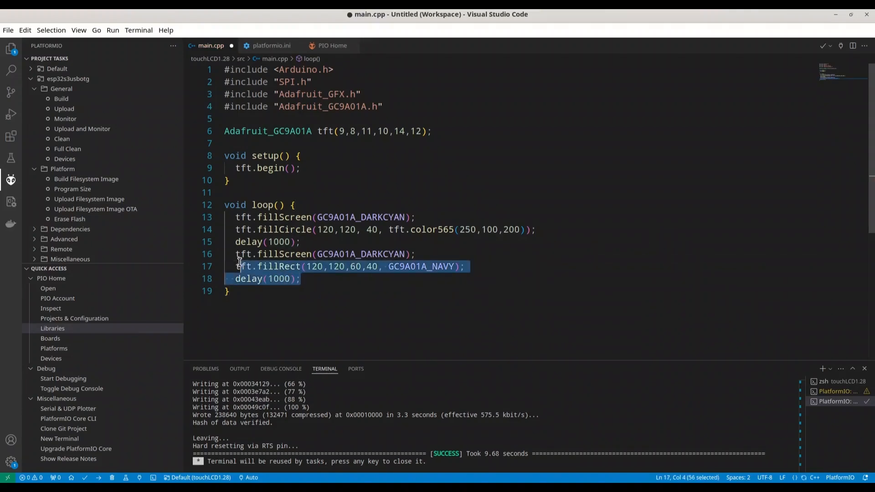
- Insert tft.setRotation(1); above the pasted rectangle block
left_click(299, 278)
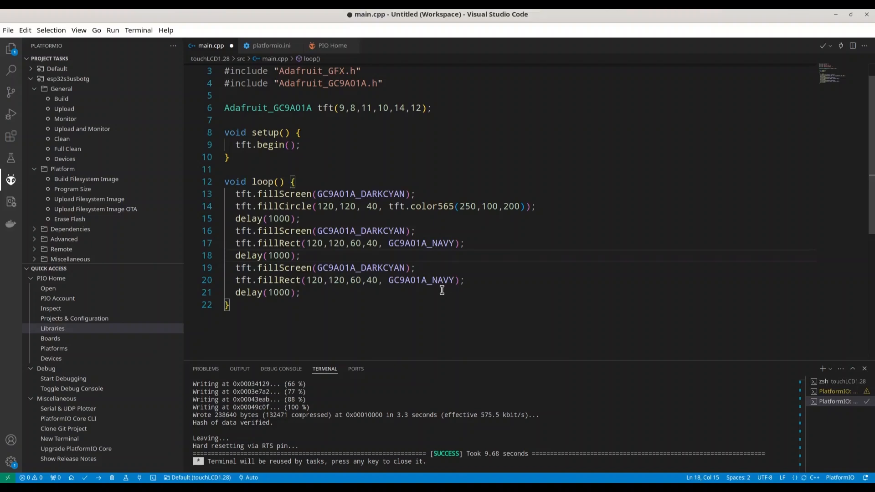
type("t")
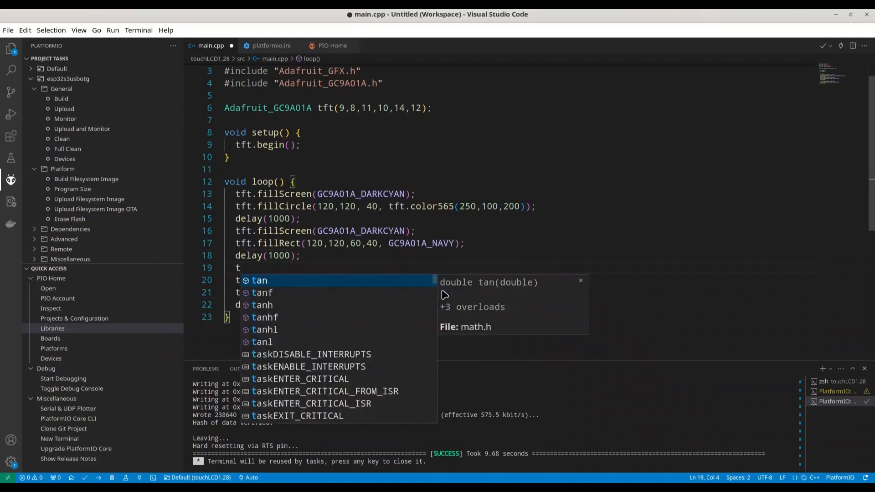
type("ft.")
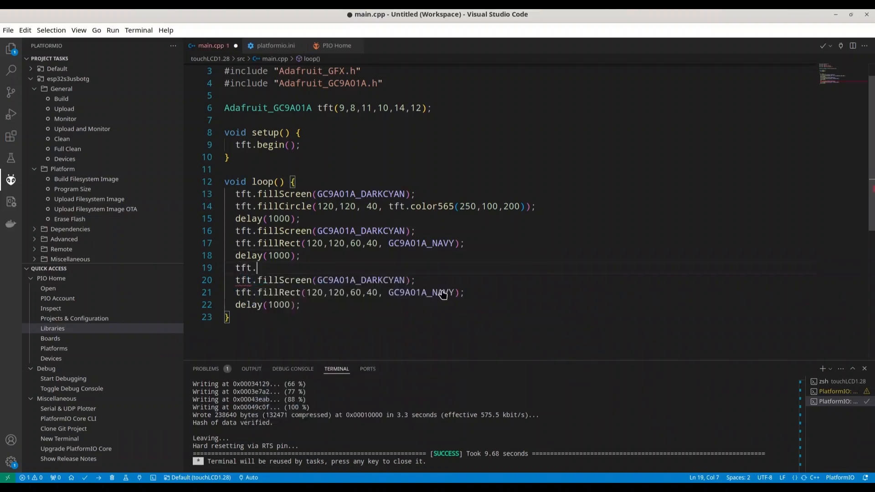
type("rota")
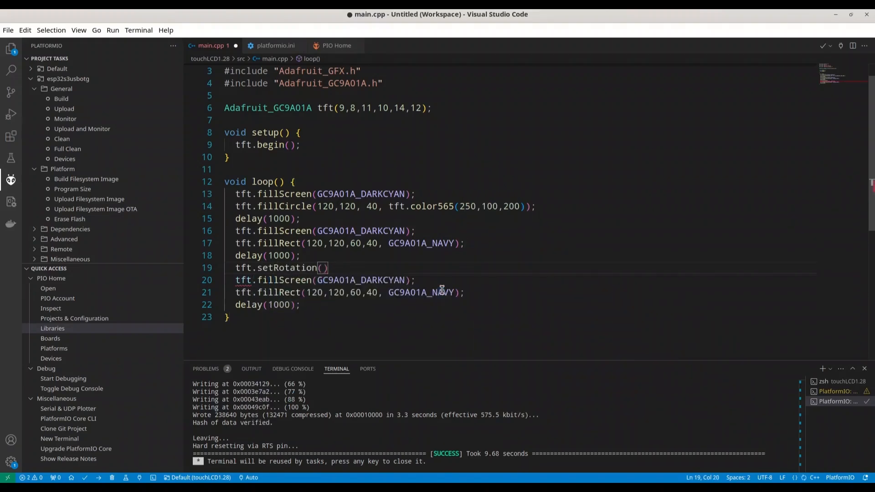
type(";")
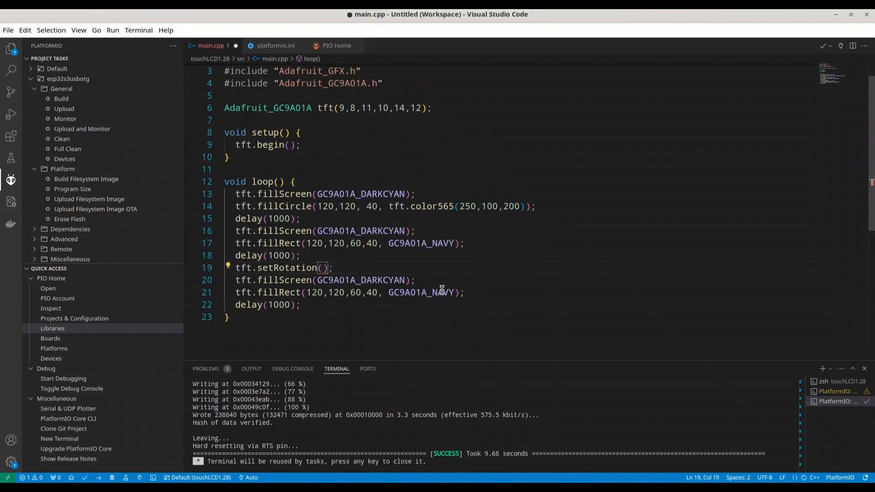
type("1")
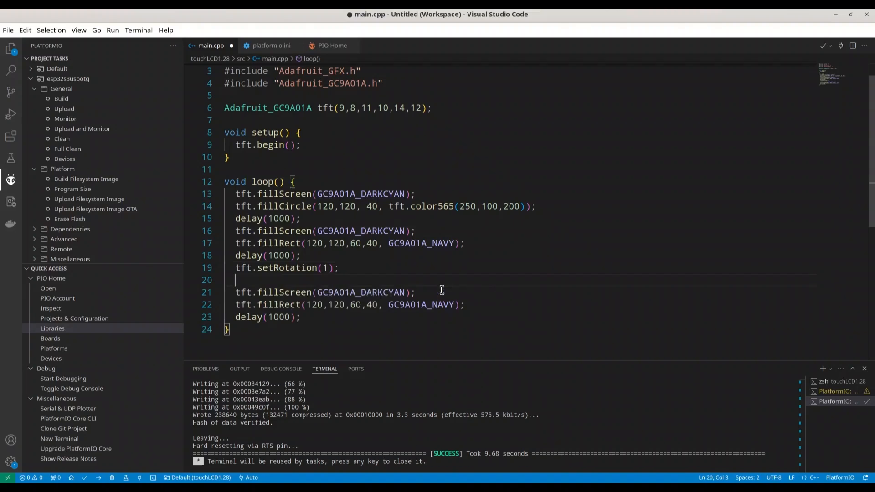
- Add tft.setTextColor() holding the GC9A01A_NAVY colour constant
type("tft.")
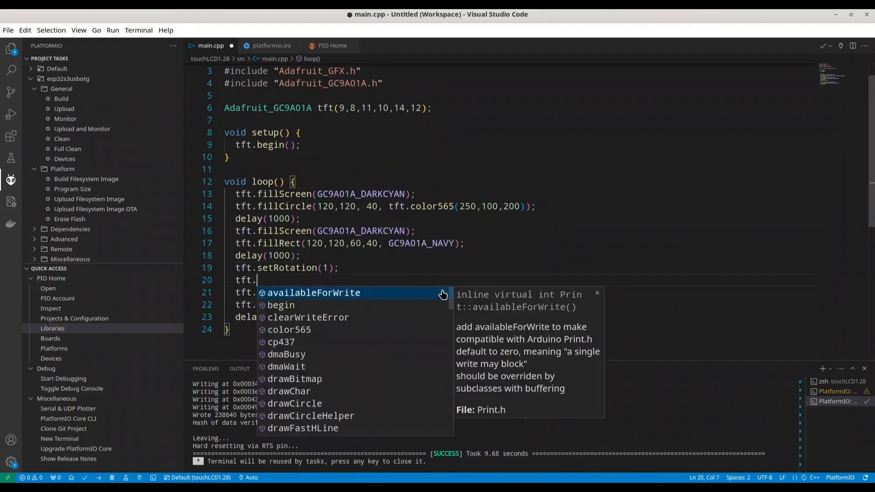
type("text")
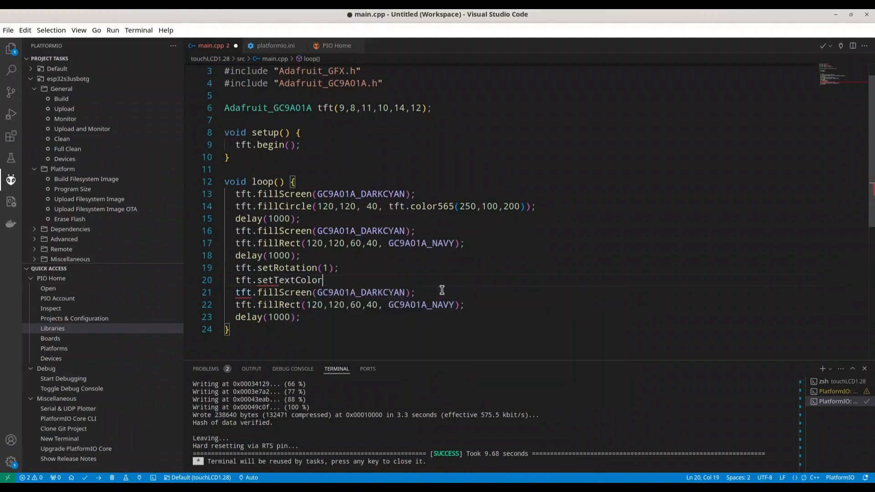
type("();")
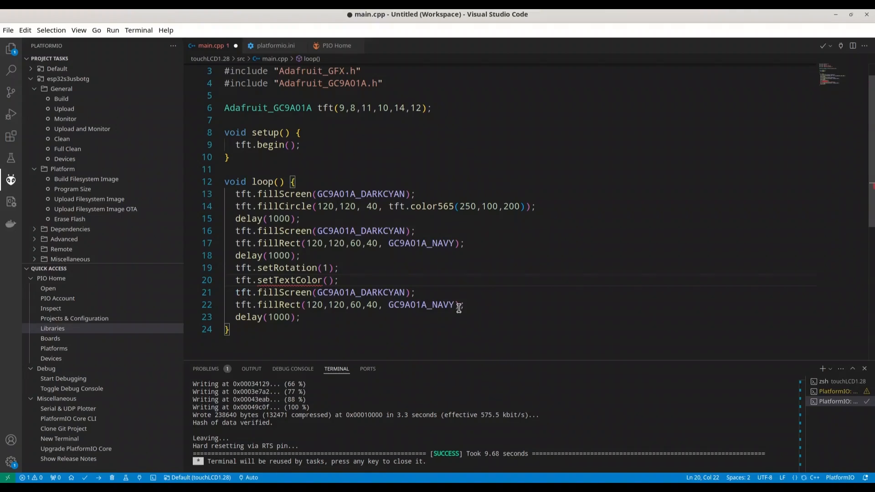
double_click(420, 305)
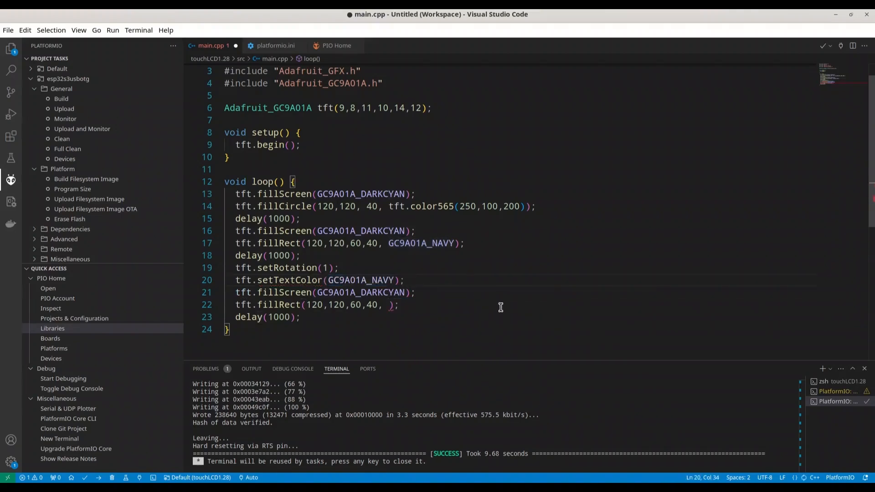
- Add tft.setTextSize(5) and replace the second rectangle with tft.println("hey")
type("tft.")
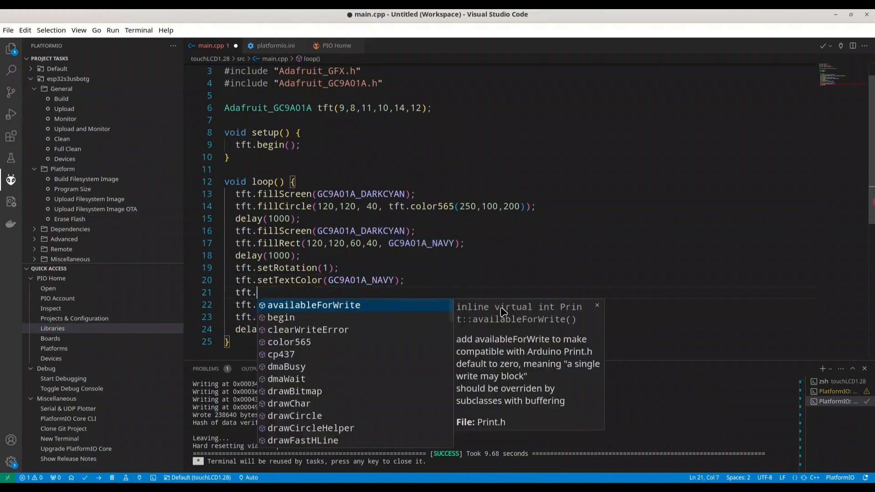
type("text")
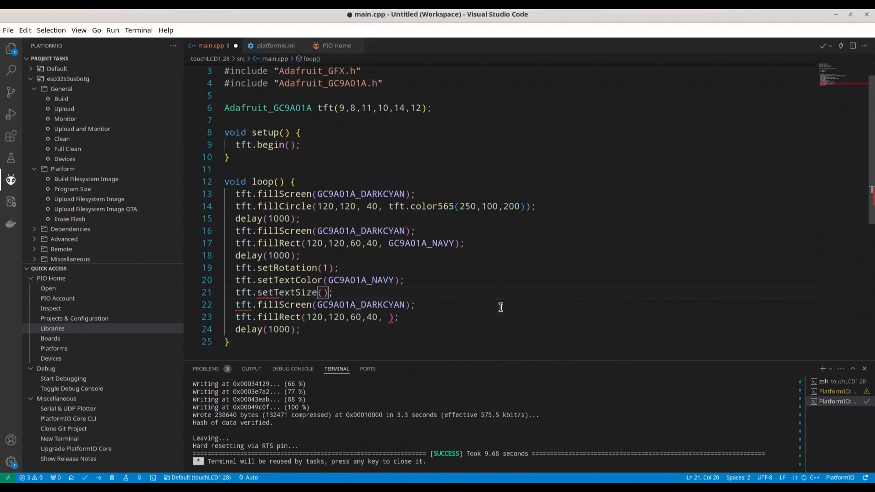
type("5")
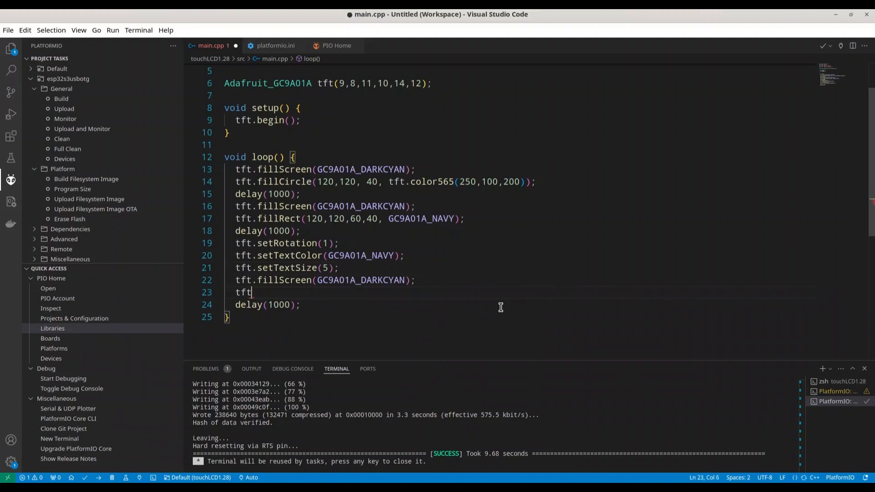
type(".println();")
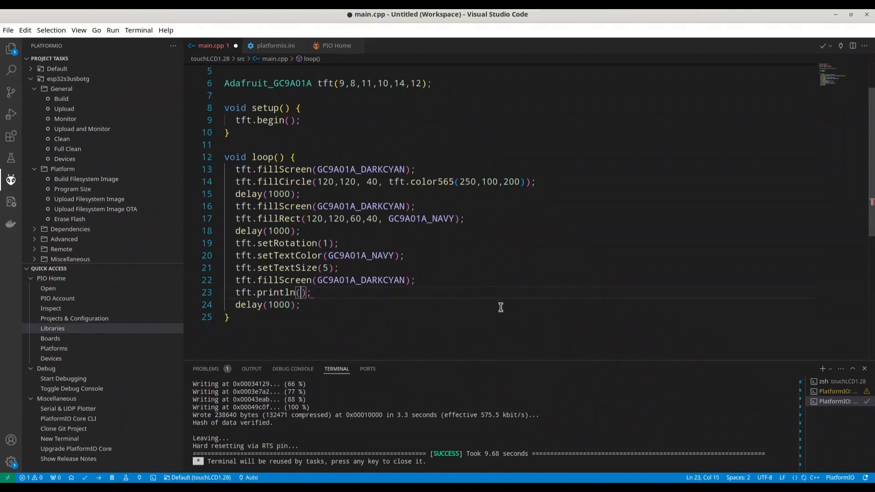
type("\"hey\"")
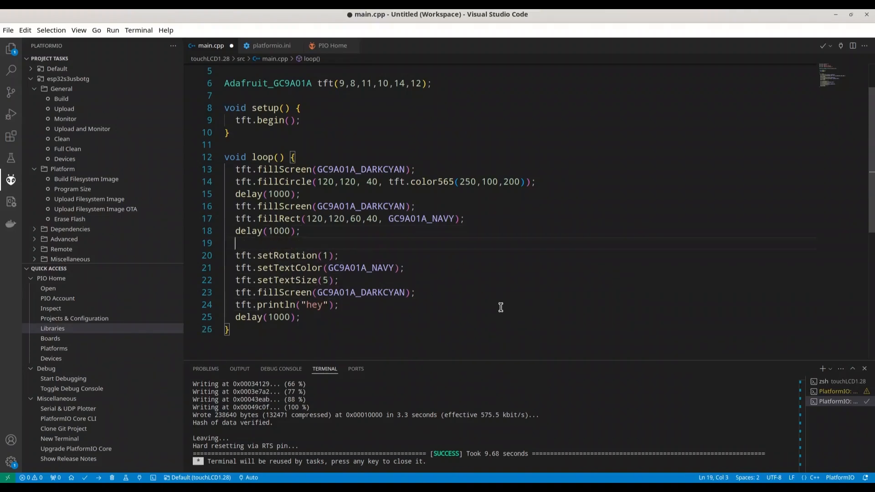
- Add tft.setCursor(120,120) above setRotation and save main.cpp
type("tft")
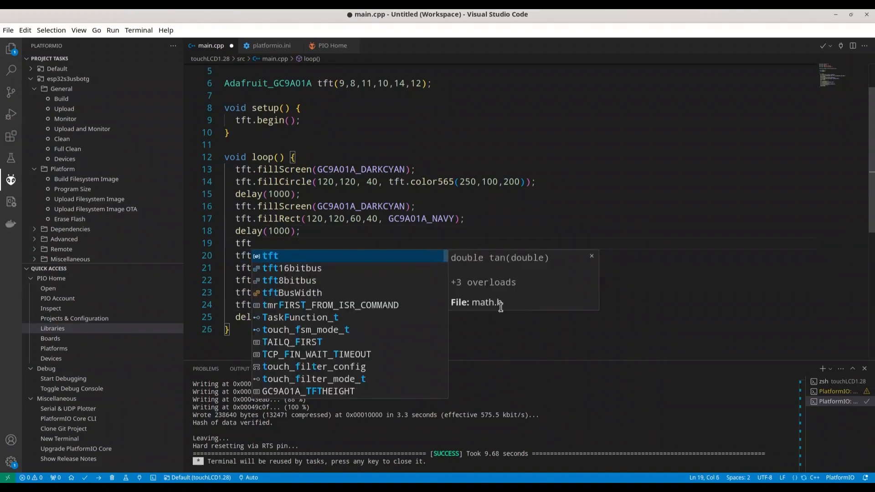
type(".setCursor(")
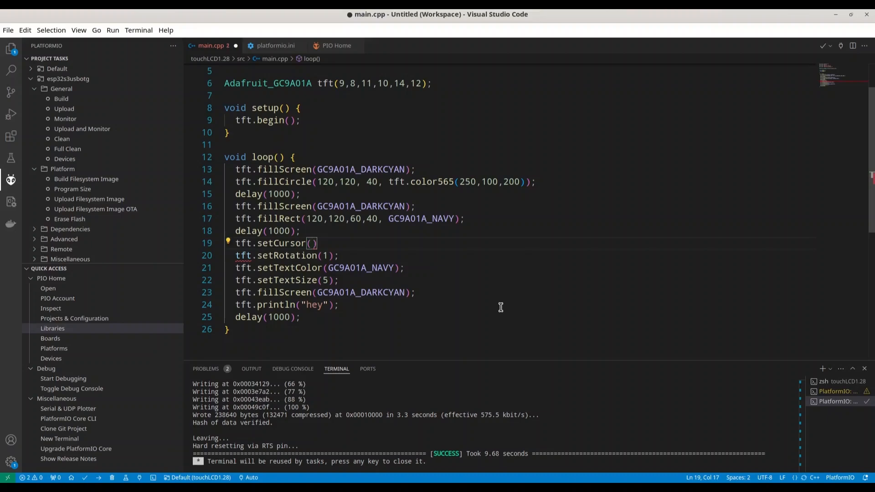
type("120,120")
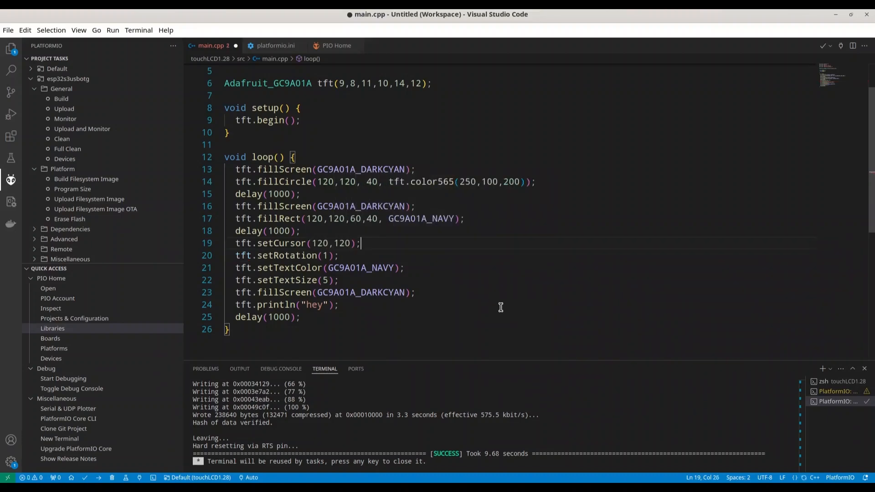
key("ctrl+s")
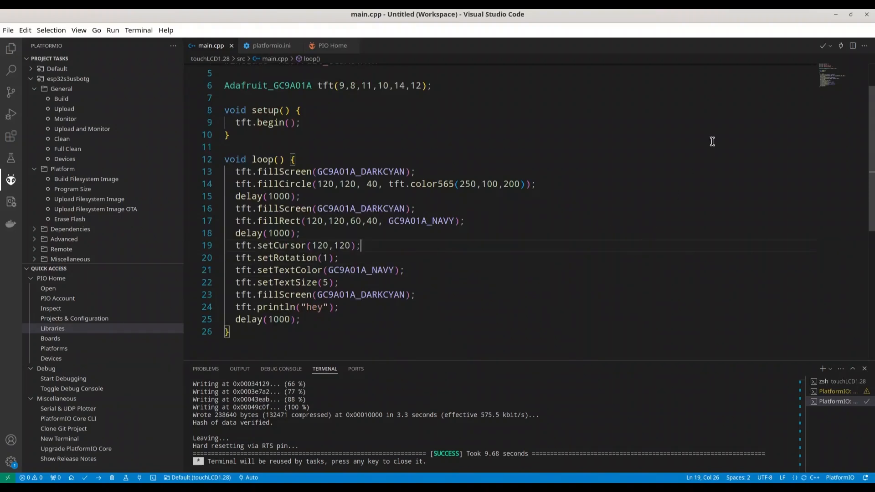
mouse_move(691, 199)
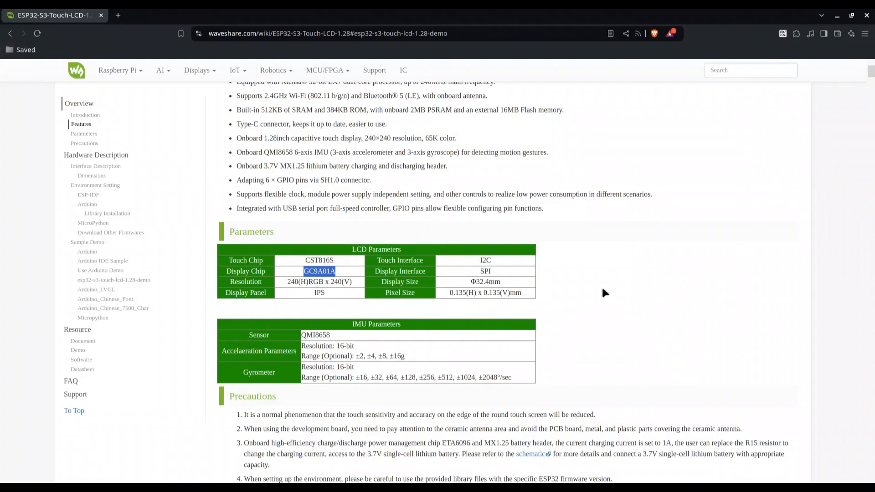
- Scroll to the Waveshare wiki pin table and mark LCD_BL on GPIO2
scroll("down", 3)
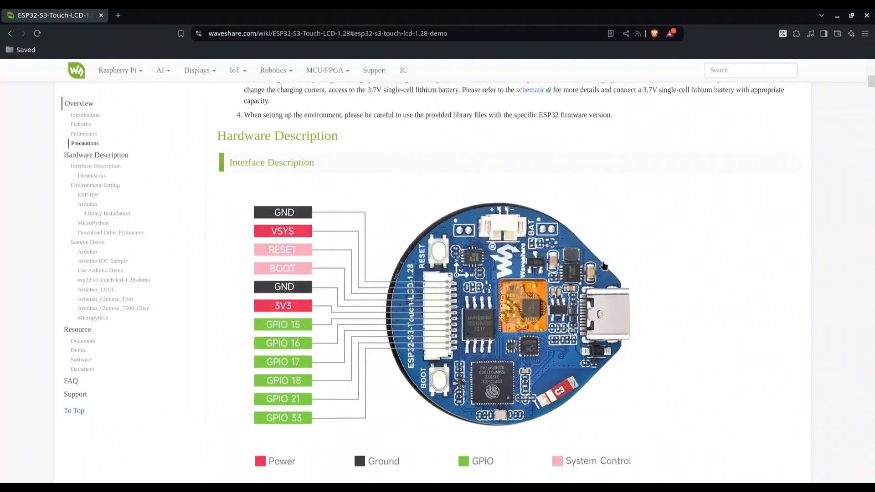
scroll("down", 3)
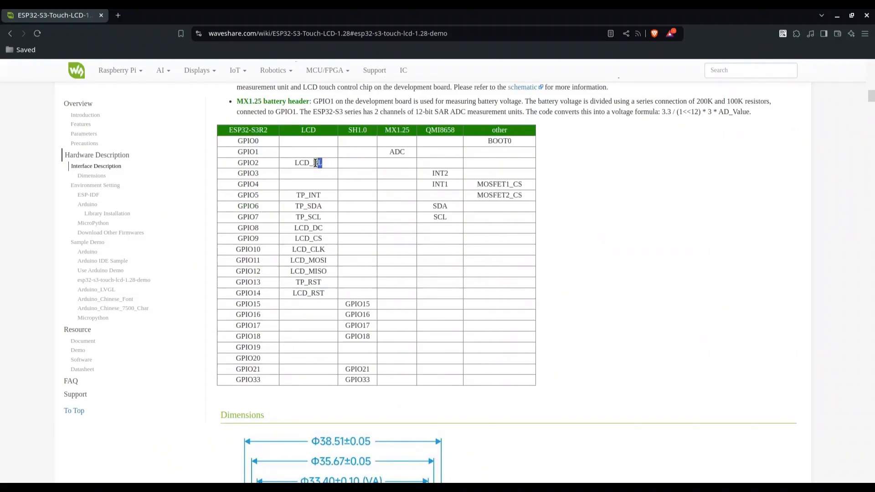
double_click(307, 162)
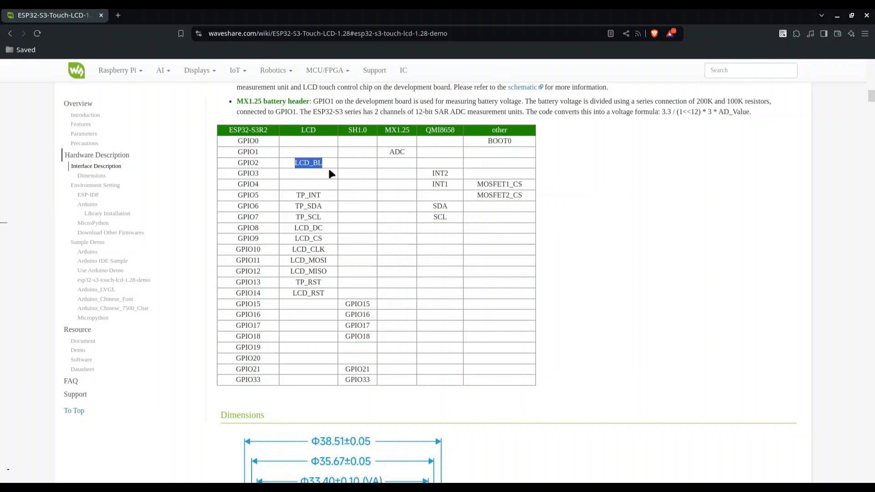
mouse_move(328, 169)
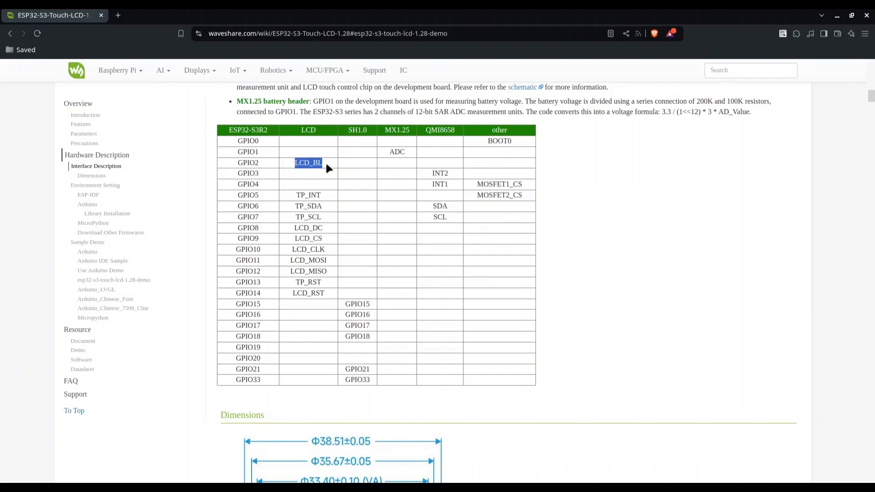
mouse_move(634, 250)
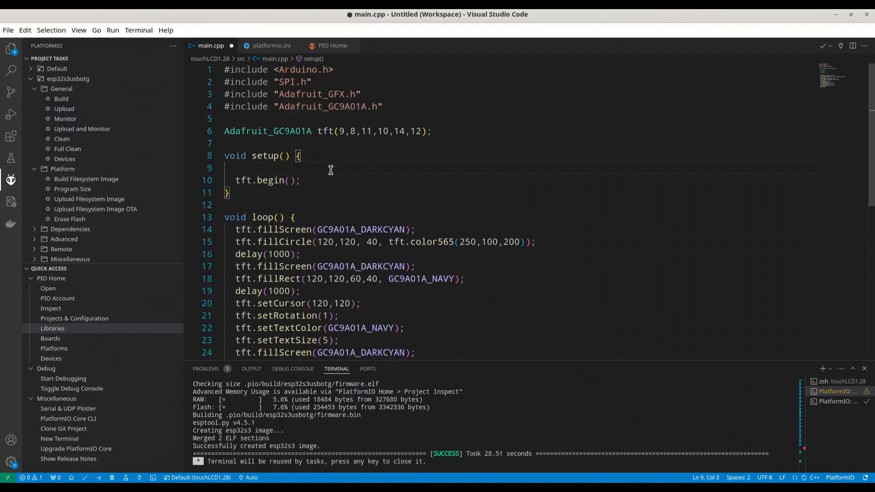
- Add pinMode(2, OUTPUT); to setup()
type("pinMode(2")
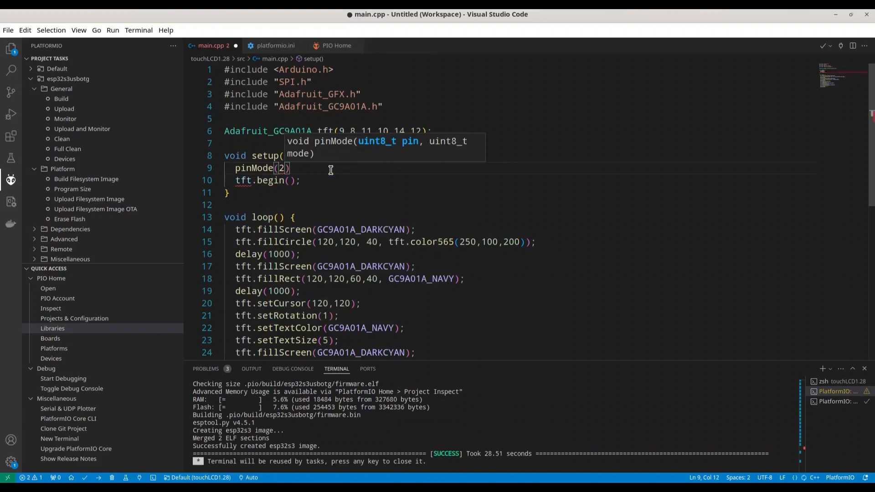
type(", o")
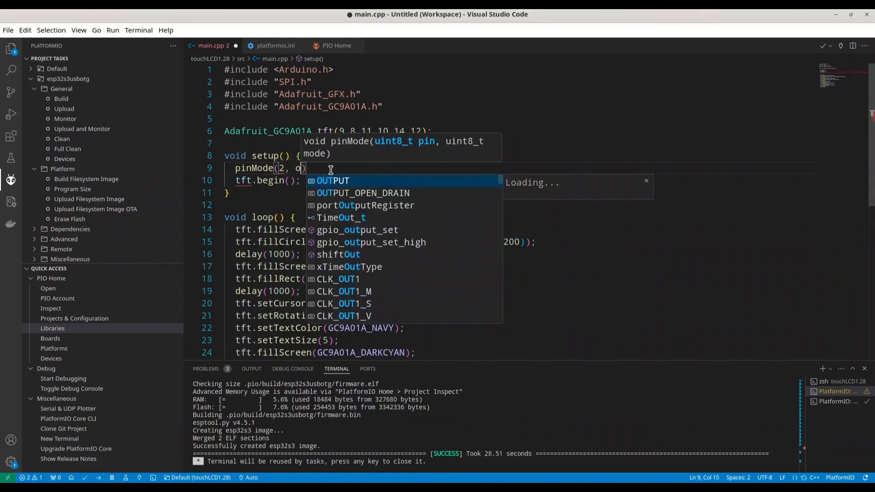
type("utp")
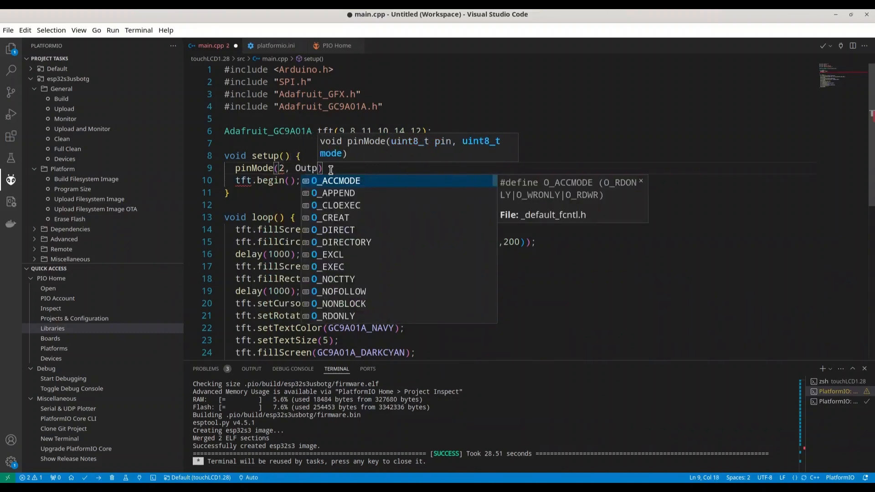
type("OUTPUT")
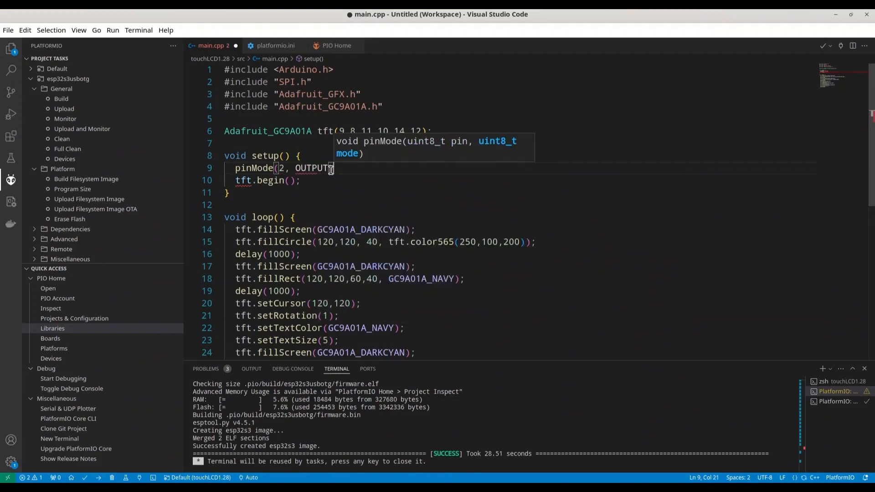
- Start a digitalWrite(2, H… call to drive pin 2 high
type("di")
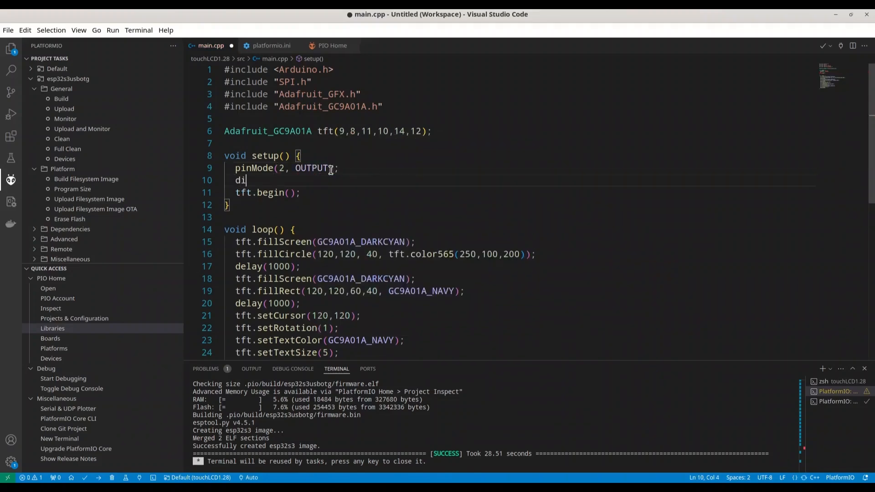
type("gitalw")
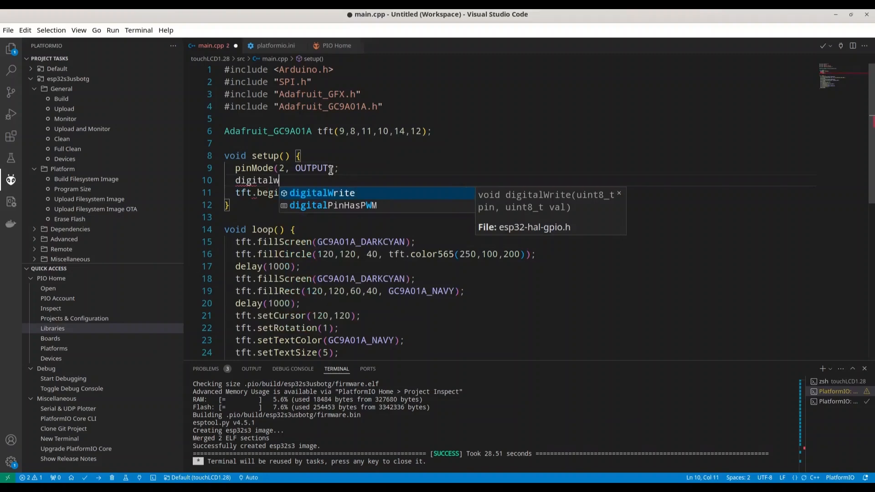
key("Tab")
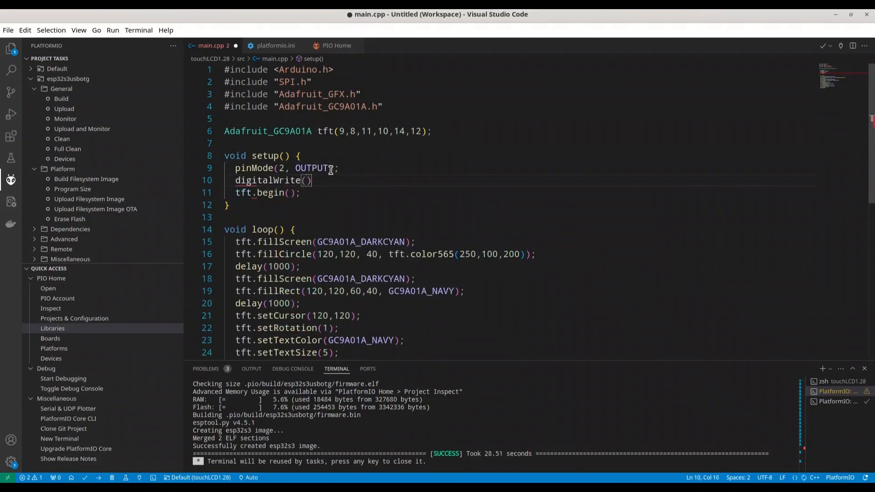
type("2, H")
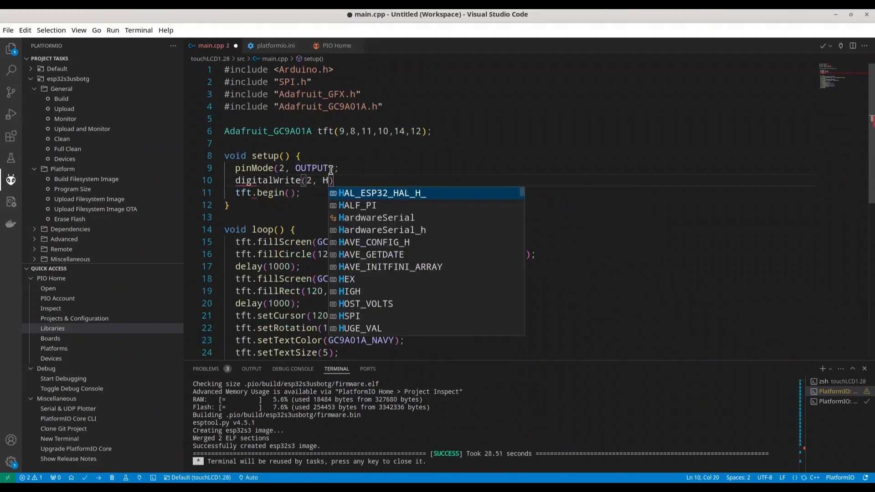